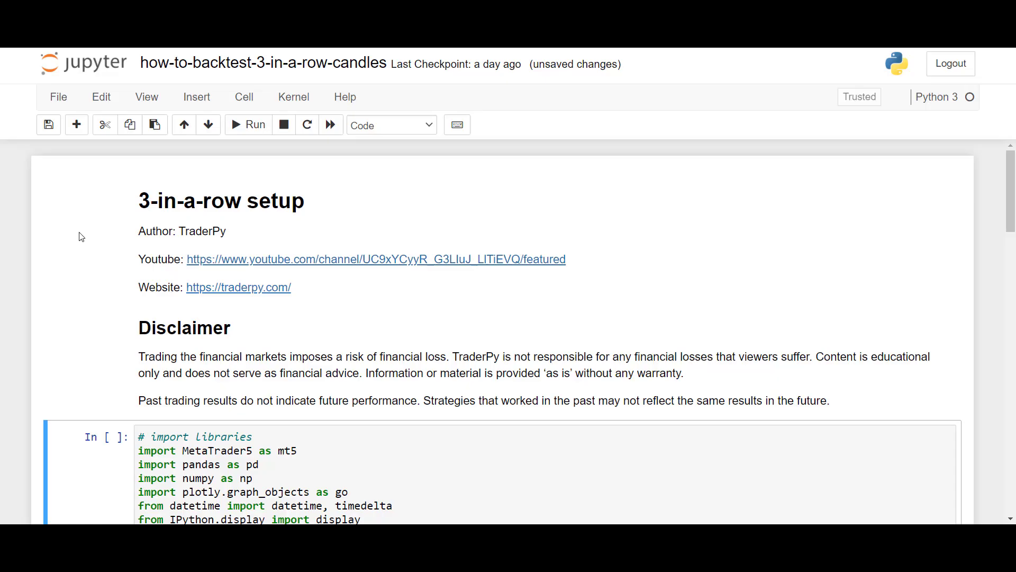
- Run the imports cell for MetaTrader5, pandas, numpy, plotly and datetime helpers
{"action": "scroll", "scroll_direction": "down", "scroll_amount": 3}
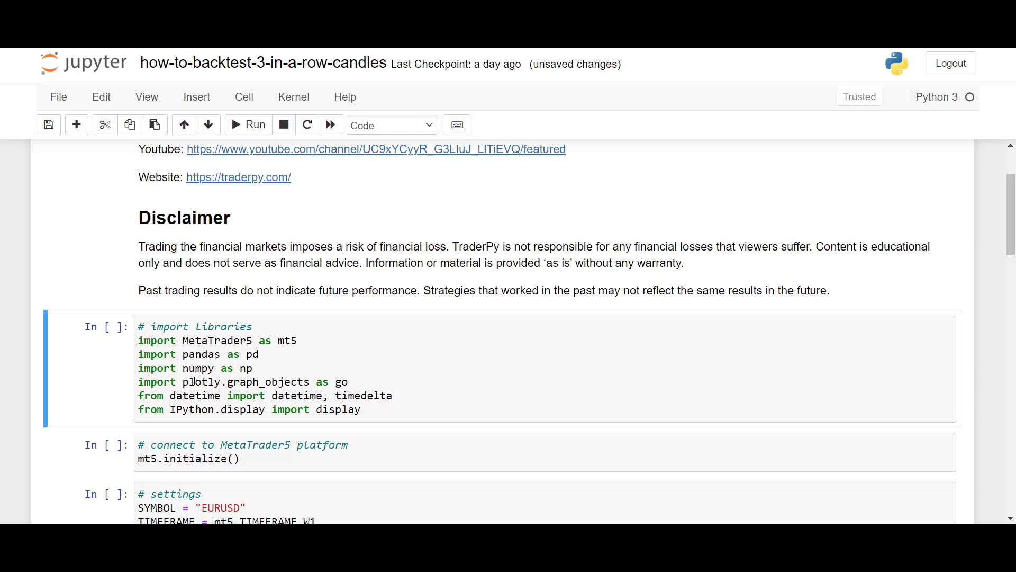
{"action": "mouse_move", "coordinate": [346, 395]}
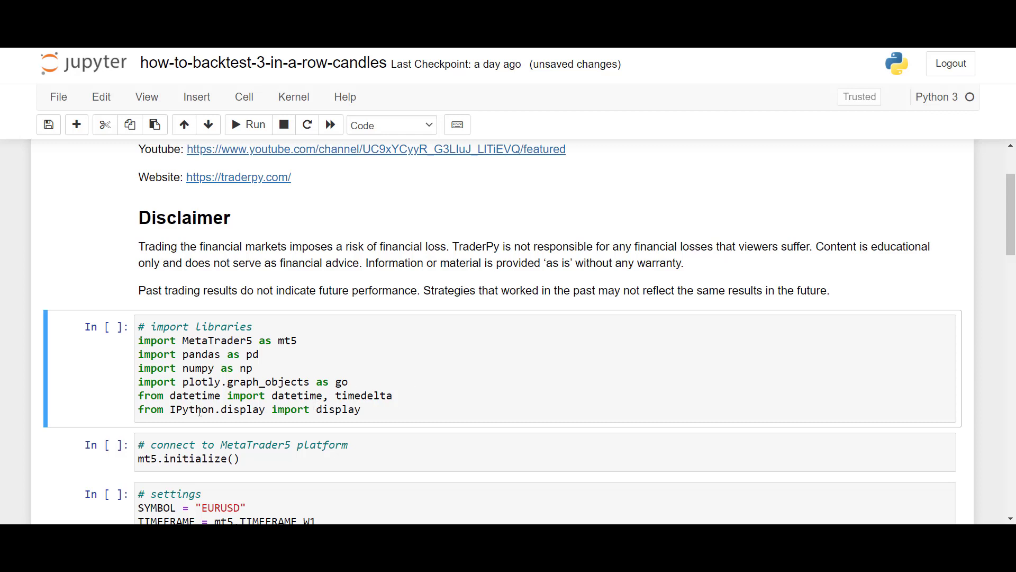
{"action": "left_click", "coordinate": [364, 409]}
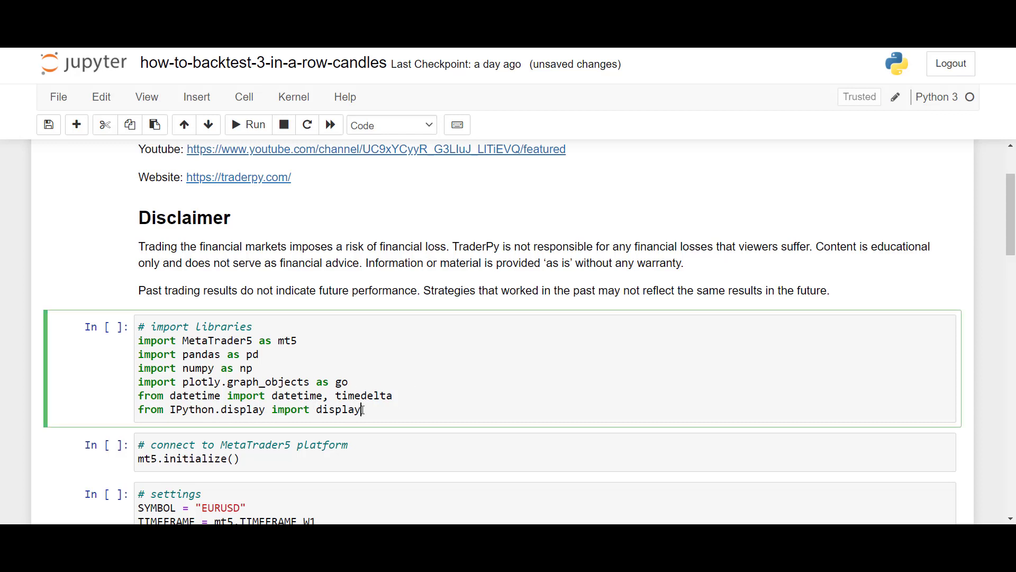
{"action": "mouse_move", "coordinate": [414, 370]}
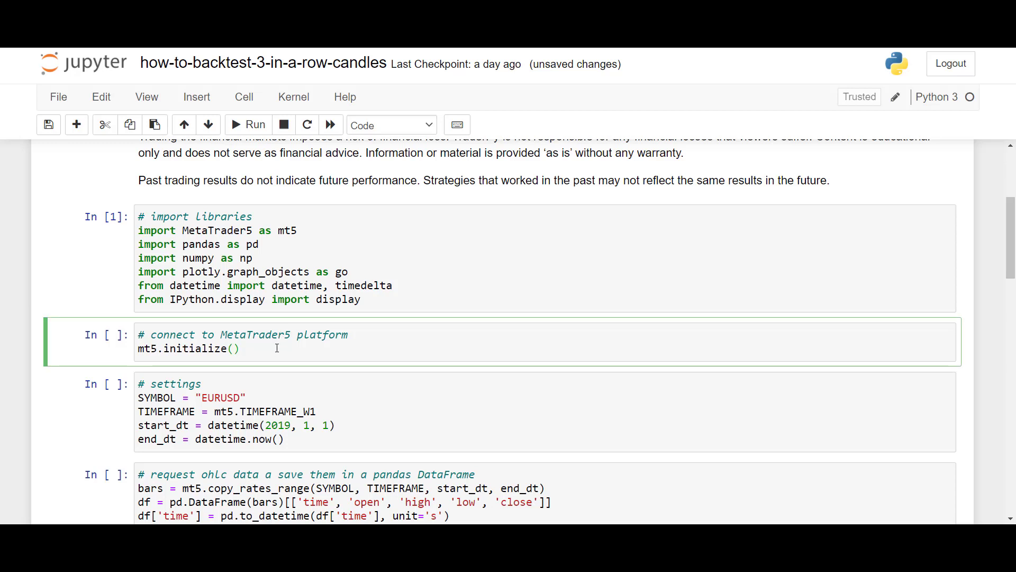
- Run mt5.initialize(), which returns True, then run the EURUSD weekly 2019 settings cell
{"action": "left_click", "coordinate": [248, 125]}
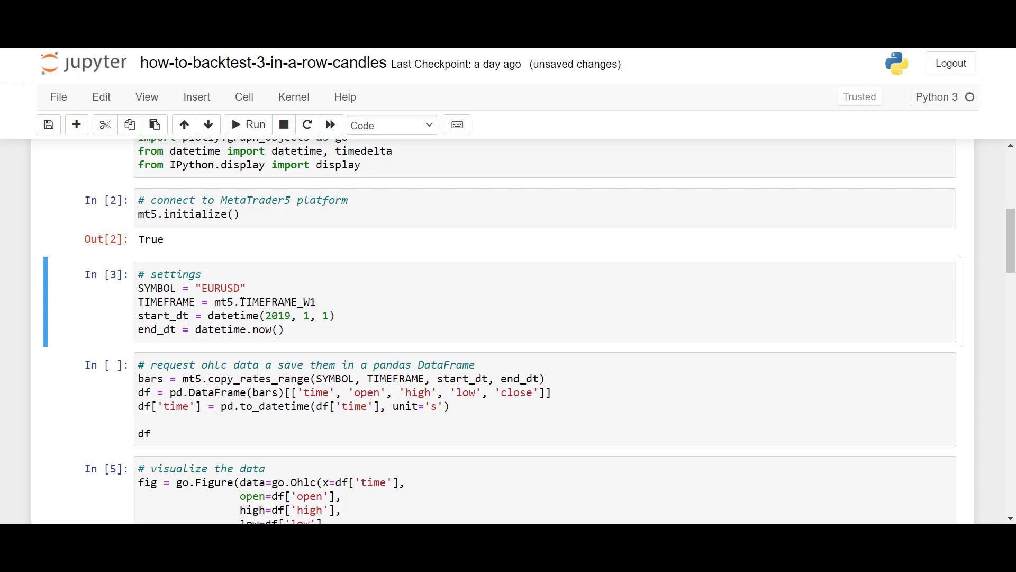
{"action": "left_click", "coordinate": [318, 302]}
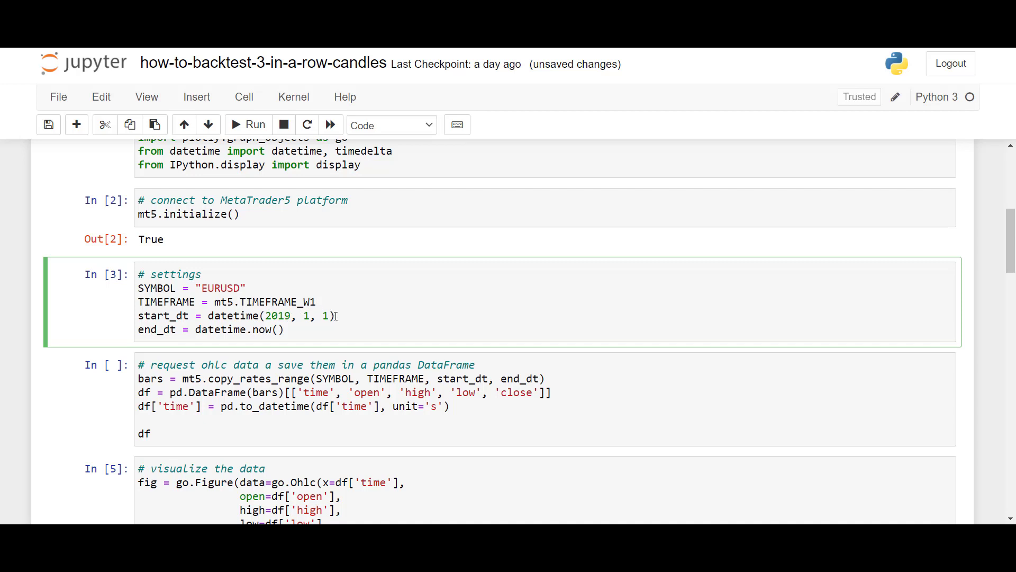
{"action": "scroll", "scroll_direction": "down", "scroll_amount": 3}
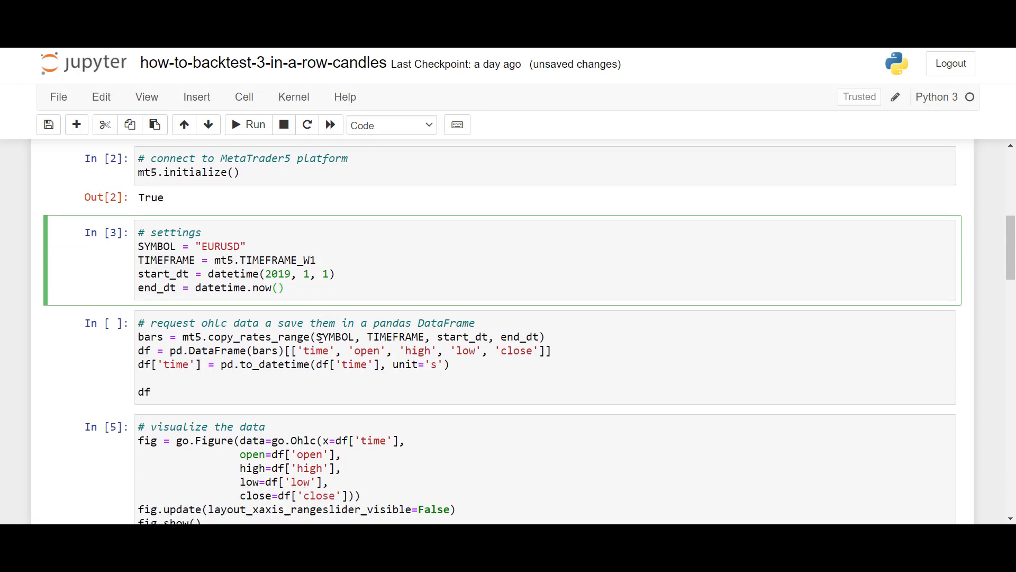
- Run the copy_rates_range request to get a 149-row EURUSD weekly OHLC DataFrame
{"action": "scroll", "scroll_direction": "down", "scroll_amount": 3}
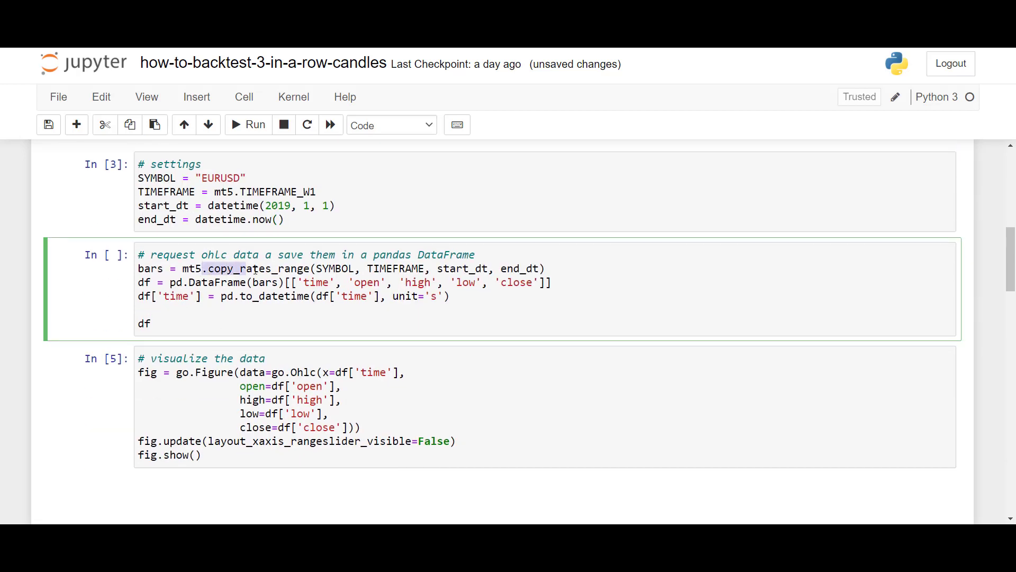
{"action": "double_click", "coordinate": [334, 268]}
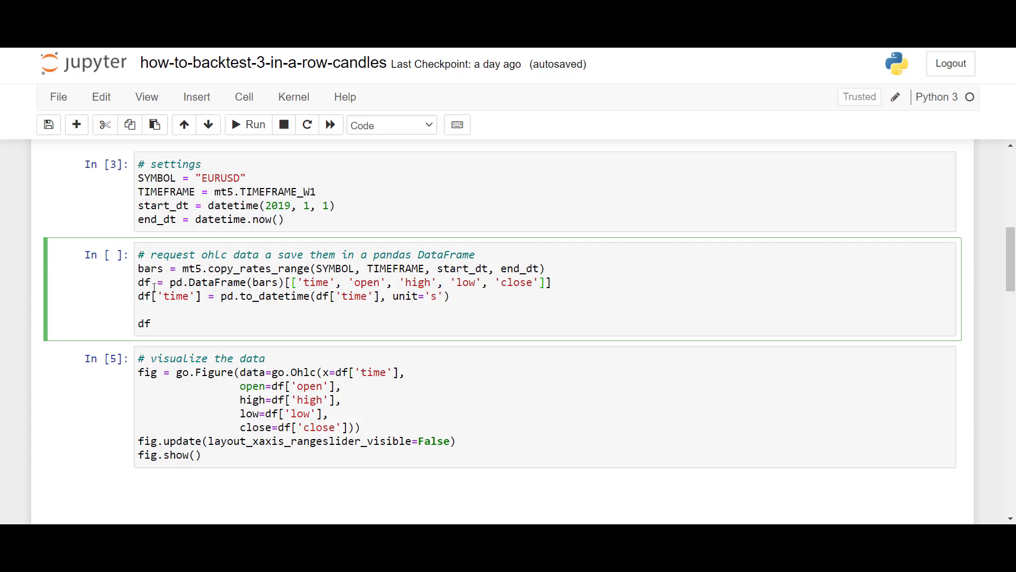
{"action": "left_click", "coordinate": [248, 125]}
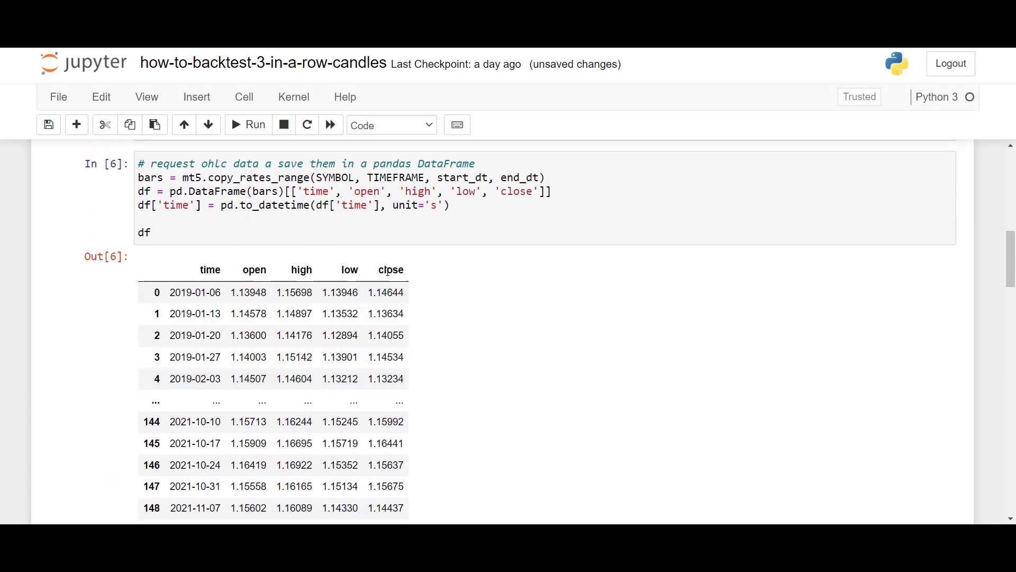
{"action": "scroll", "scroll_direction": "down", "scroll_amount": 3}
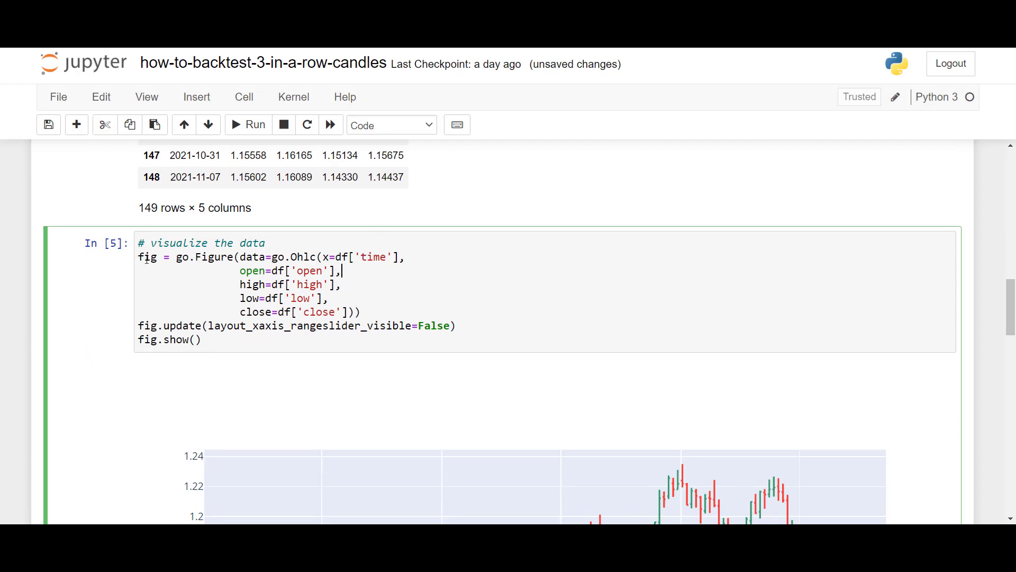
{"action": "left_click_drag", "start_coordinate": [173, 257], "coordinate": [361, 312]}
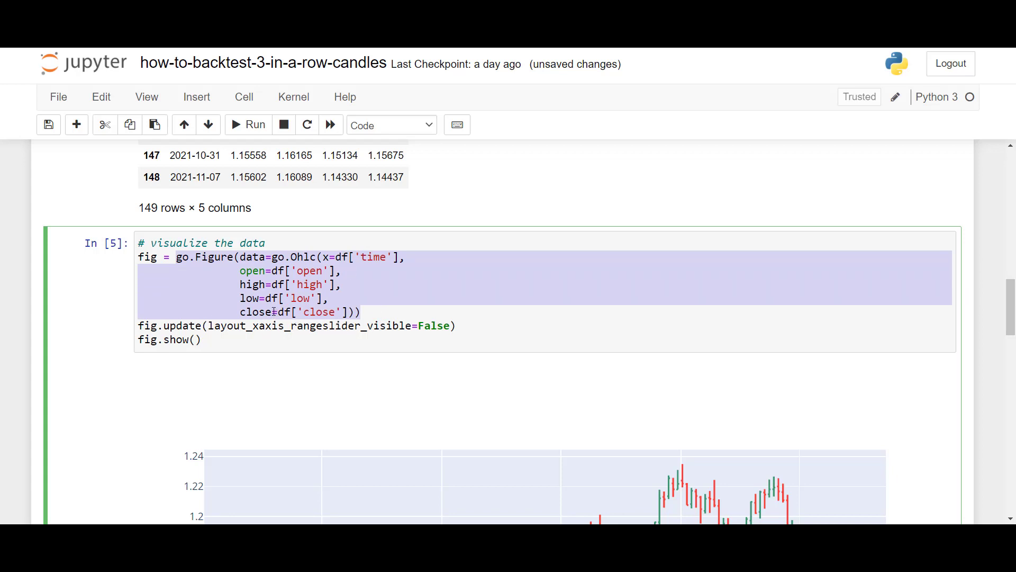
{"action": "left_click", "coordinate": [400, 257]}
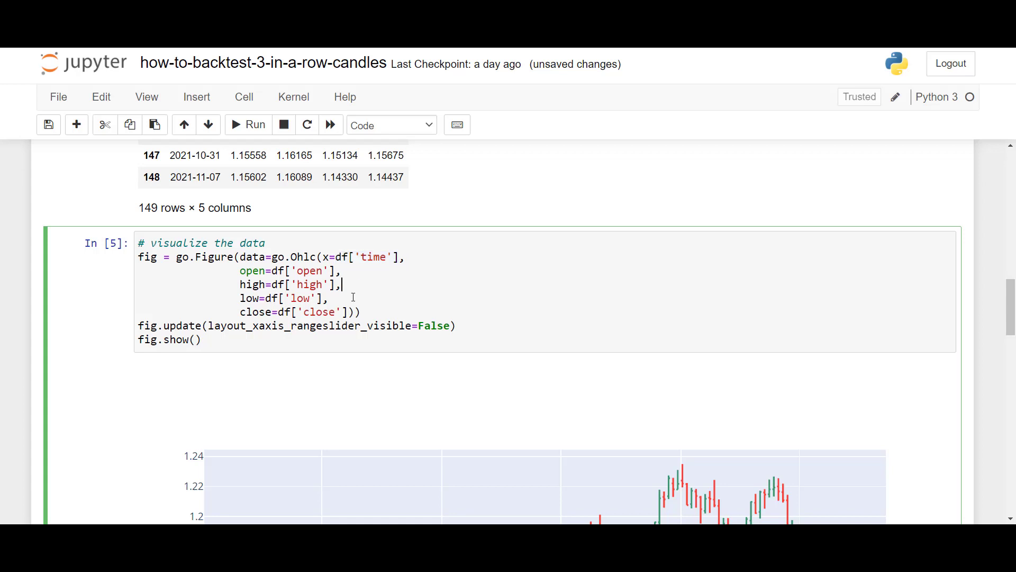
{"action": "mouse_move", "coordinate": [252, 297]}
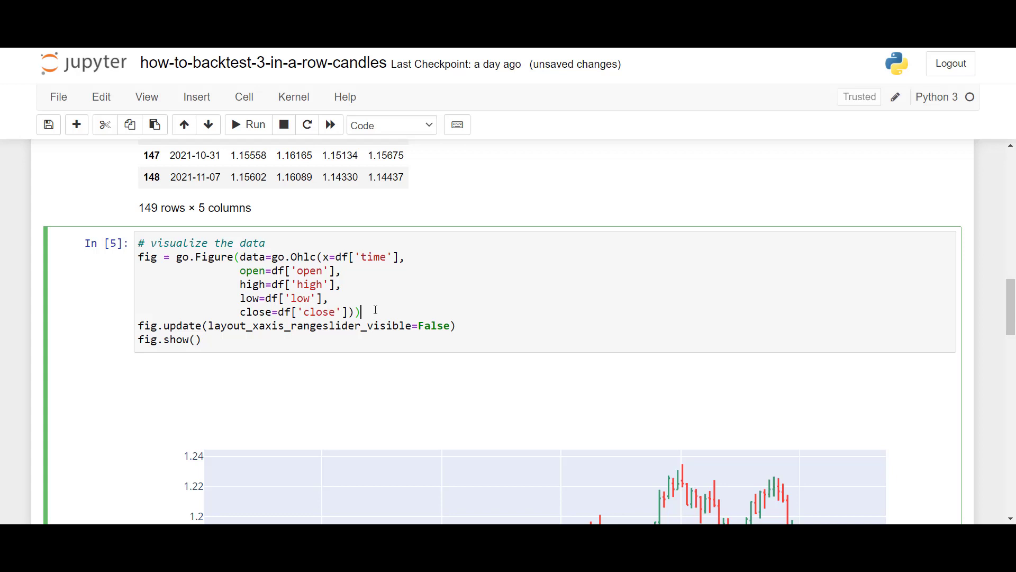
{"action": "scroll", "scroll_direction": "down", "scroll_amount": 3}
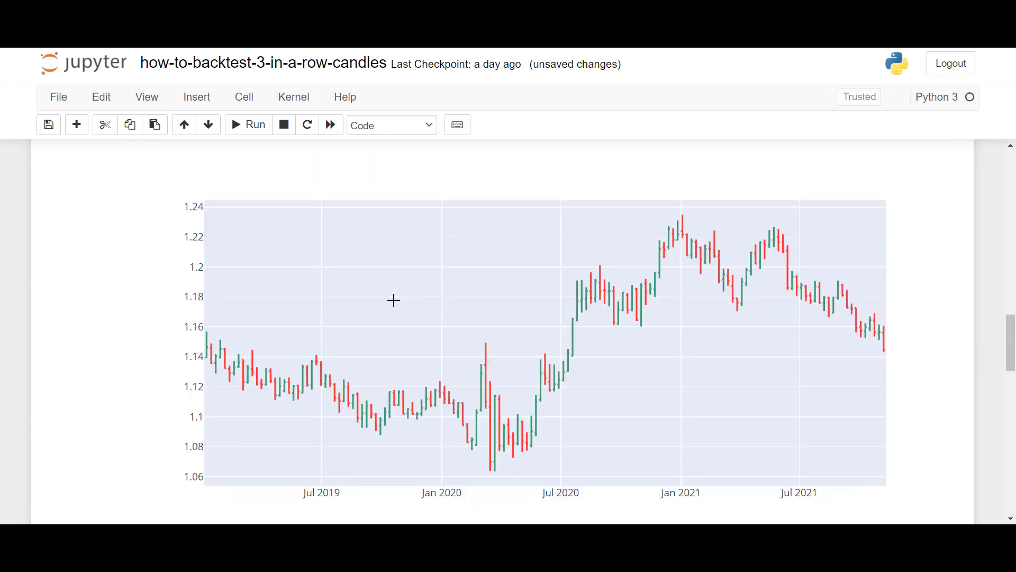
{"action": "mouse_move", "coordinate": [485, 429]}
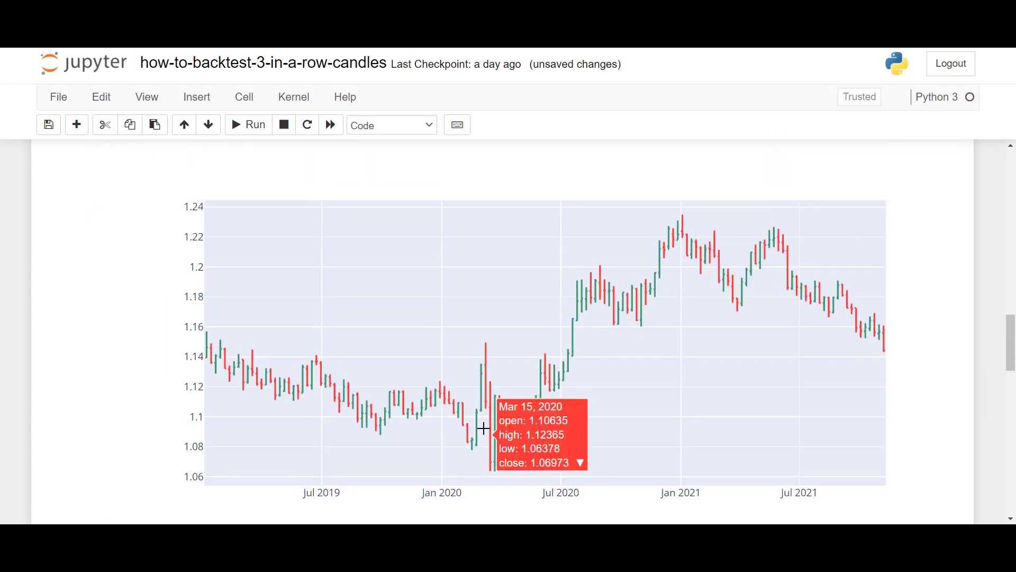
{"action": "mouse_move", "coordinate": [235, 401]}
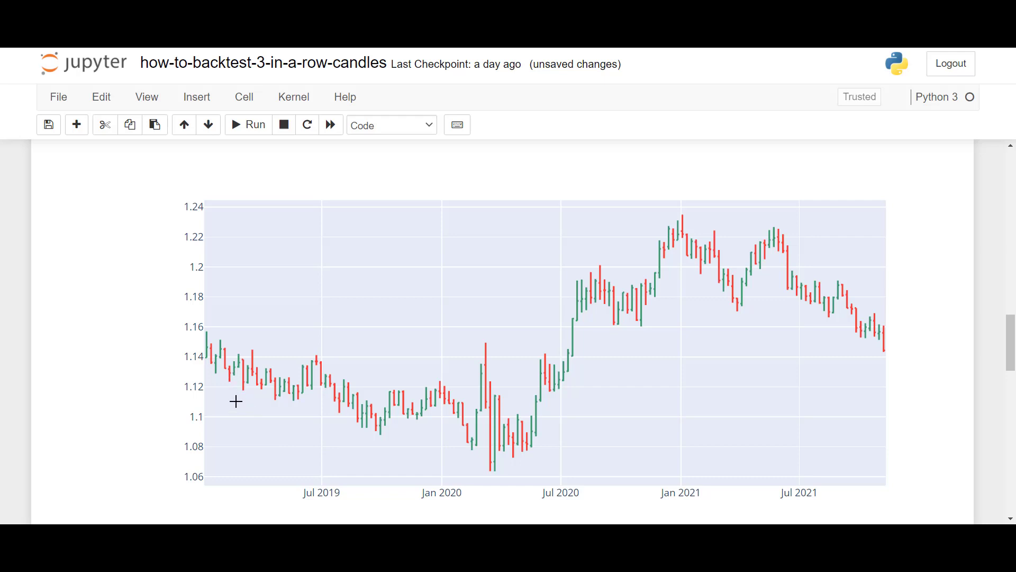
{"action": "mouse_move", "coordinate": [219, 371]}
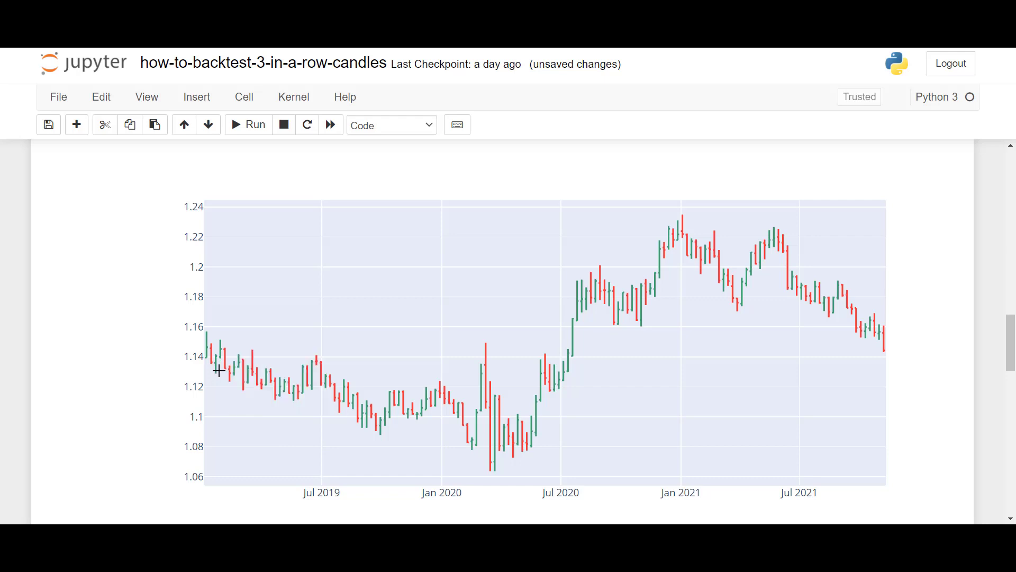
{"action": "mouse_move", "coordinate": [479, 352]}
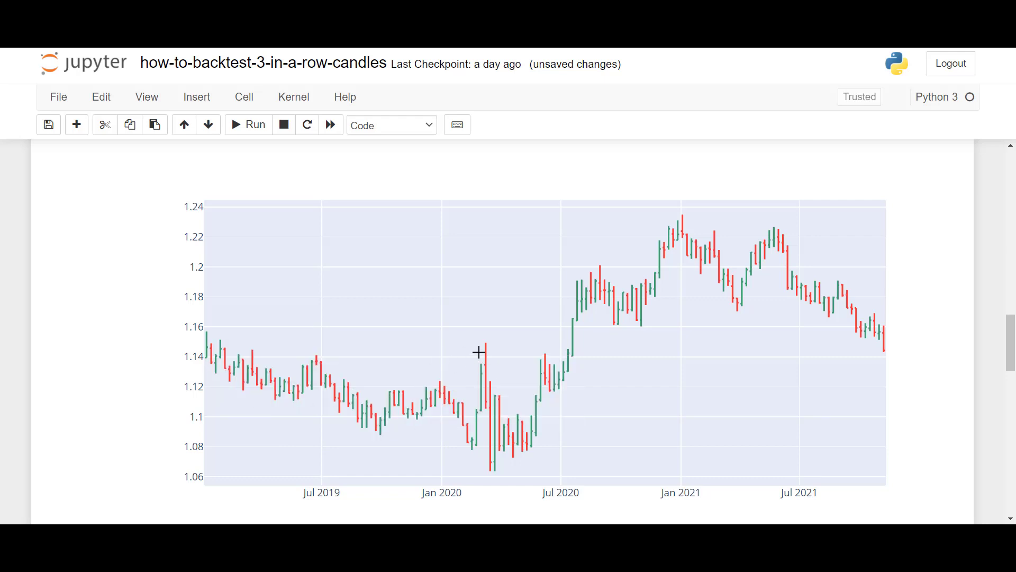
{"action": "scroll", "scroll_direction": "down", "scroll_amount": 3}
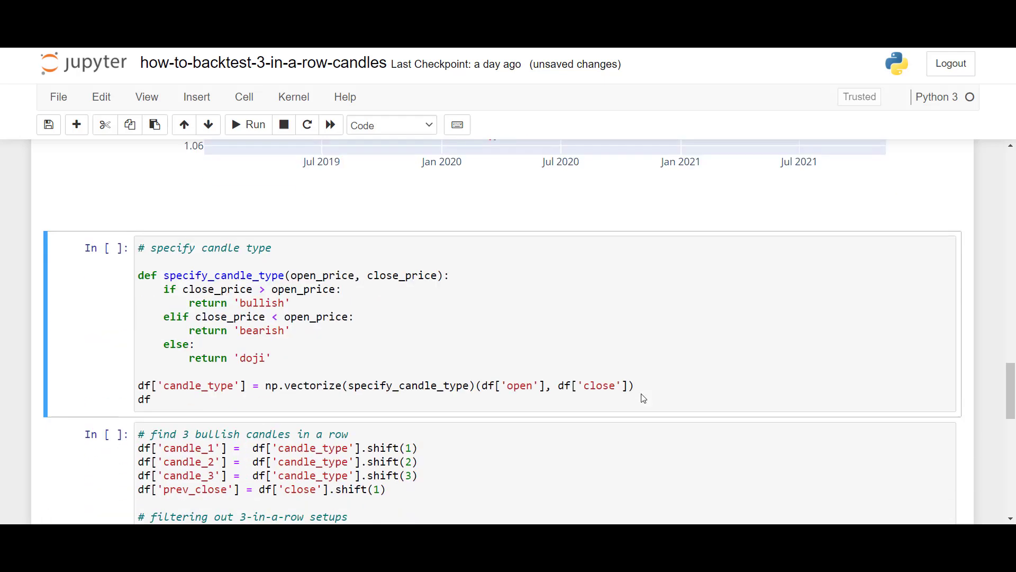
{"action": "scroll", "scroll_direction": "down", "scroll_amount": 3}
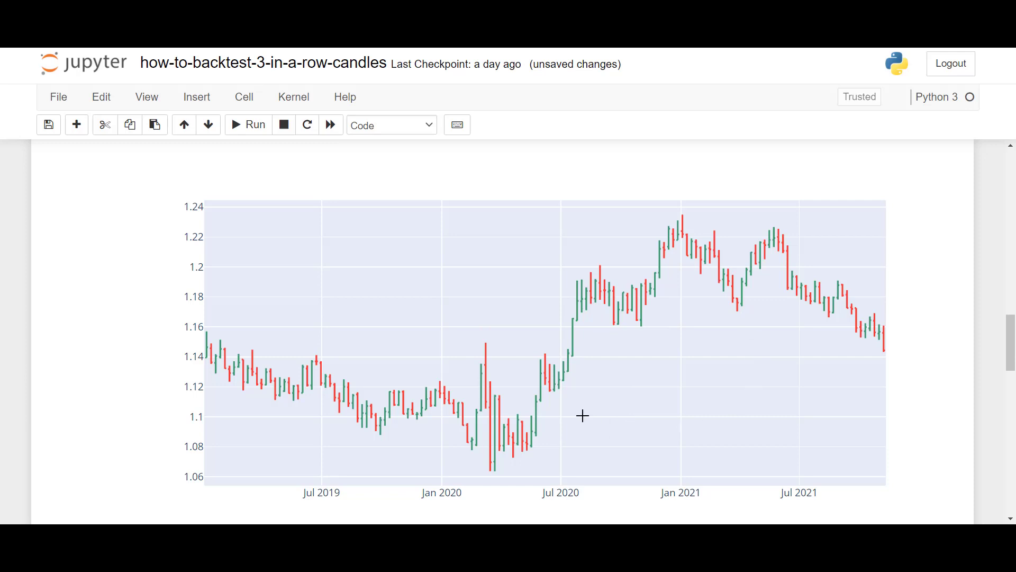
{"action": "mouse_move", "coordinate": [583, 356]}
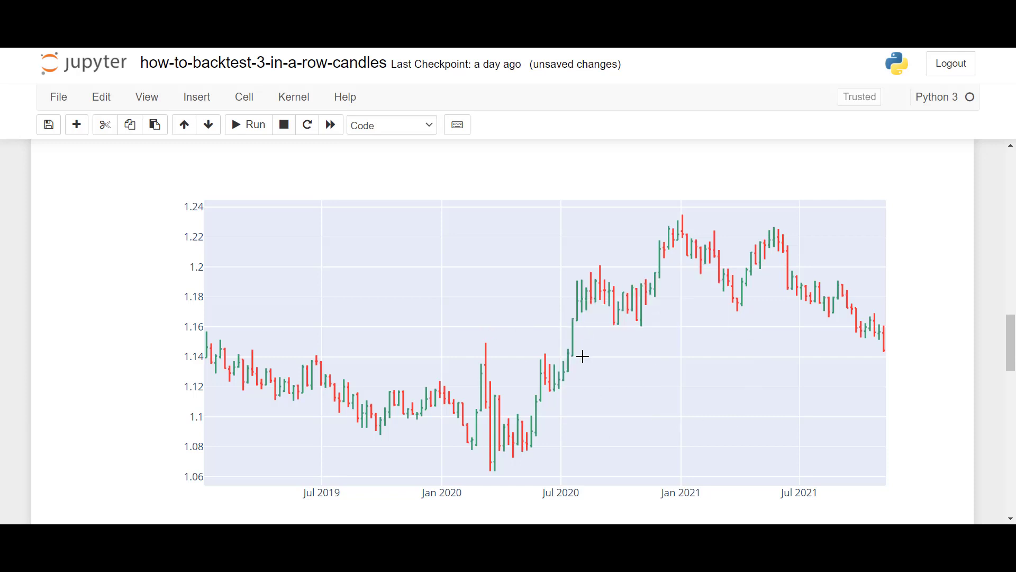
{"action": "scroll", "scroll_direction": "down", "scroll_amount": 3}
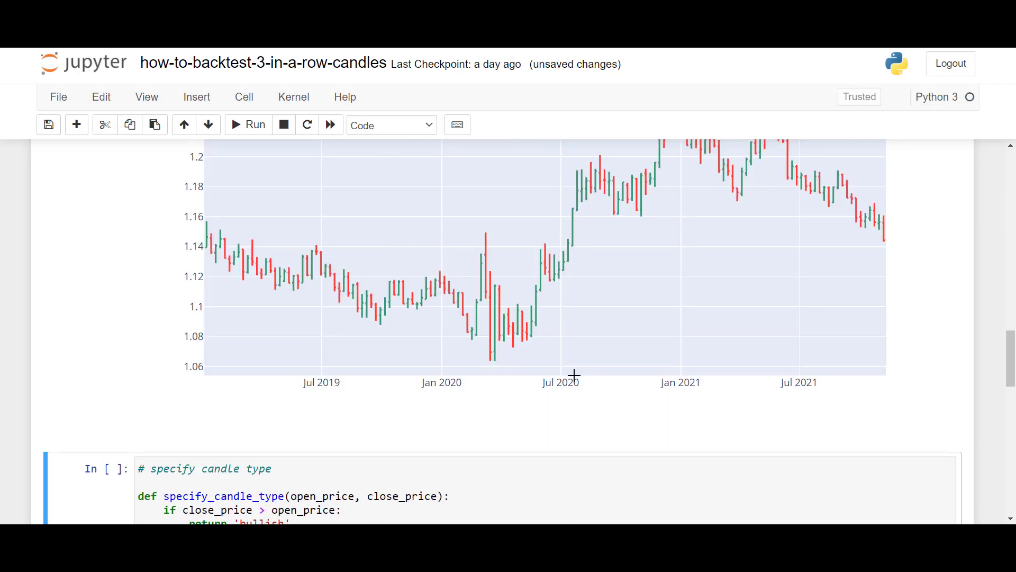
{"action": "mouse_move", "coordinate": [539, 214]}
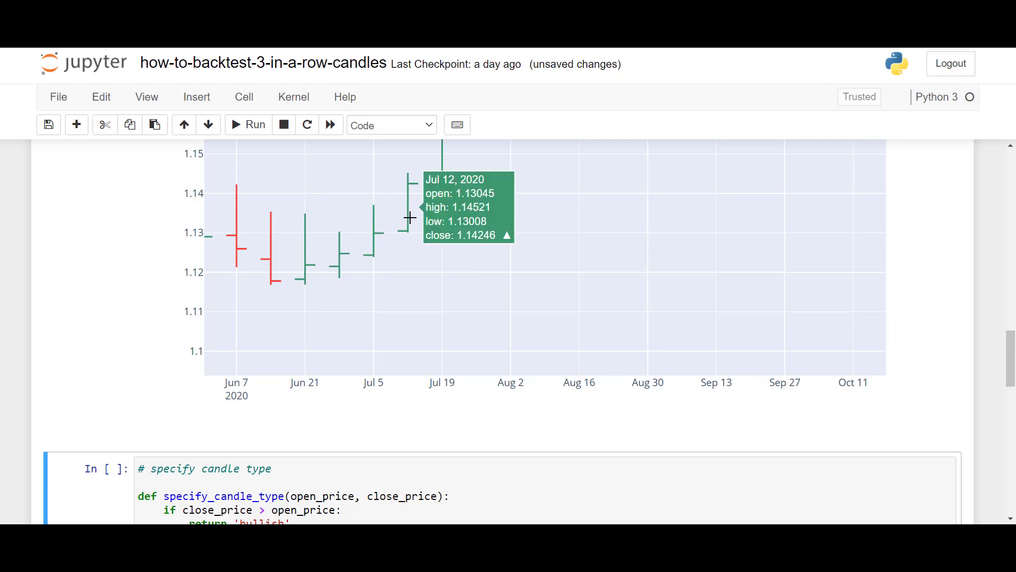
{"action": "mouse_move", "coordinate": [438, 305]}
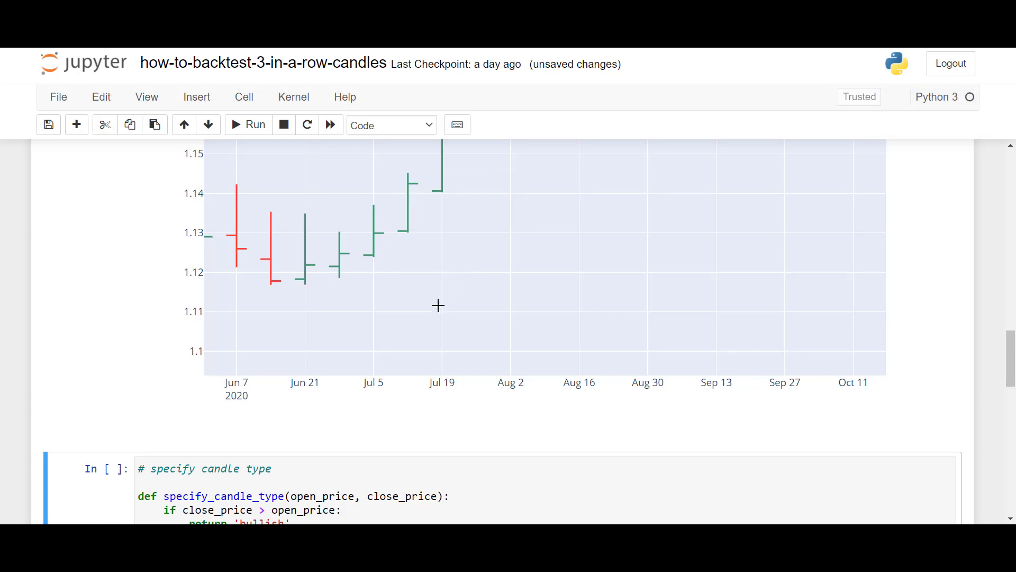
{"action": "mouse_move", "coordinate": [358, 175]}
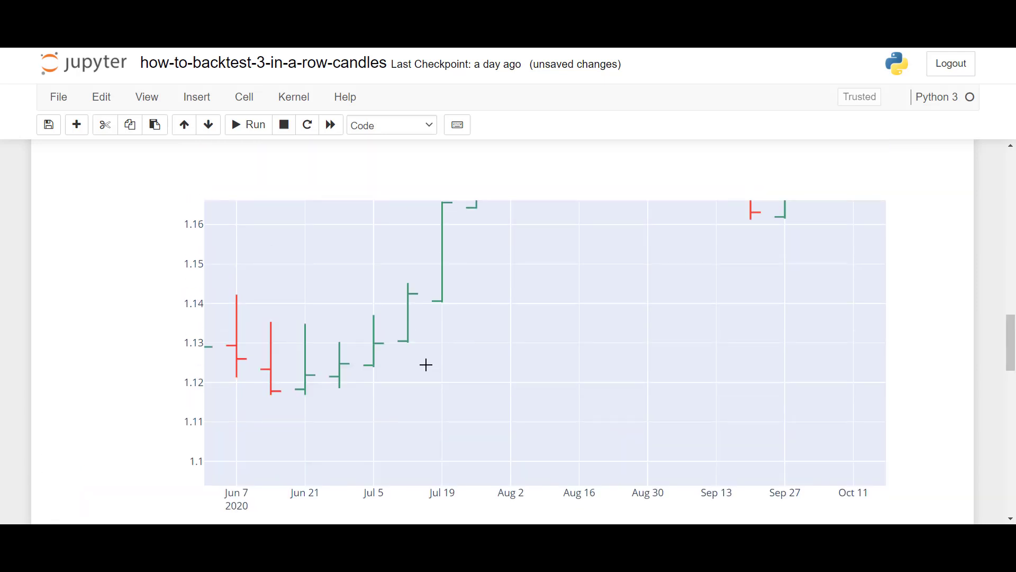
{"action": "left_click_drag", "start_coordinate": [356, 206], "coordinate": [505, 396]}
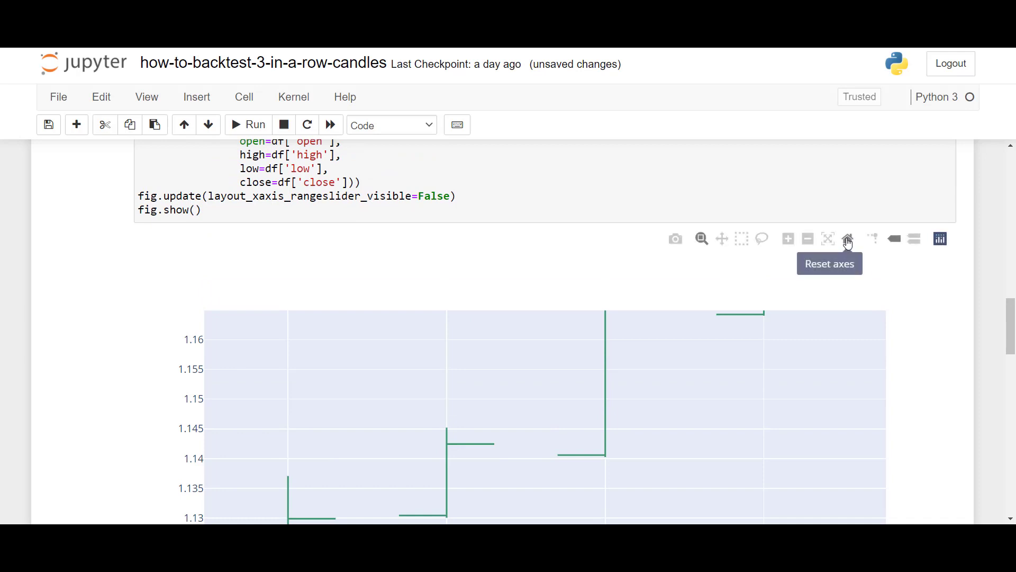
{"action": "left_click", "coordinate": [847, 238]}
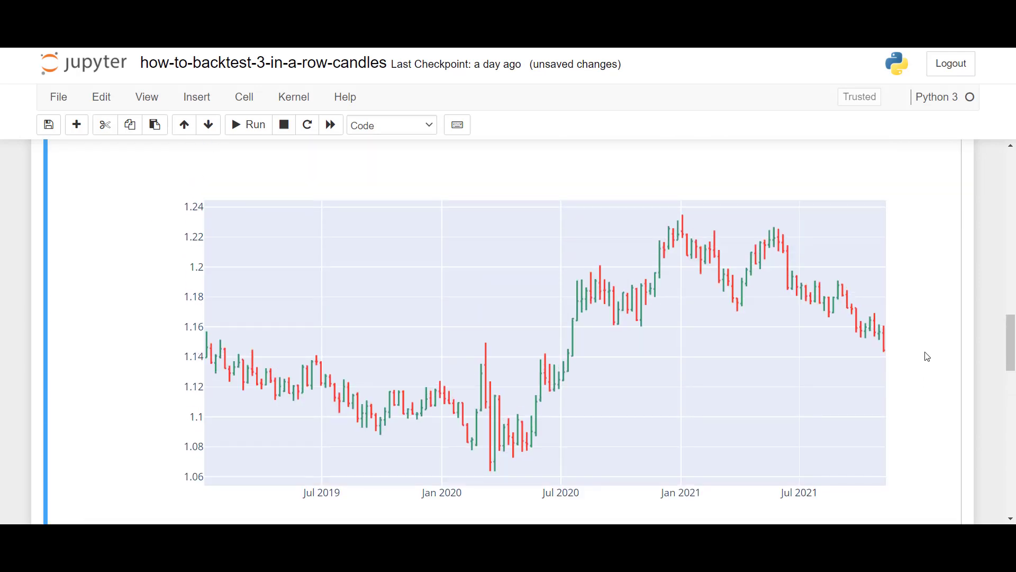
{"action": "scroll", "scroll_direction": "down", "scroll_amount": 3}
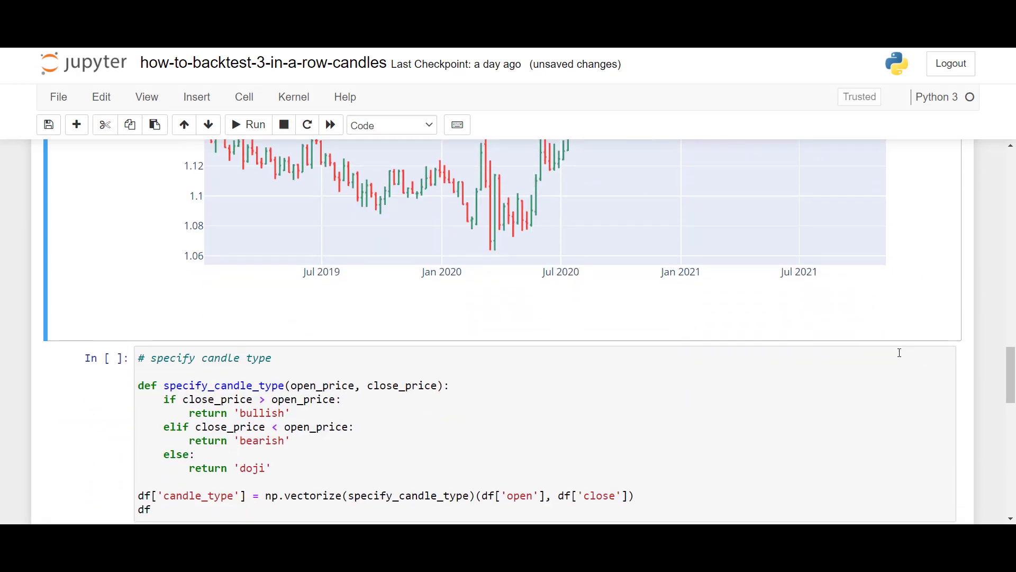
- Review and run specify_candle_type, labelling all 149 weekly rows in a candle_type column
{"action": "scroll", "scroll_direction": "down", "scroll_amount": 3}
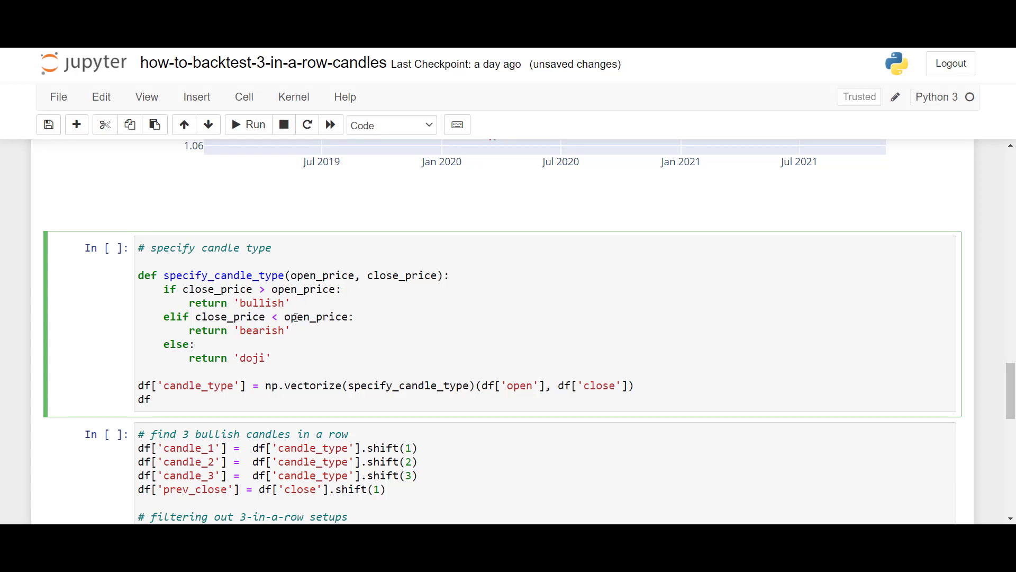
{"action": "left_click", "coordinate": [355, 316]}
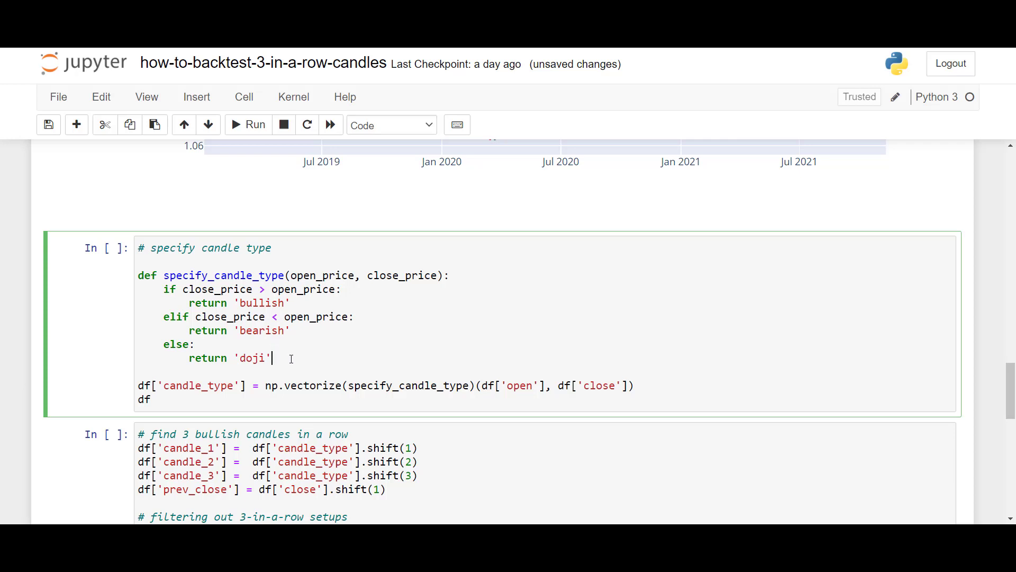
{"action": "mouse_move", "coordinate": [245, 313]}
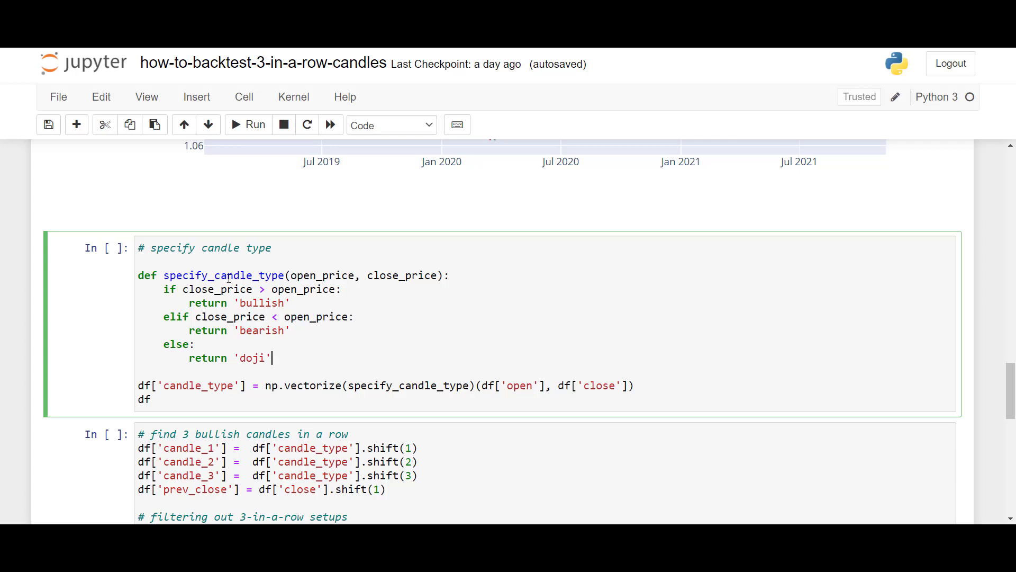
{"action": "double_click", "coordinate": [408, 385]}
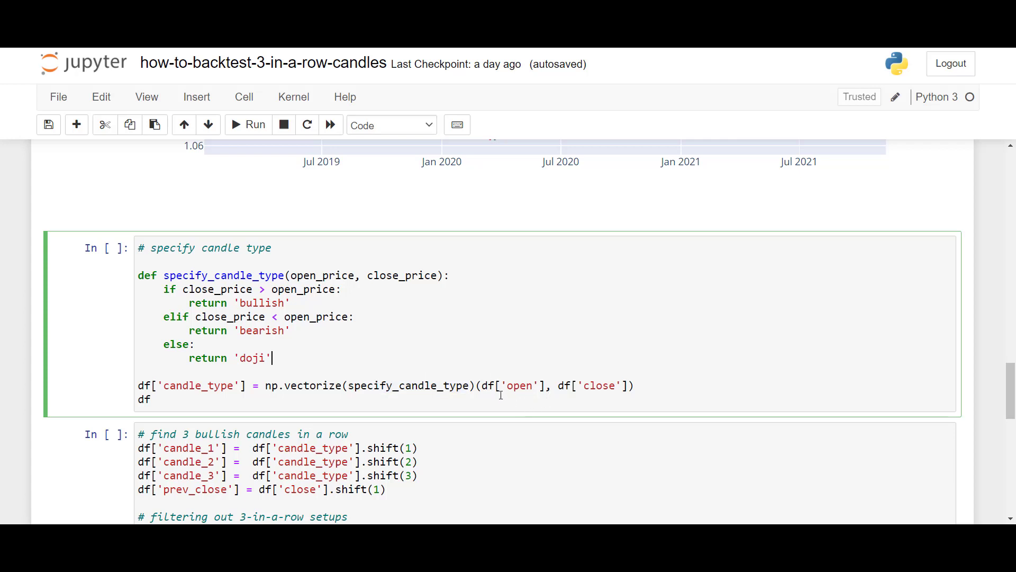
{"action": "double_click", "coordinate": [509, 385]}
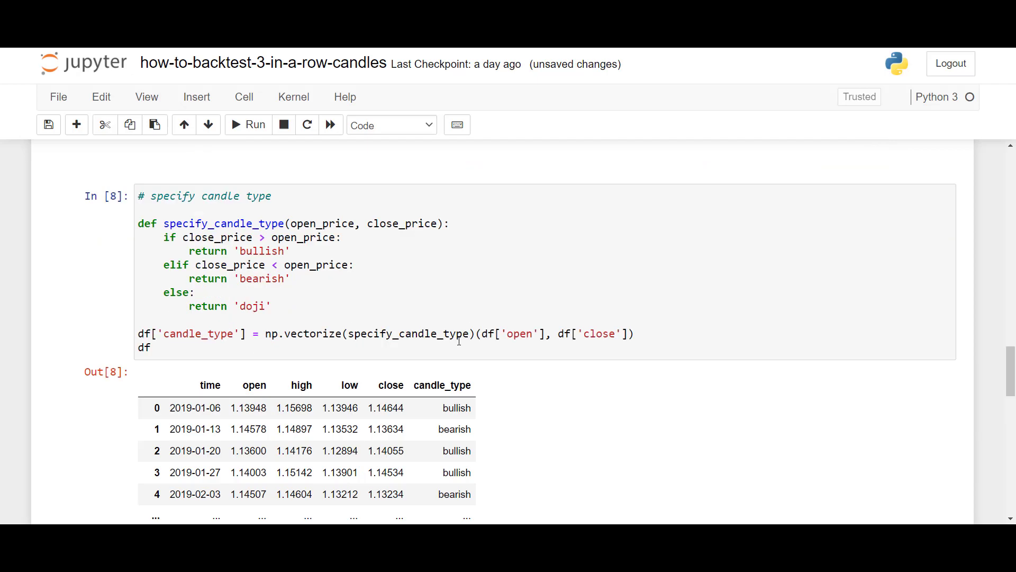
{"action": "scroll", "scroll_direction": "down", "scroll_amount": 3}
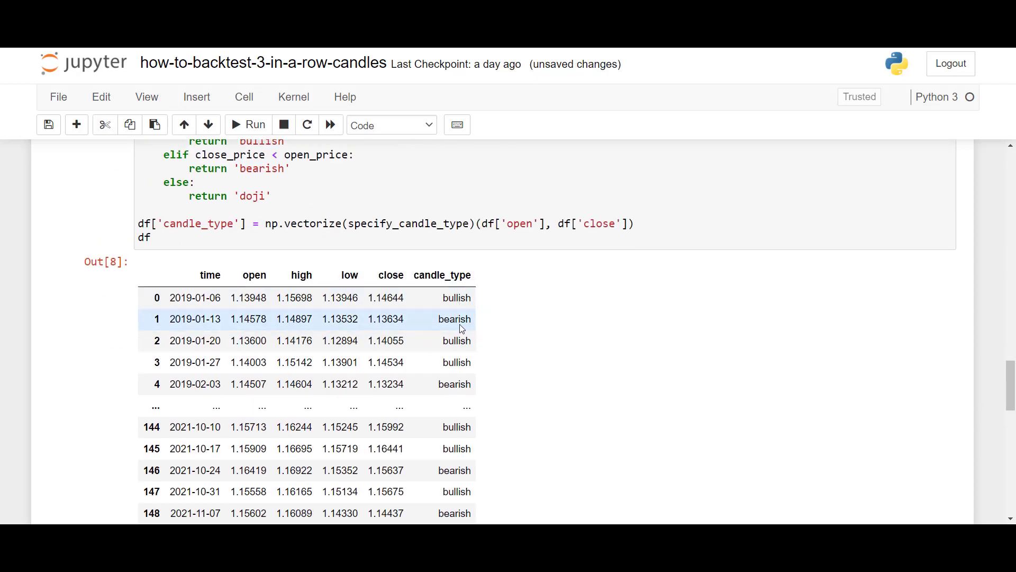
{"action": "scroll", "scroll_direction": "down", "scroll_amount": 3}
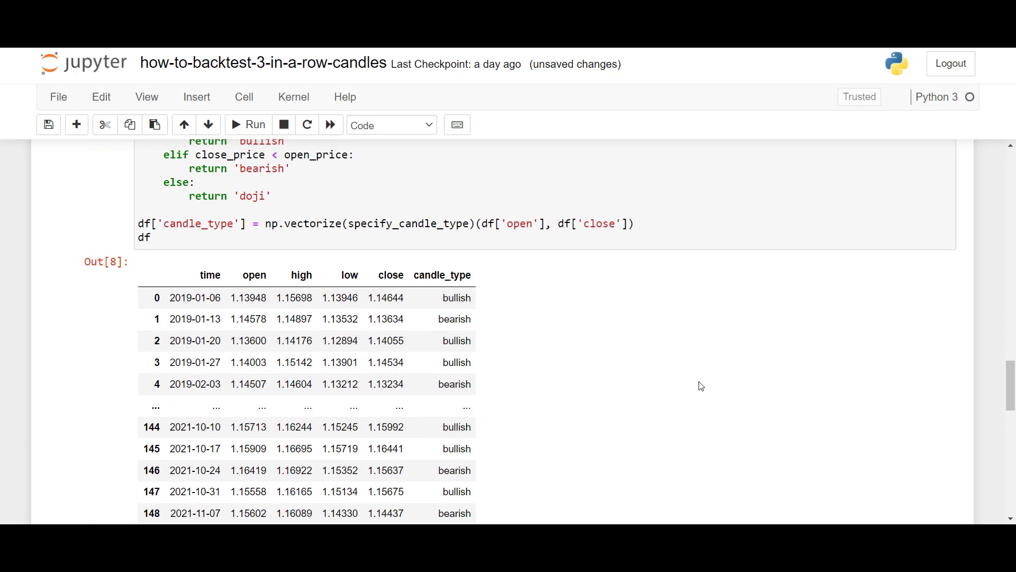
{"action": "mouse_move", "coordinate": [704, 387]}
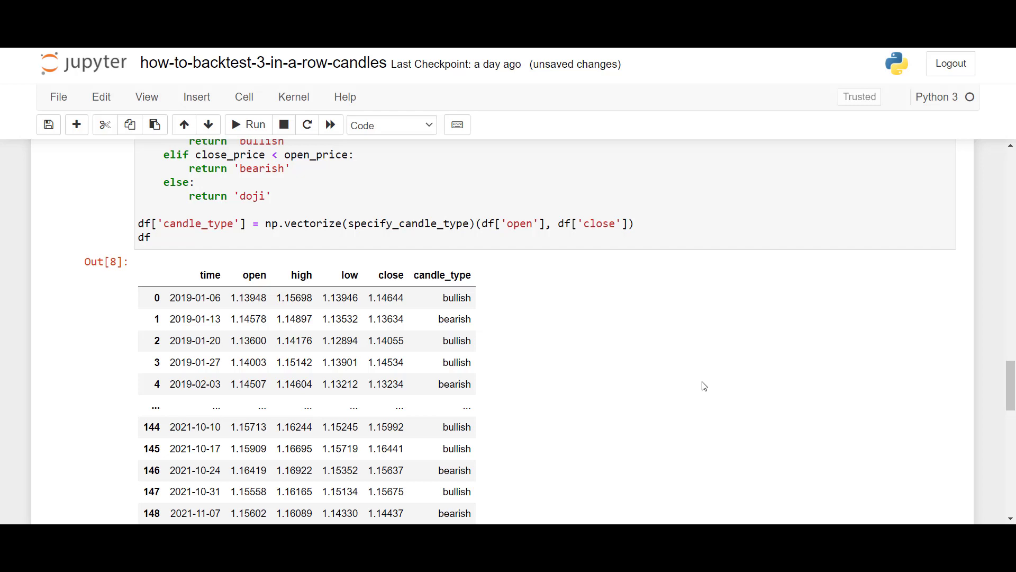
{"action": "scroll", "scroll_direction": "down", "scroll_amount": 3}
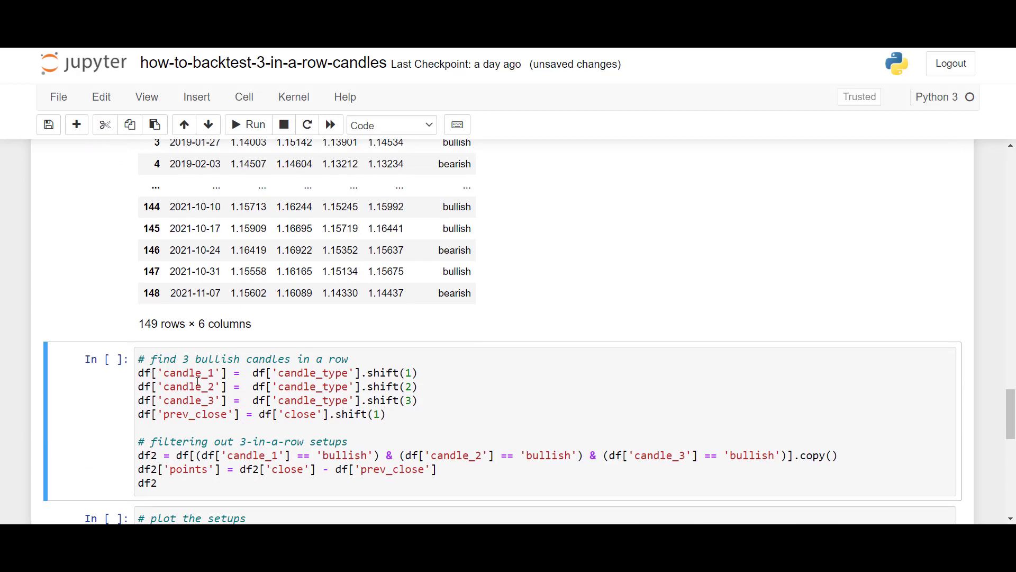
- Explain the candle_2 and candle_3 columns, then run the 3-bullish filter to get the setups table
{"action": "double_click", "coordinate": [188, 387]}
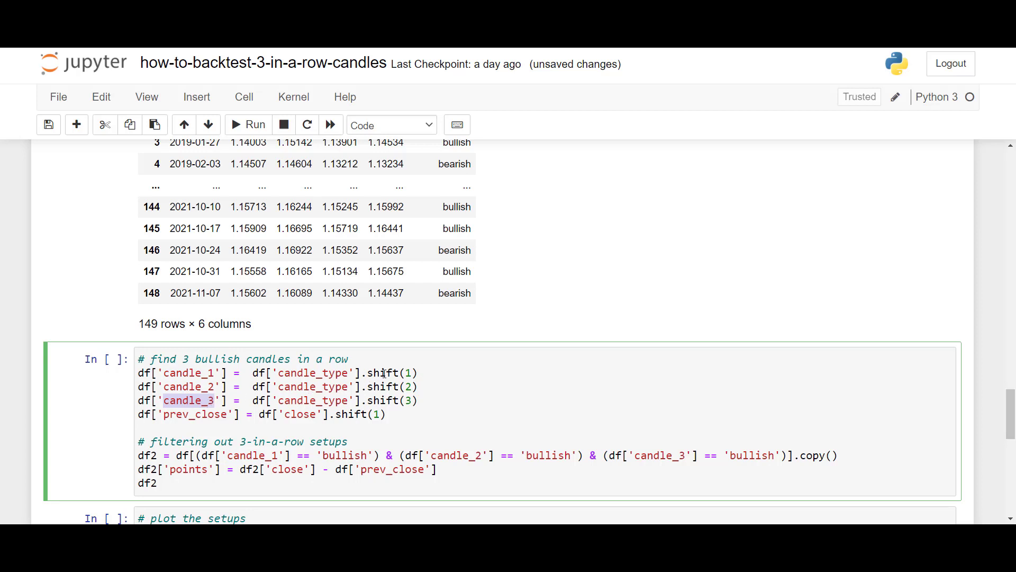
{"action": "double_click", "coordinate": [382, 373]}
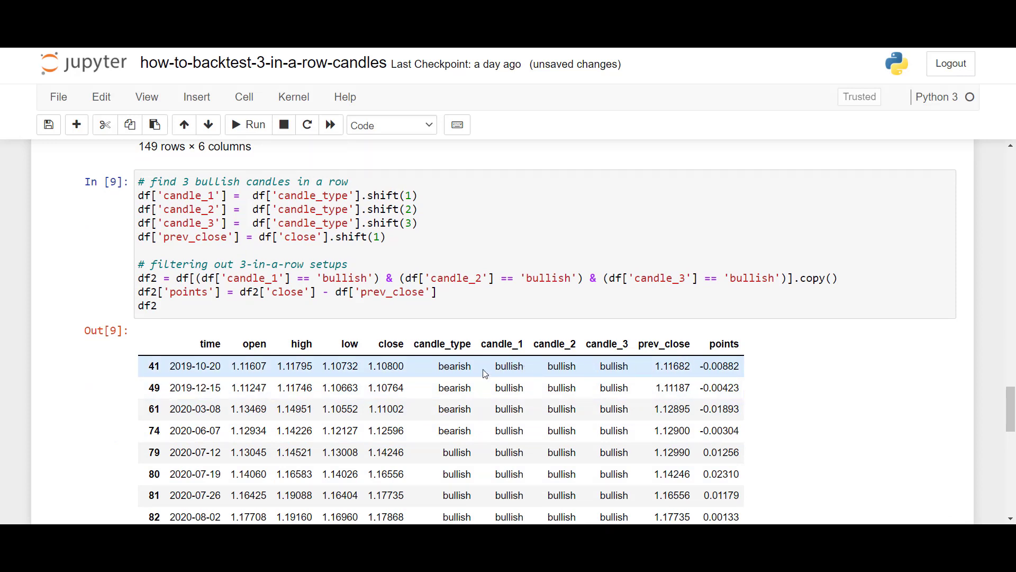
{"action": "mouse_move", "coordinate": [533, 379]}
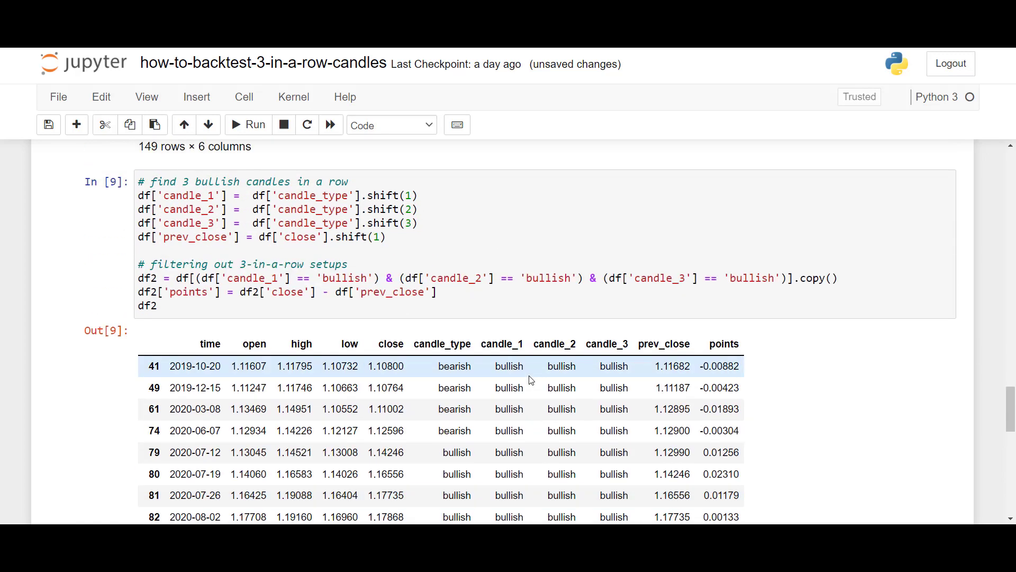
{"action": "scroll", "scroll_direction": "down", "scroll_amount": 3}
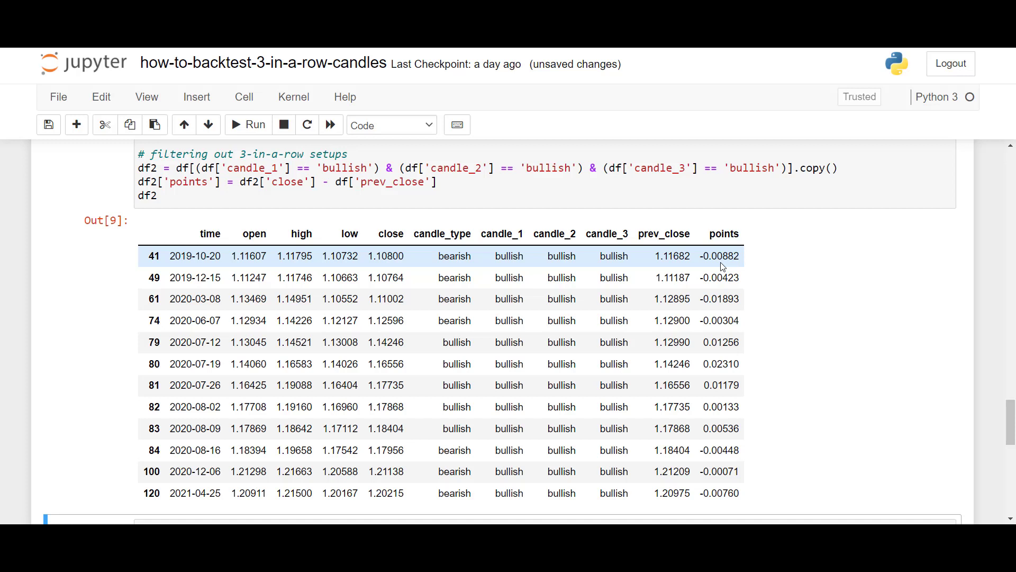
- Run the plot-setups cell, marking each setup with a green dashed line on the chart
{"action": "scroll", "scroll_direction": "down", "scroll_amount": 3}
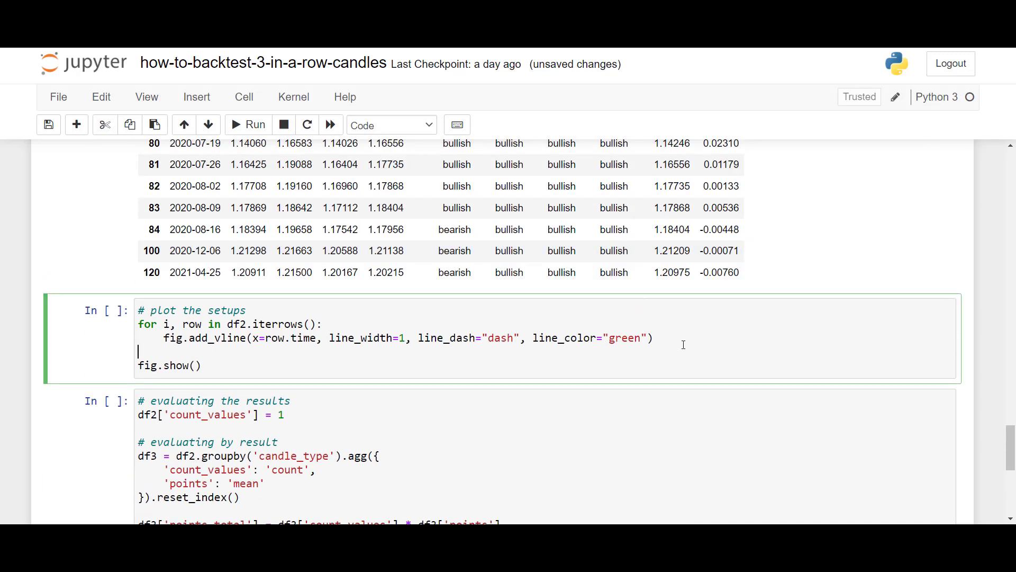
{"action": "left_click", "coordinate": [236, 125]}
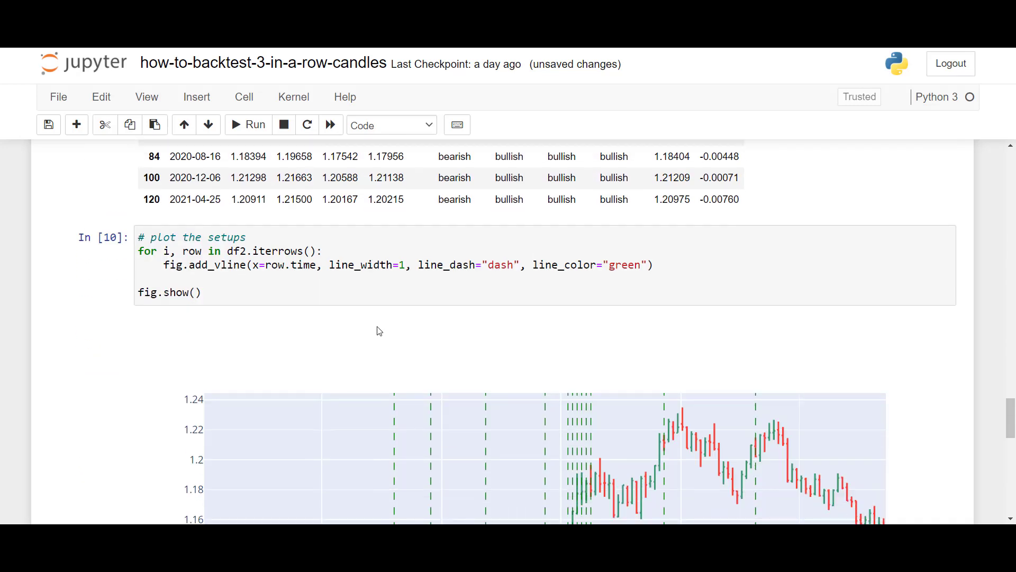
{"action": "scroll", "scroll_direction": "down", "scroll_amount": 3}
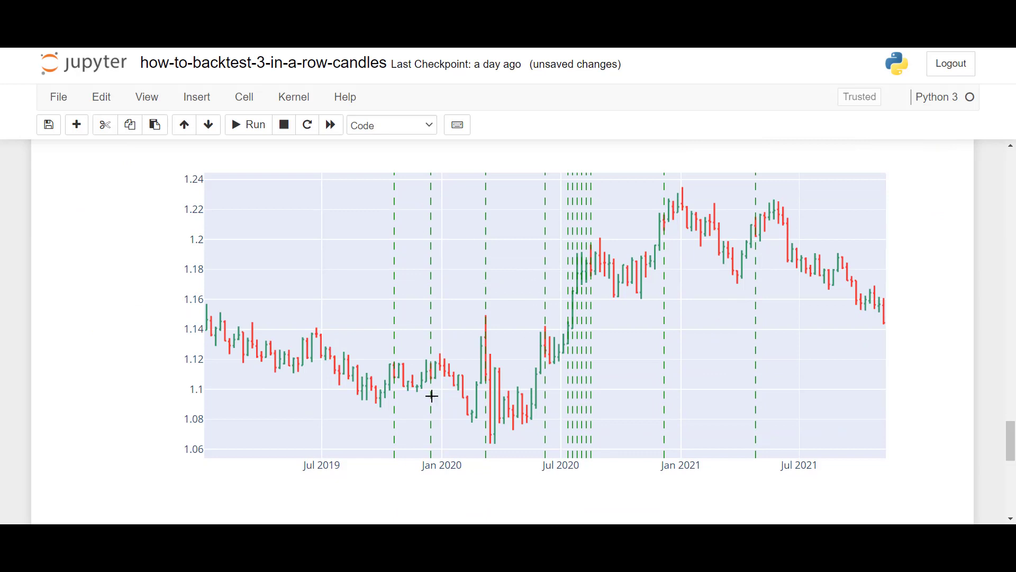
{"action": "mouse_move", "coordinate": [347, 315]}
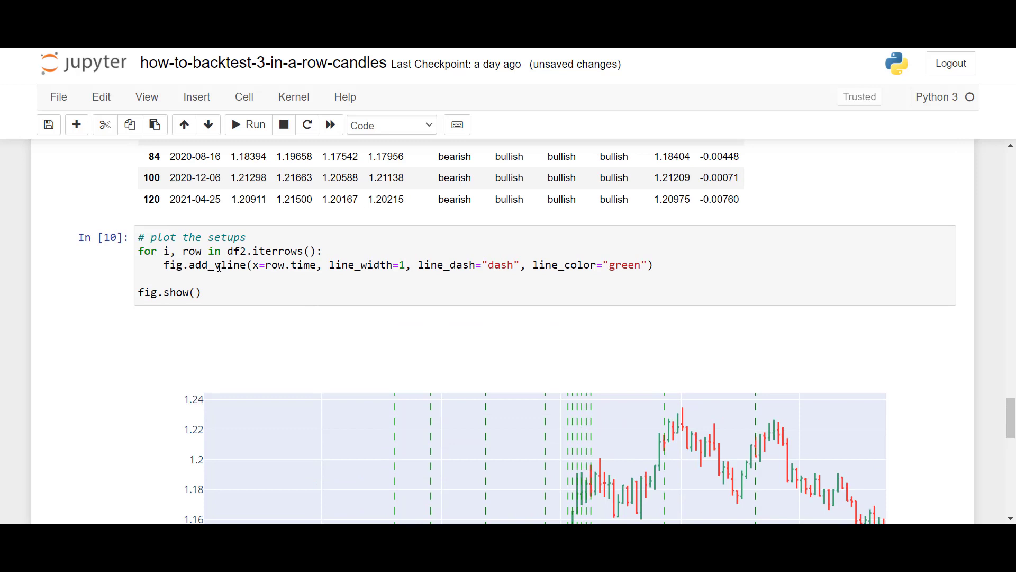
{"action": "left_click", "coordinate": [217, 264]}
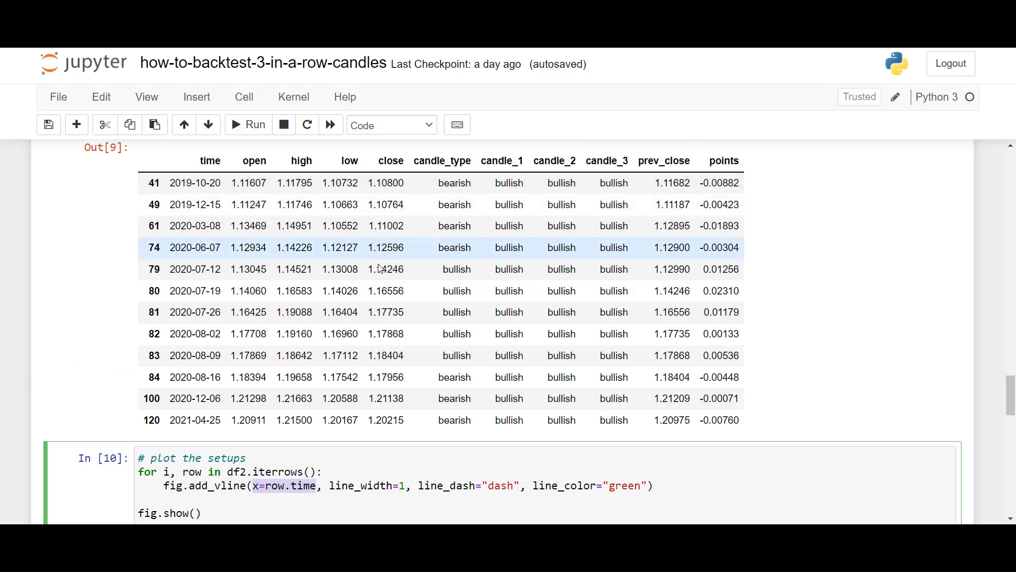
{"action": "left_click", "coordinate": [248, 124]}
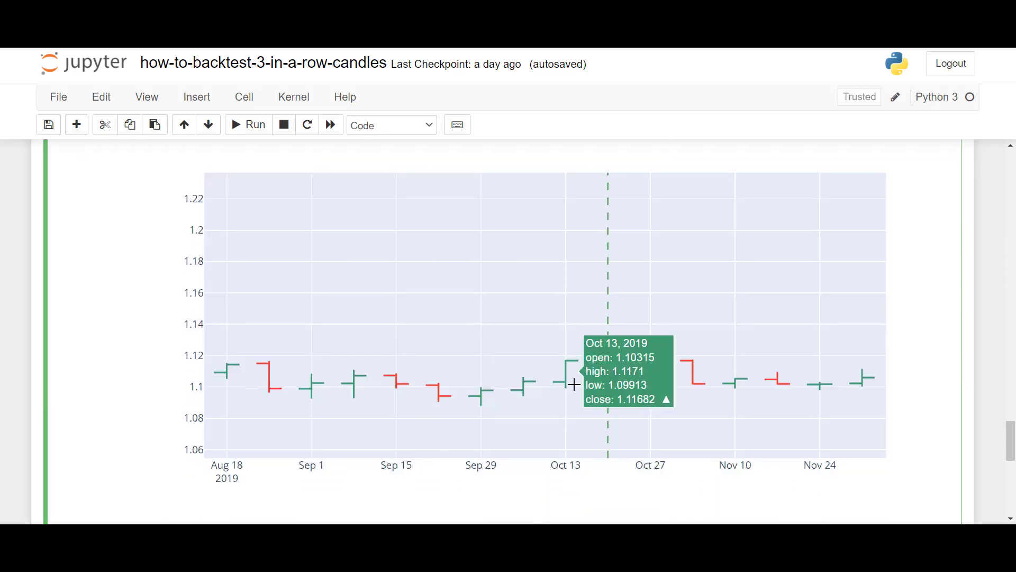
{"action": "mouse_move", "coordinate": [616, 391]}
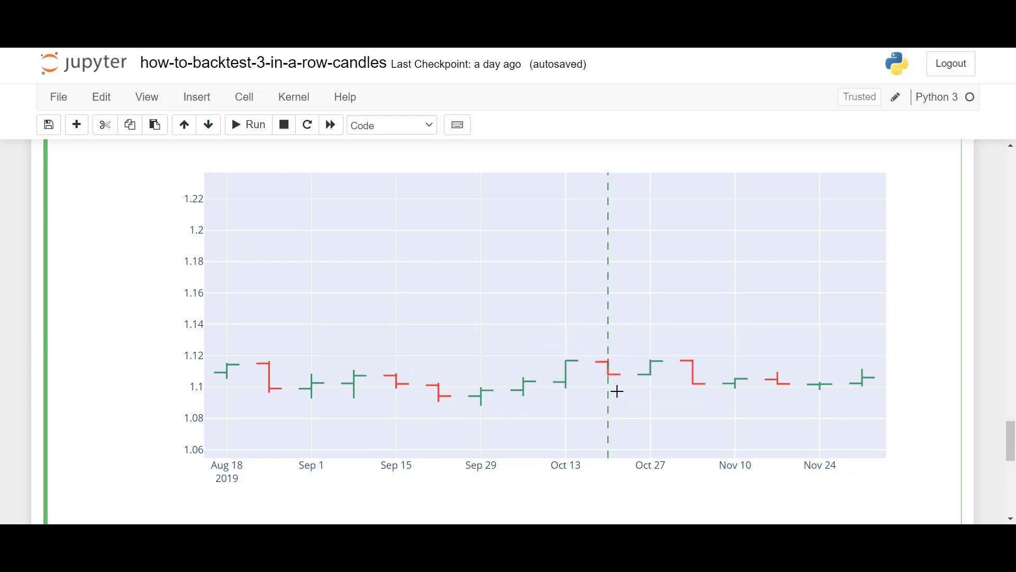
{"action": "scroll", "scroll_direction": "down", "scroll_amount": 3}
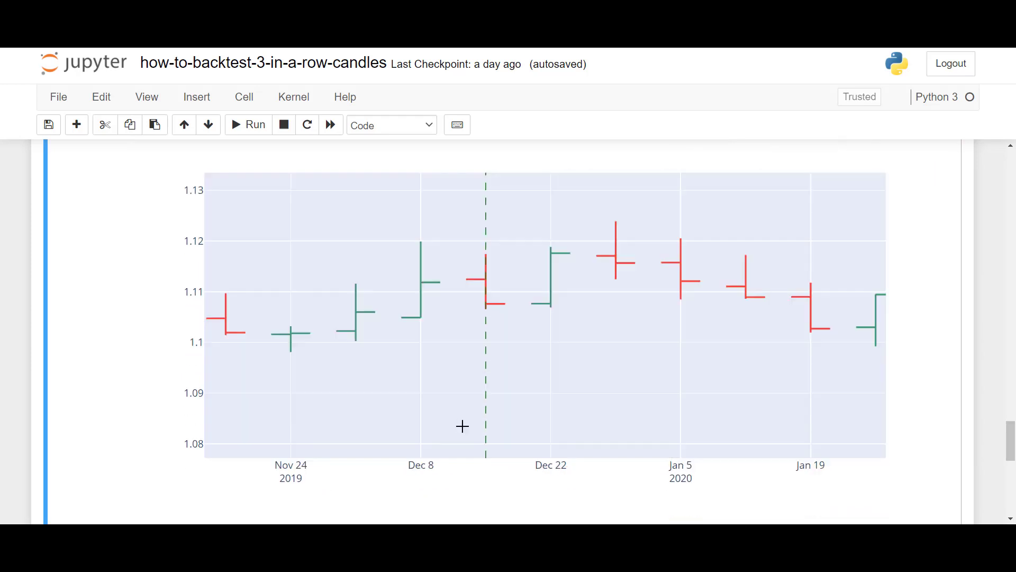
{"action": "mouse_move", "coordinate": [491, 296]}
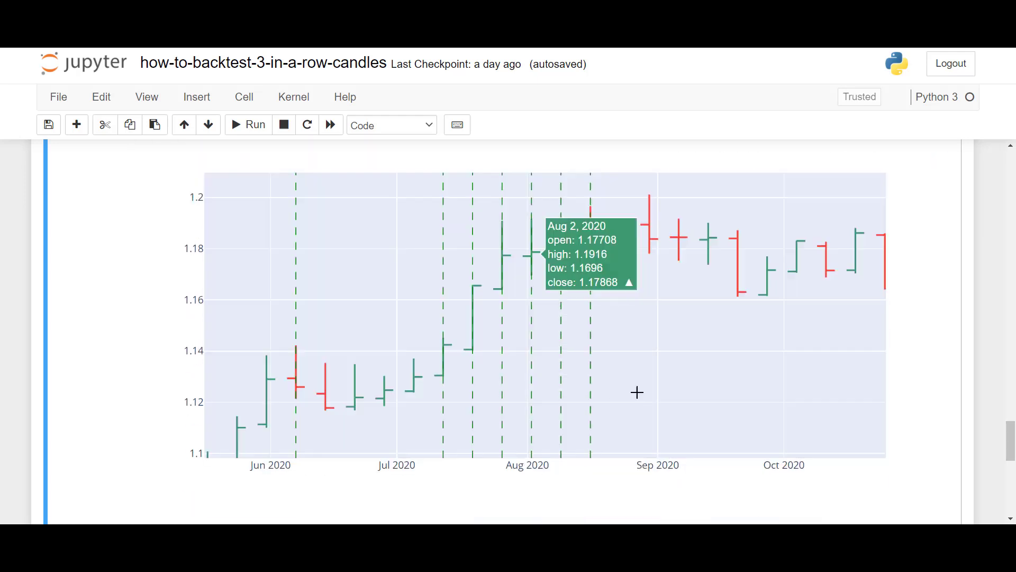
{"action": "mouse_move", "coordinate": [535, 429]}
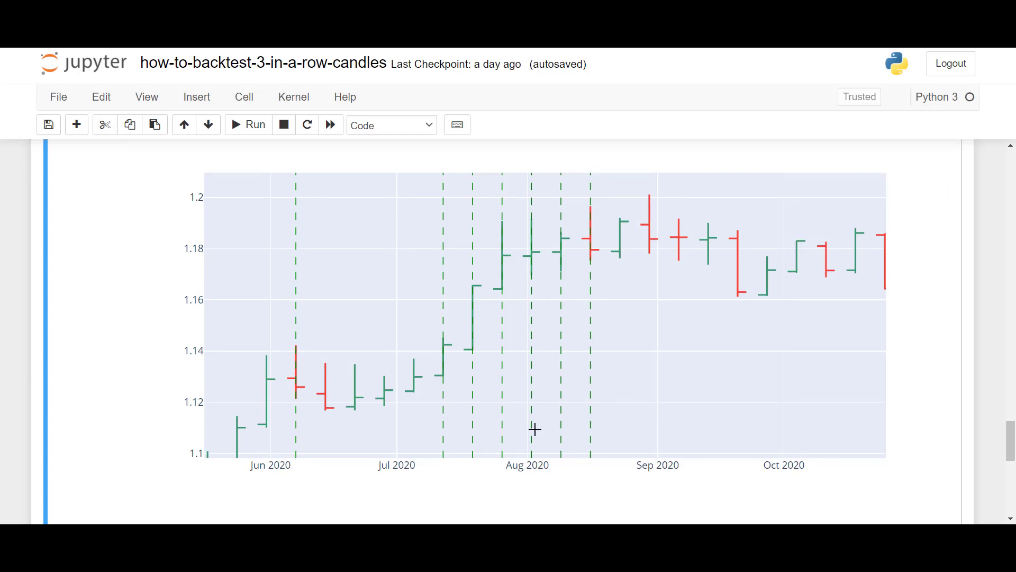
{"action": "mouse_move", "coordinate": [470, 412]}
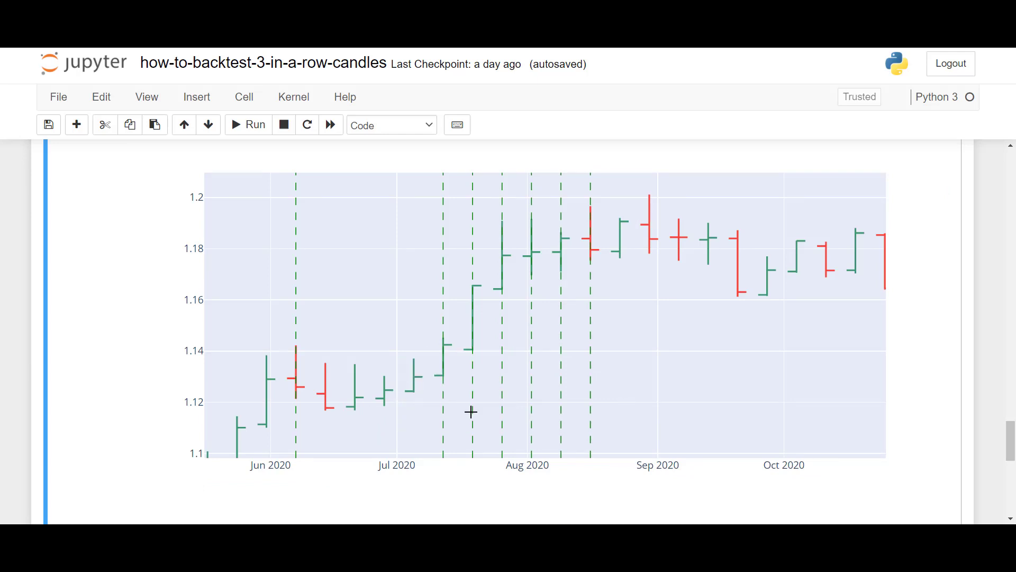
{"action": "mouse_move", "coordinate": [445, 360]}
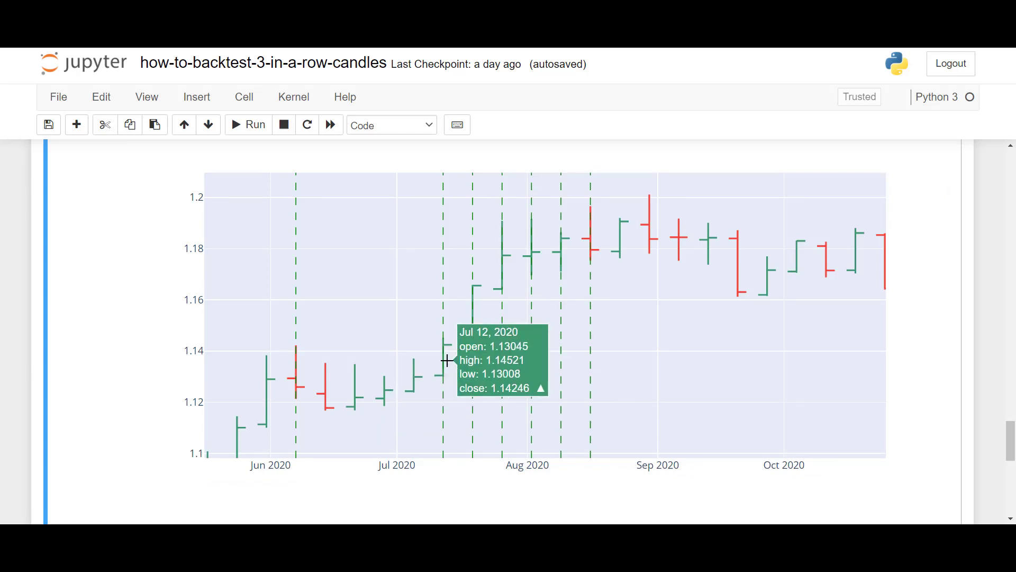
{"action": "mouse_move", "coordinate": [440, 344]}
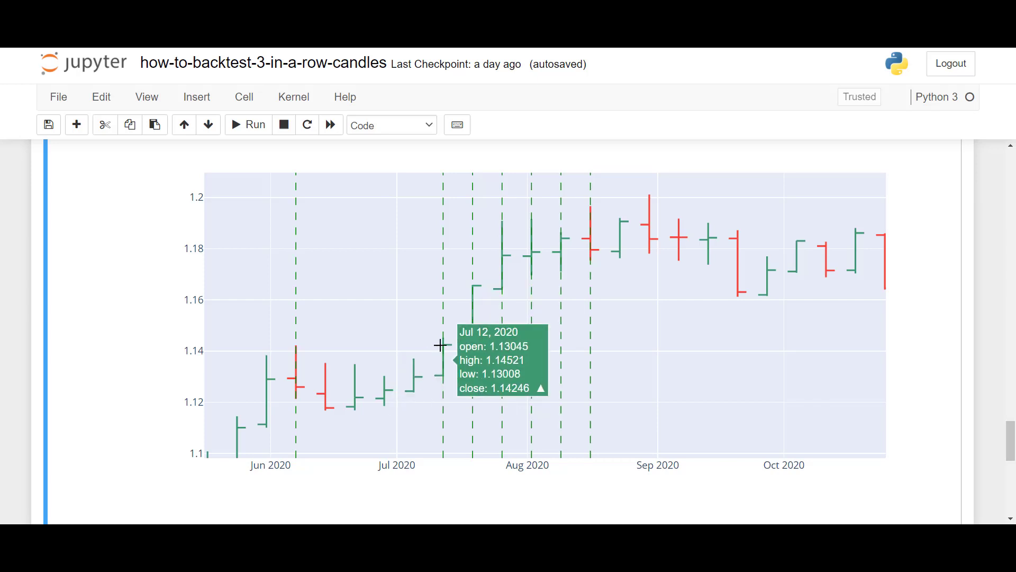
{"action": "mouse_move", "coordinate": [543, 411]}
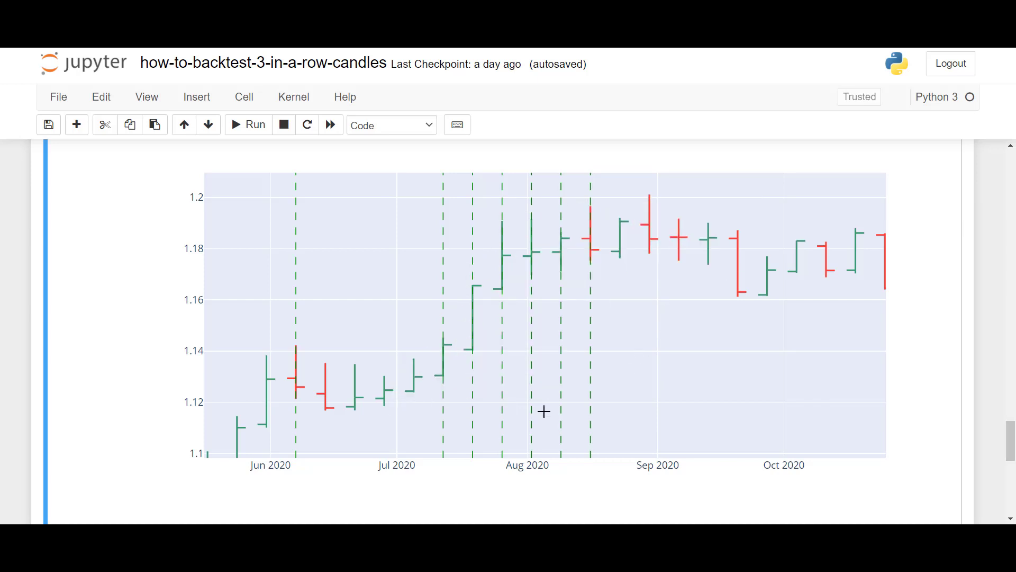
{"action": "mouse_move", "coordinate": [718, 271]}
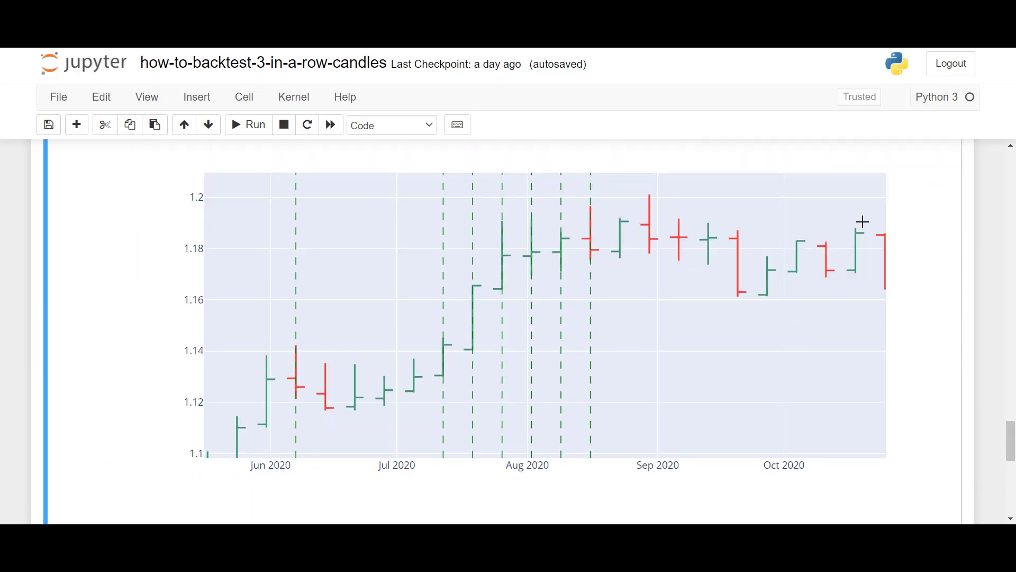
- Zoom the chart to May–October 2020 and read the Jul 5, 2020 bar's OHLC
{"action": "left_click", "coordinate": [848, 211]}
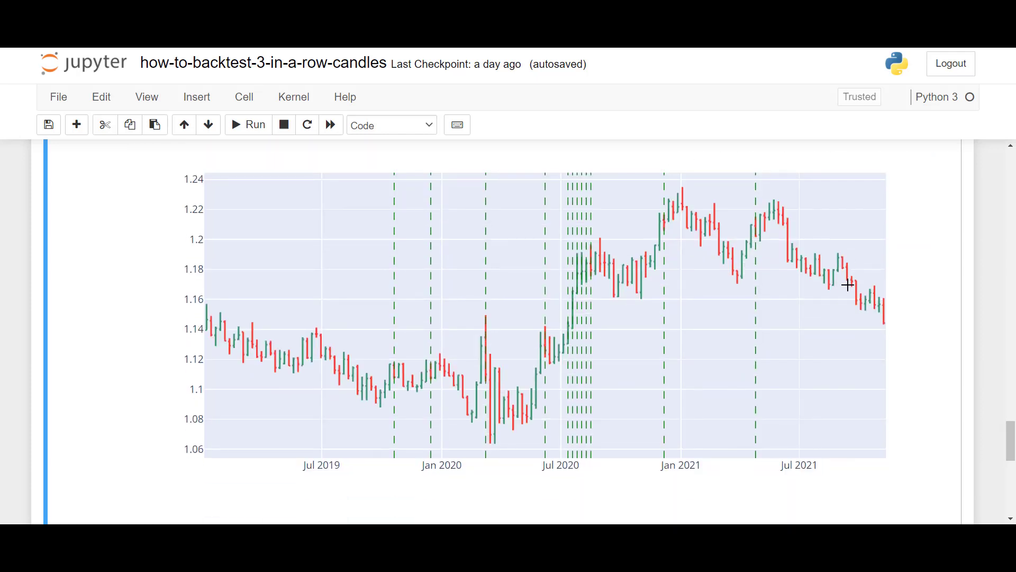
{"action": "scroll", "scroll_direction": "down", "scroll_amount": 3}
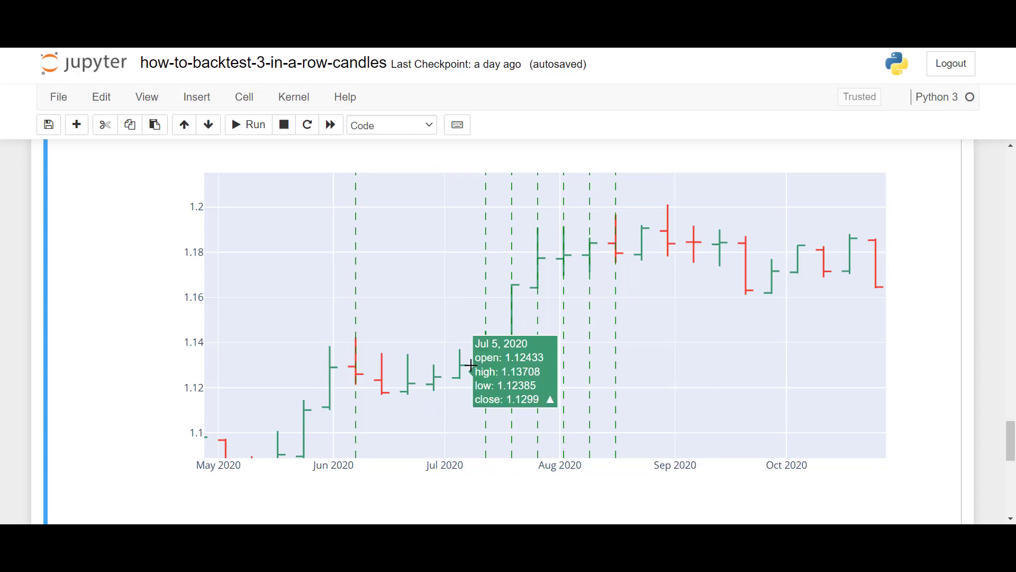
{"action": "mouse_move", "coordinate": [481, 381]}
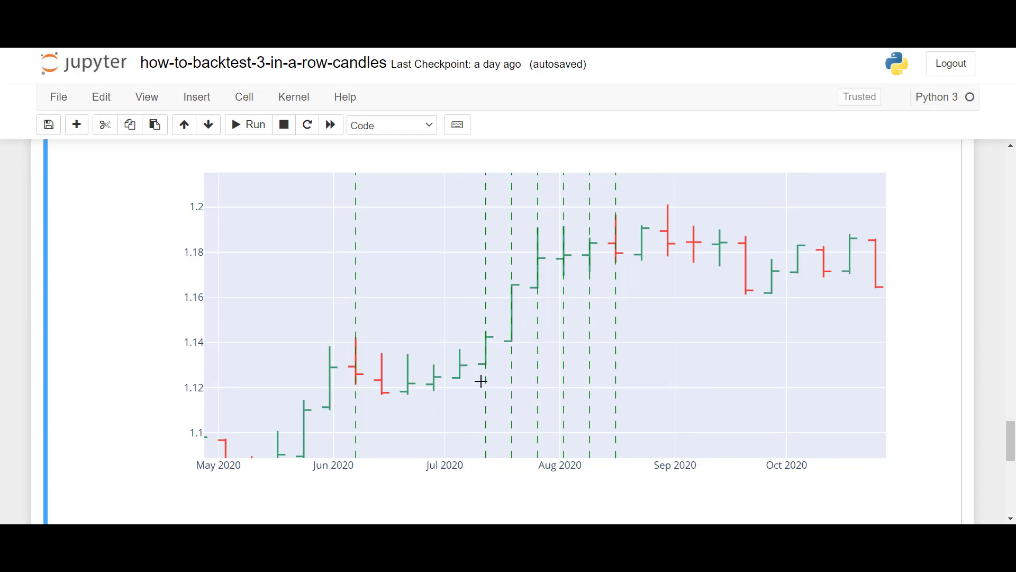
{"action": "mouse_move", "coordinate": [481, 337]}
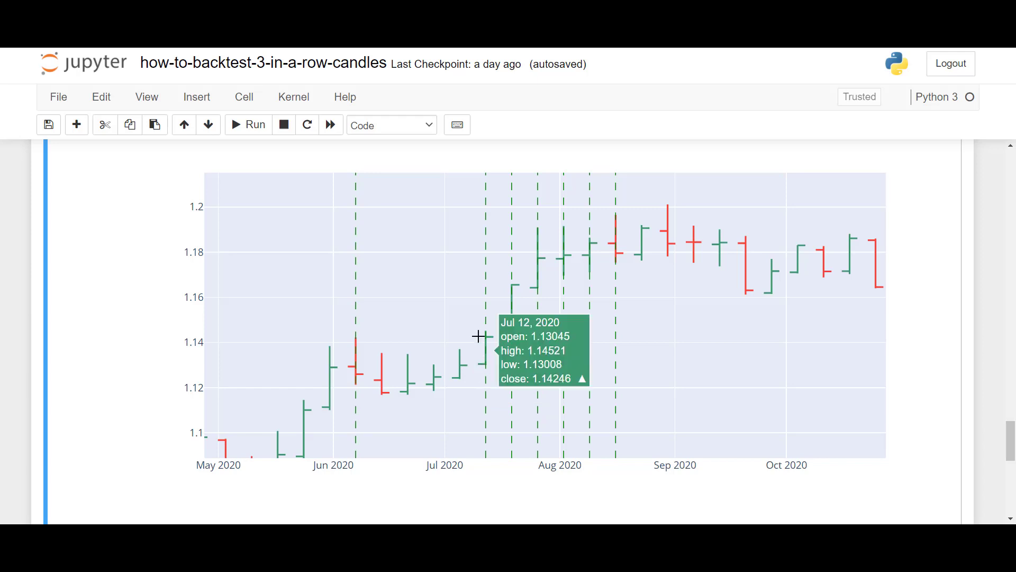
{"action": "mouse_move", "coordinate": [489, 370]}
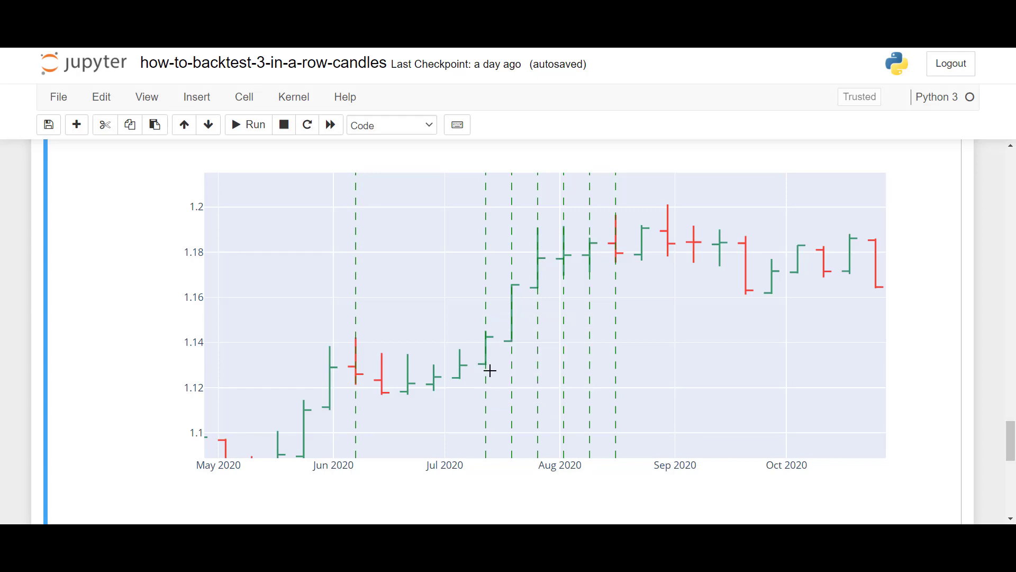
{"action": "mouse_move", "coordinate": [466, 412]}
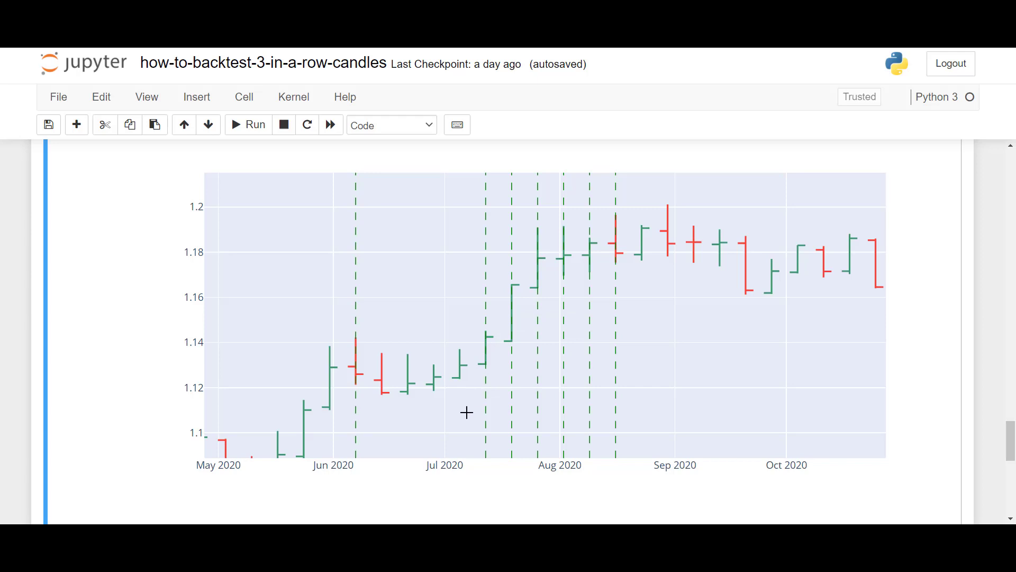
{"action": "mouse_move", "coordinate": [442, 381]}
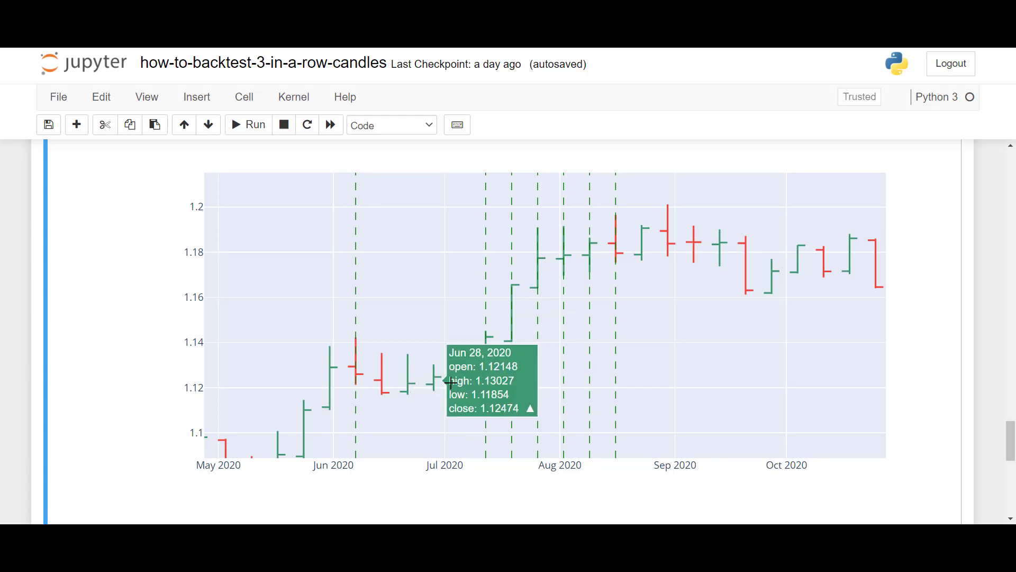
{"action": "mouse_move", "coordinate": [473, 390]}
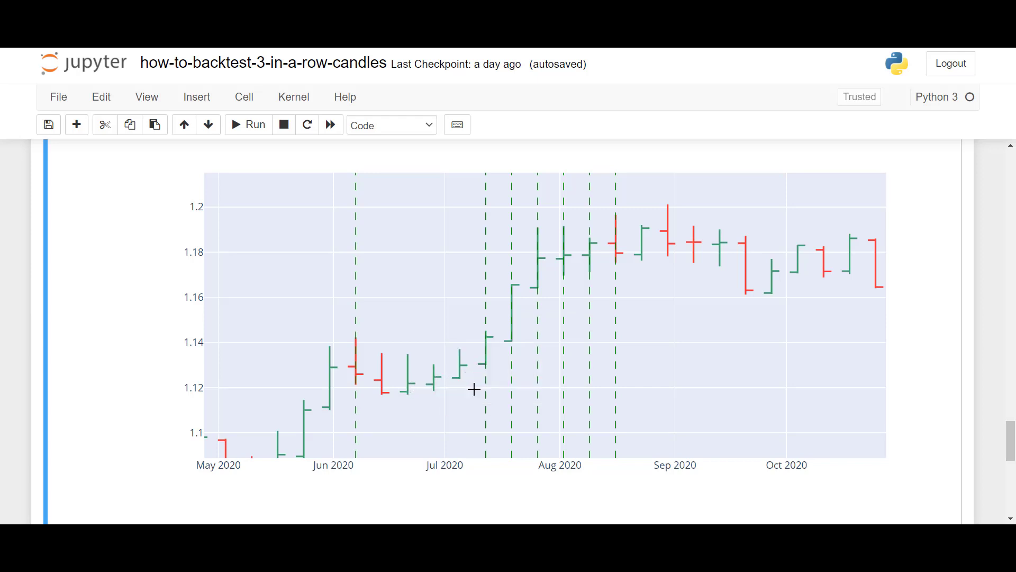
{"action": "mouse_move", "coordinate": [491, 368]}
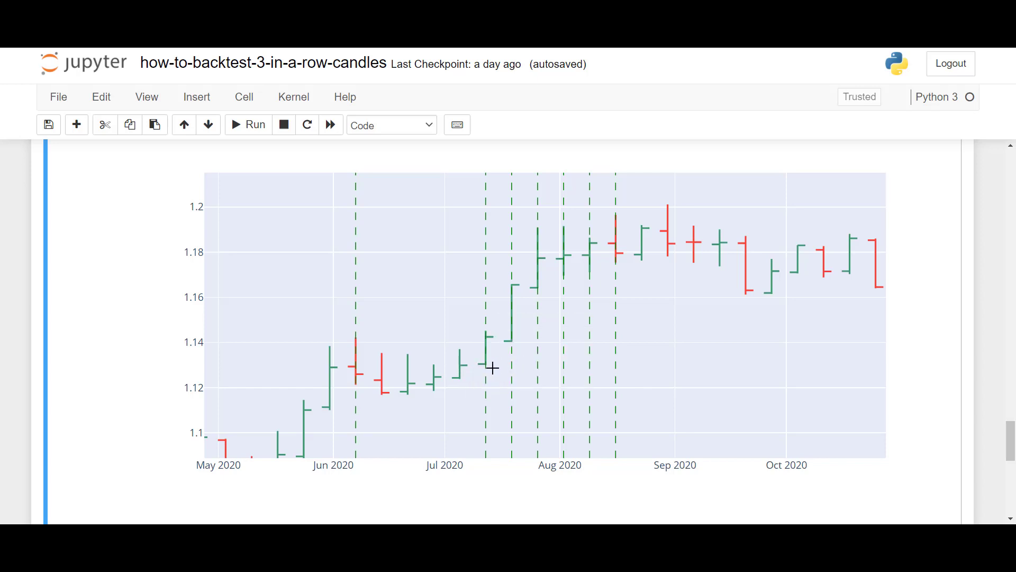
{"action": "mouse_move", "coordinate": [500, 366]}
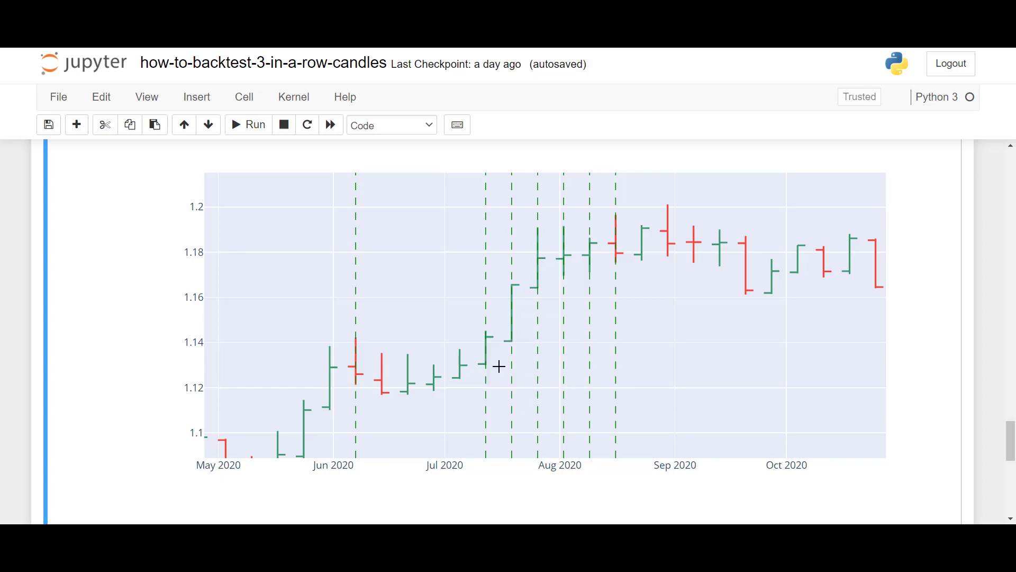
{"action": "mouse_move", "coordinate": [485, 338]}
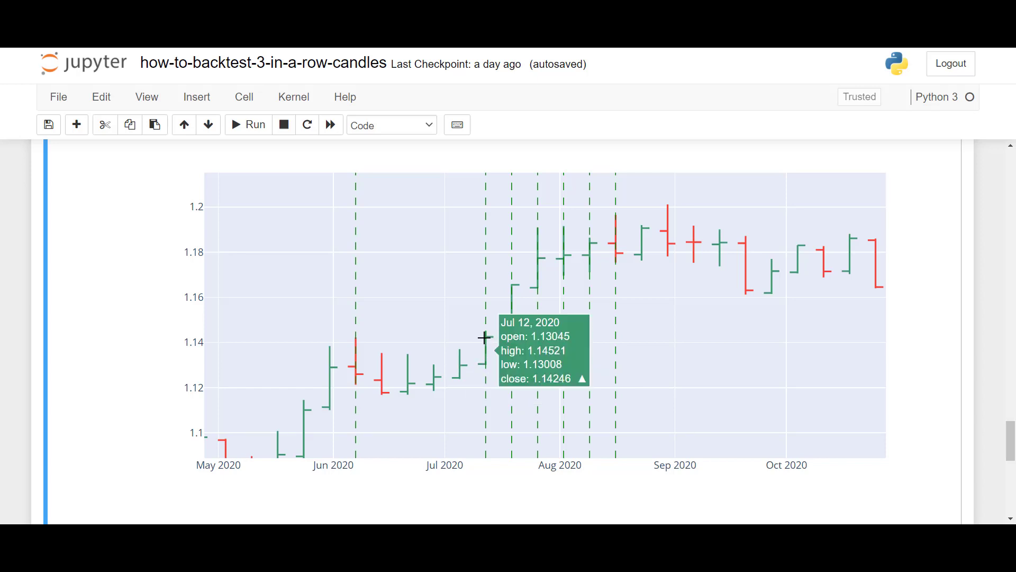
{"action": "mouse_move", "coordinate": [465, 365]}
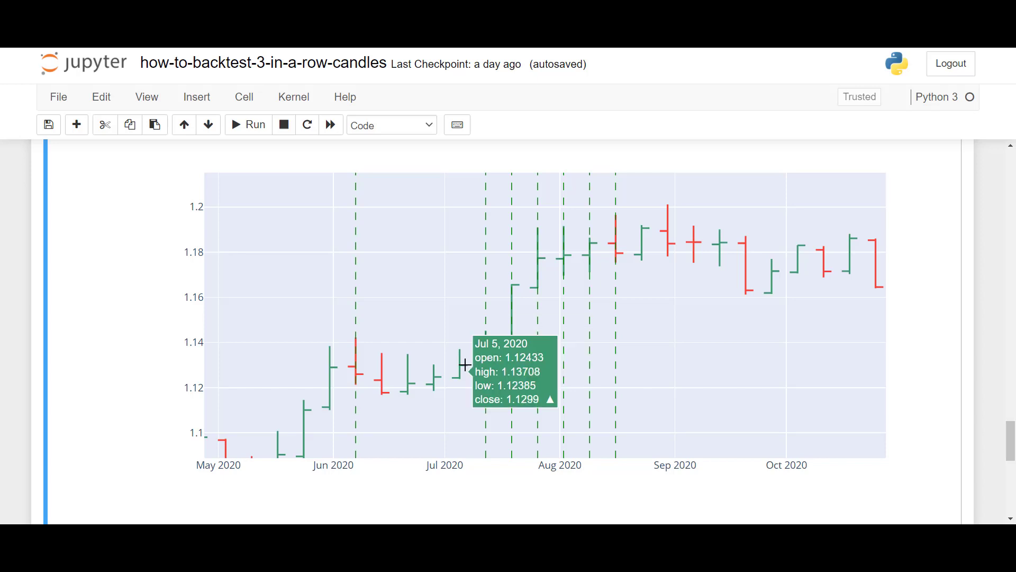
{"action": "mouse_move", "coordinate": [556, 403]}
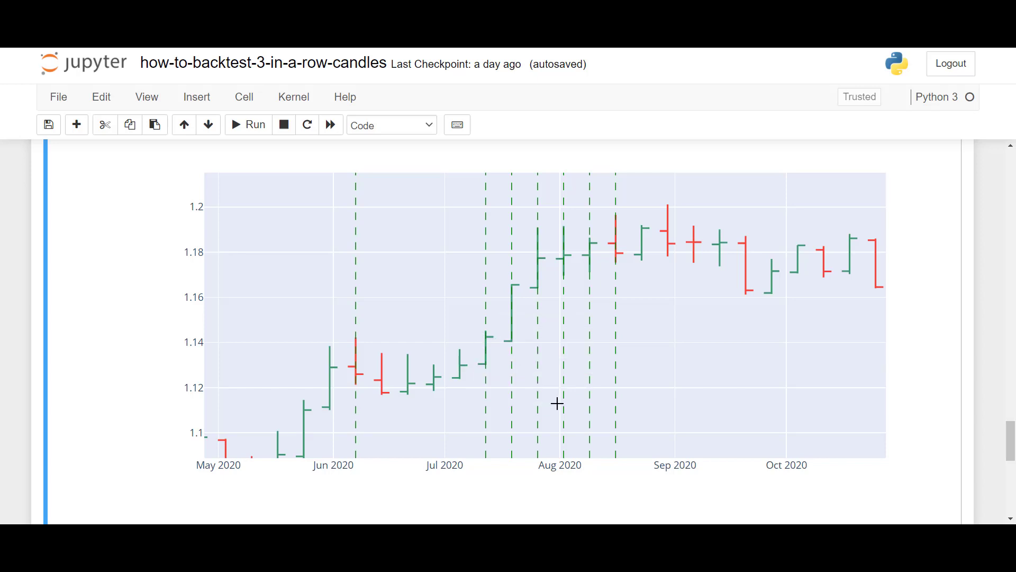
{"action": "mouse_move", "coordinate": [520, 284]}
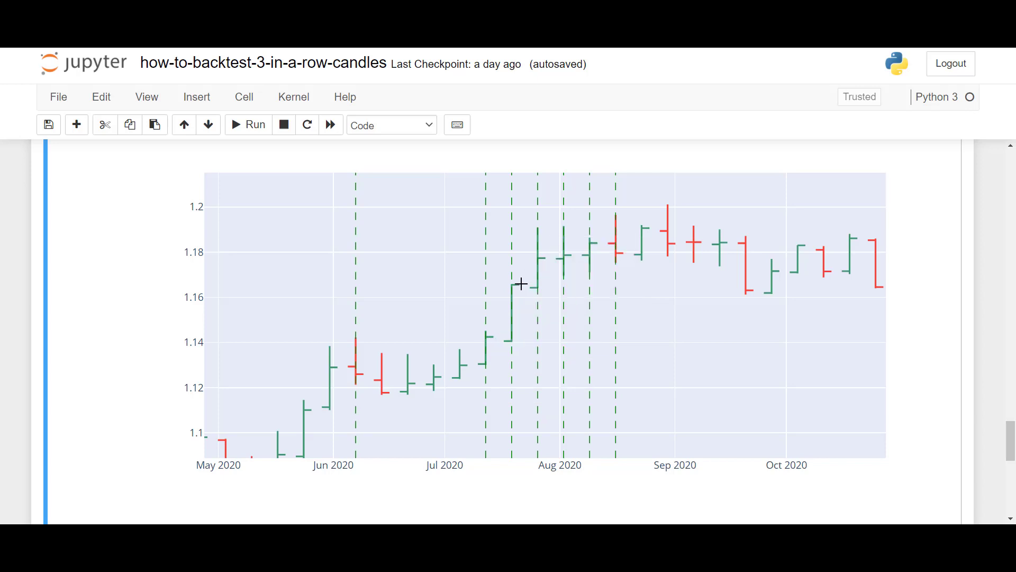
{"action": "mouse_move", "coordinate": [641, 319]}
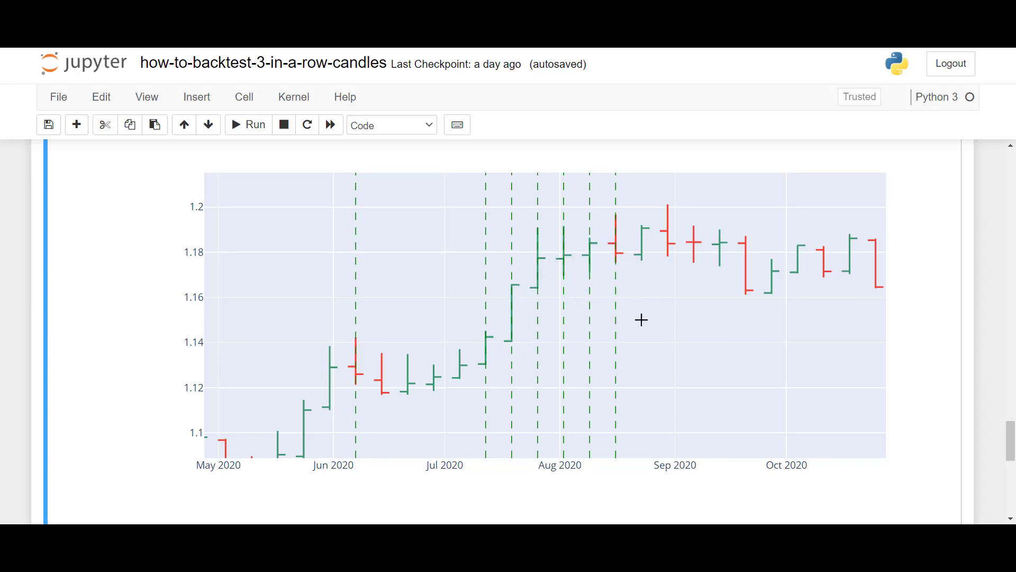
{"action": "mouse_move", "coordinate": [324, 428]}
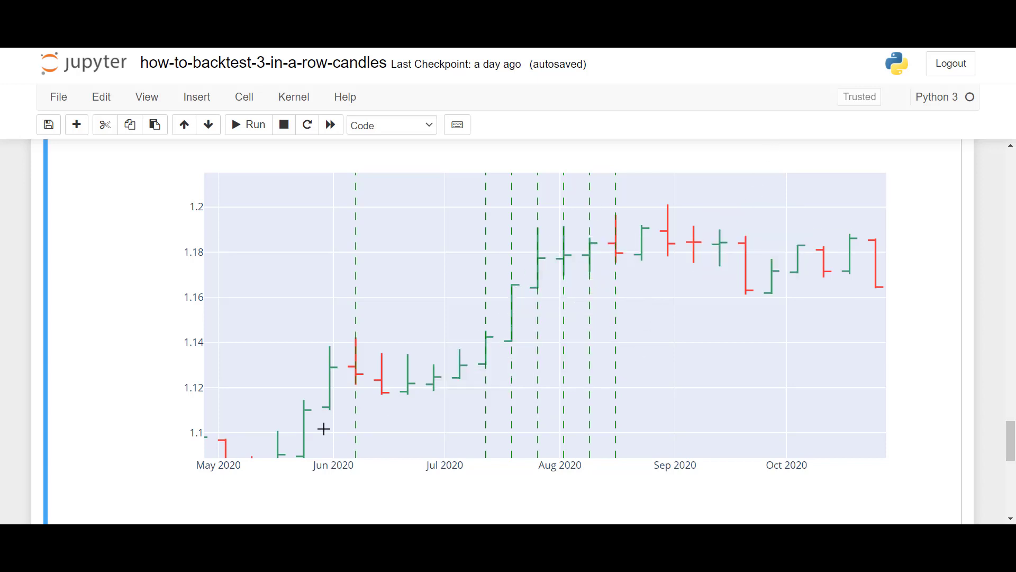
{"action": "mouse_move", "coordinate": [358, 370]}
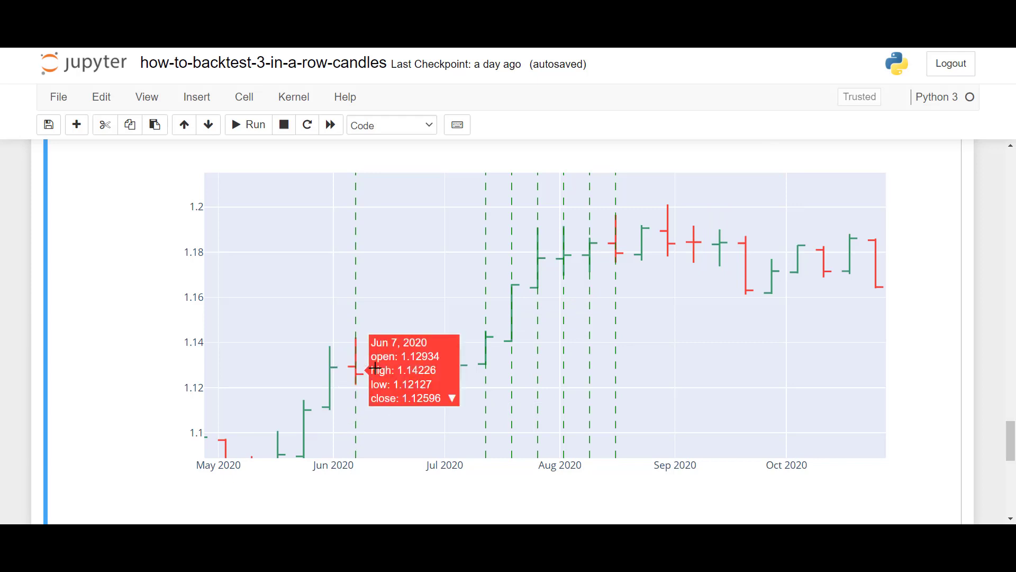
{"action": "mouse_move", "coordinate": [363, 376]}
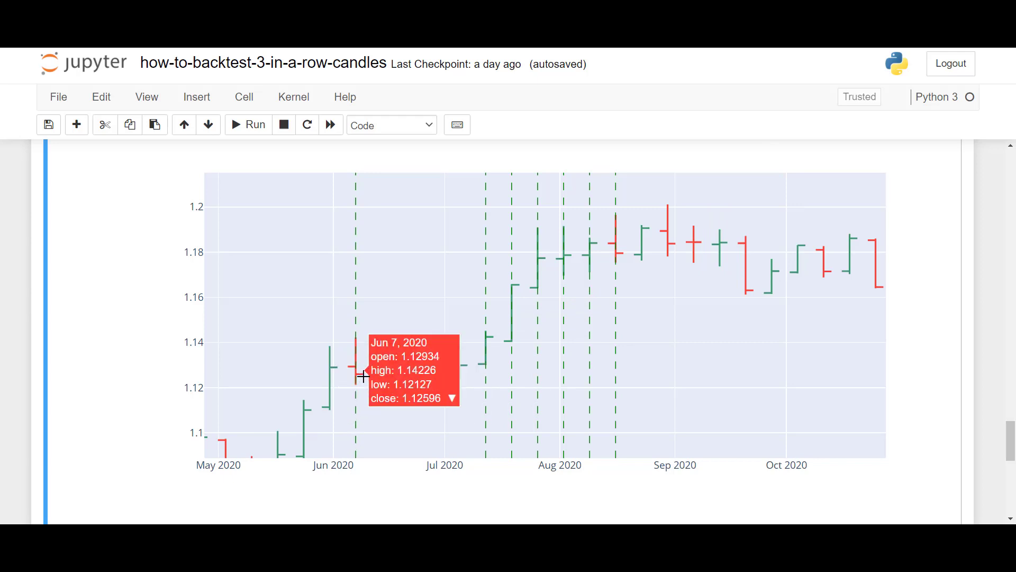
{"action": "mouse_move", "coordinate": [347, 392]}
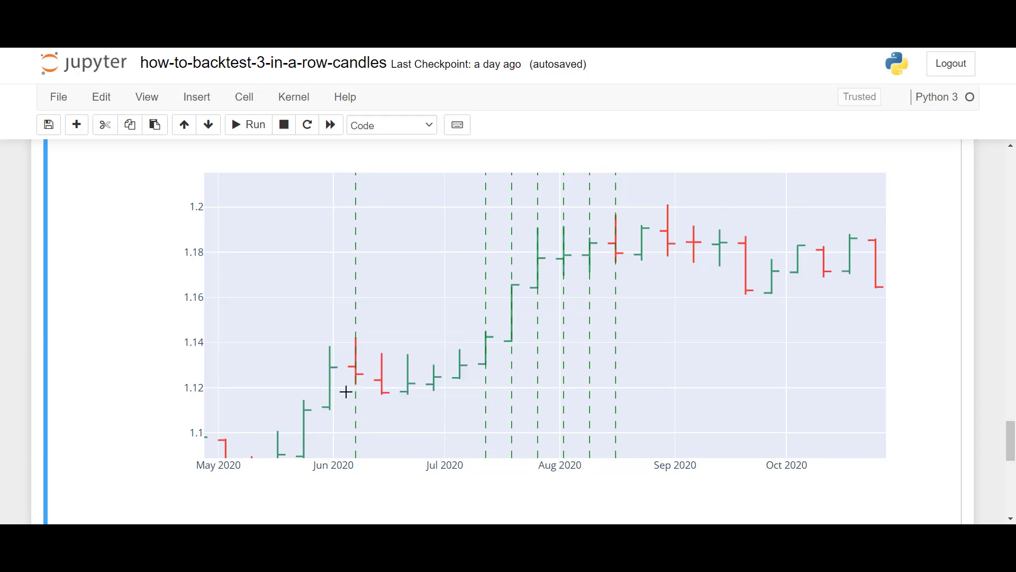
- Scroll to the evaluation cell with candle-type counts and mean points, and enter edit mode
{"action": "scroll", "scroll_direction": "down", "scroll_amount": 3}
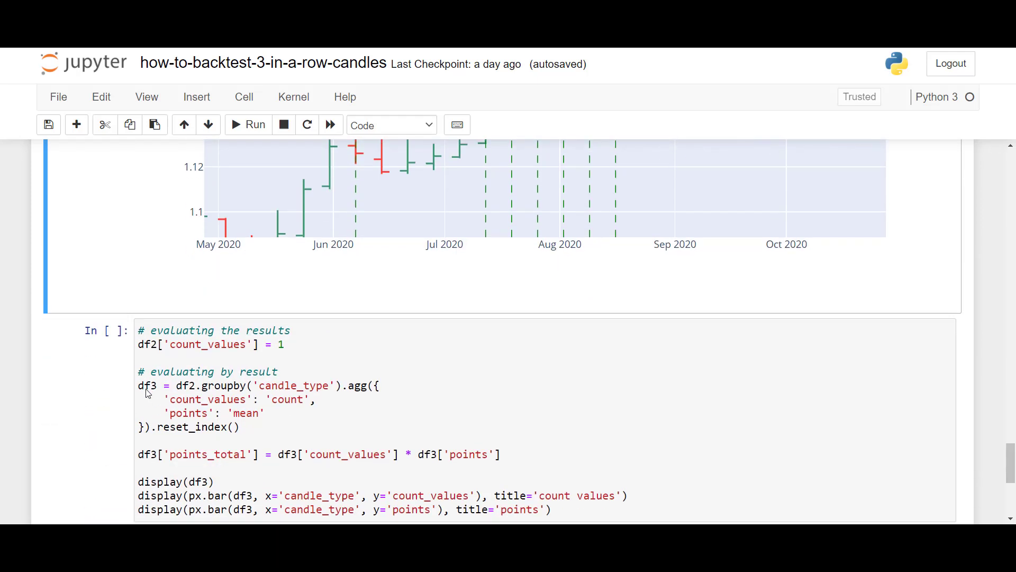
{"action": "mouse_move", "coordinate": [614, 412]}
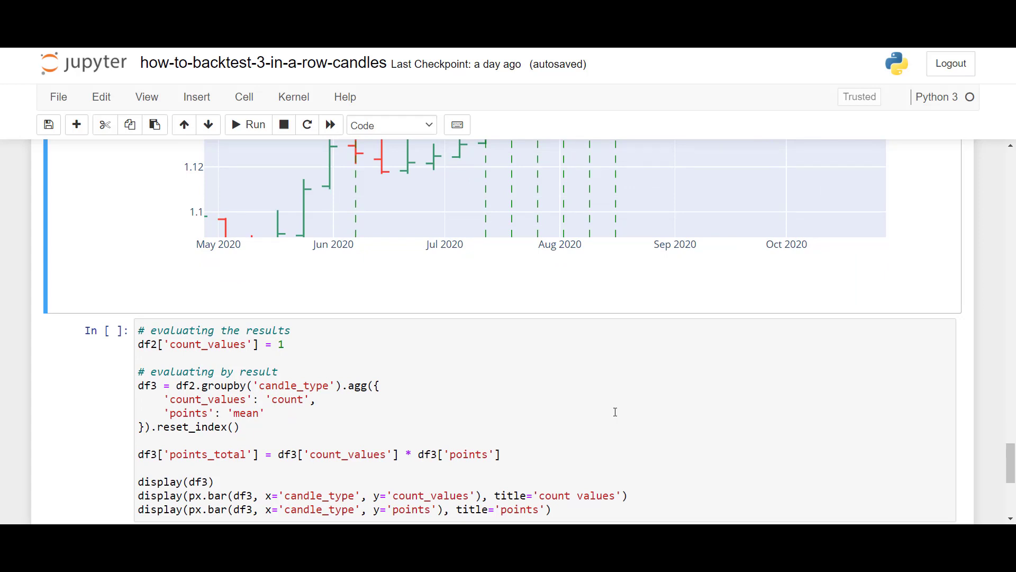
{"action": "scroll", "scroll_direction": "down", "scroll_amount": 3}
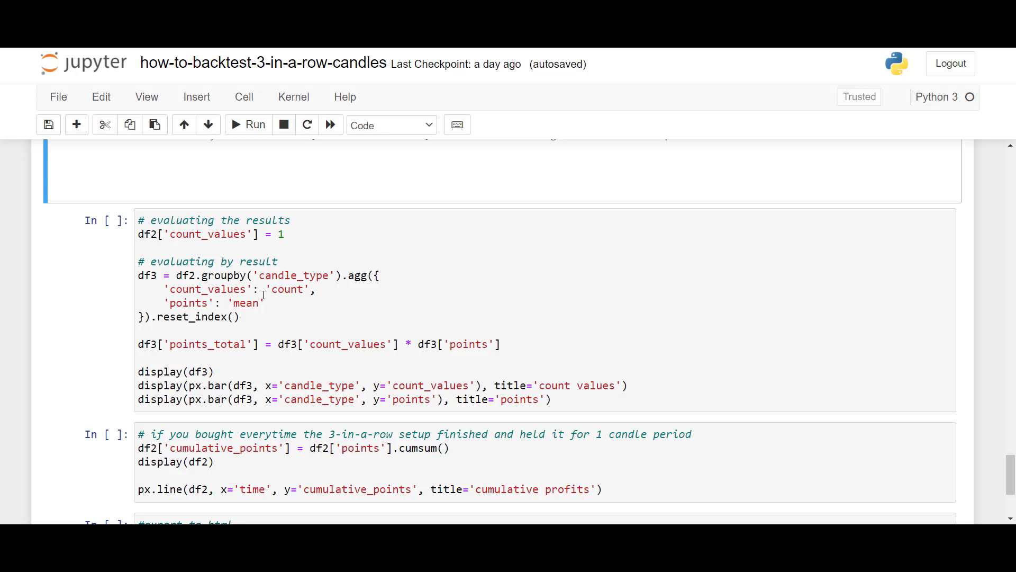
{"action": "double_click", "coordinate": [287, 289]}
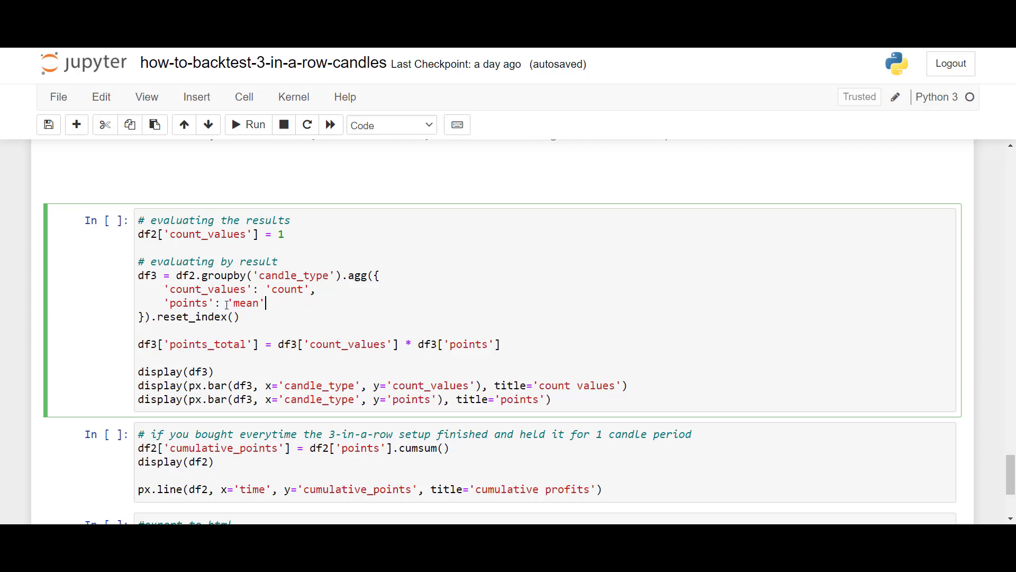
{"action": "double_click", "coordinate": [246, 303]}
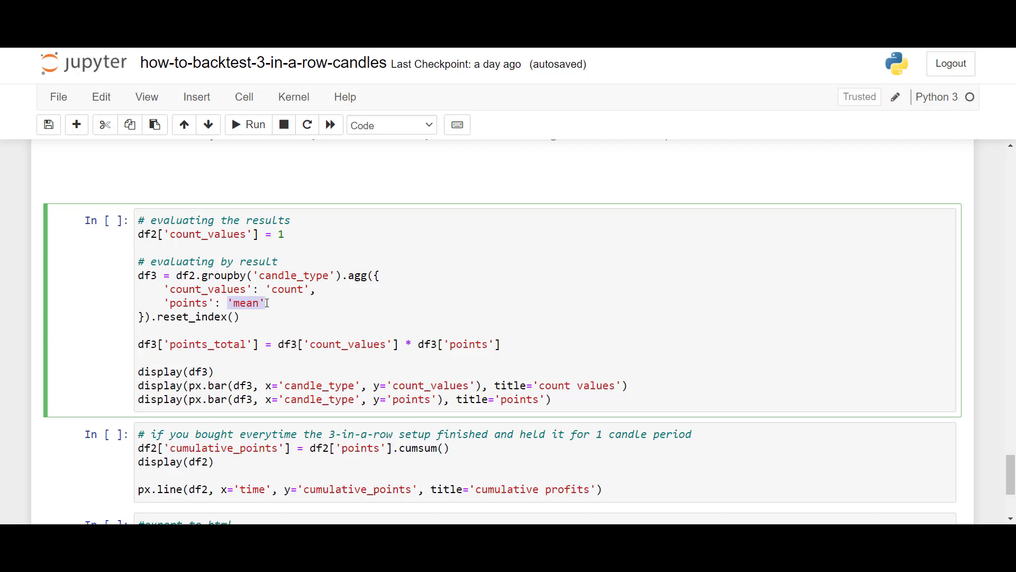
{"action": "left_click", "coordinate": [288, 310]}
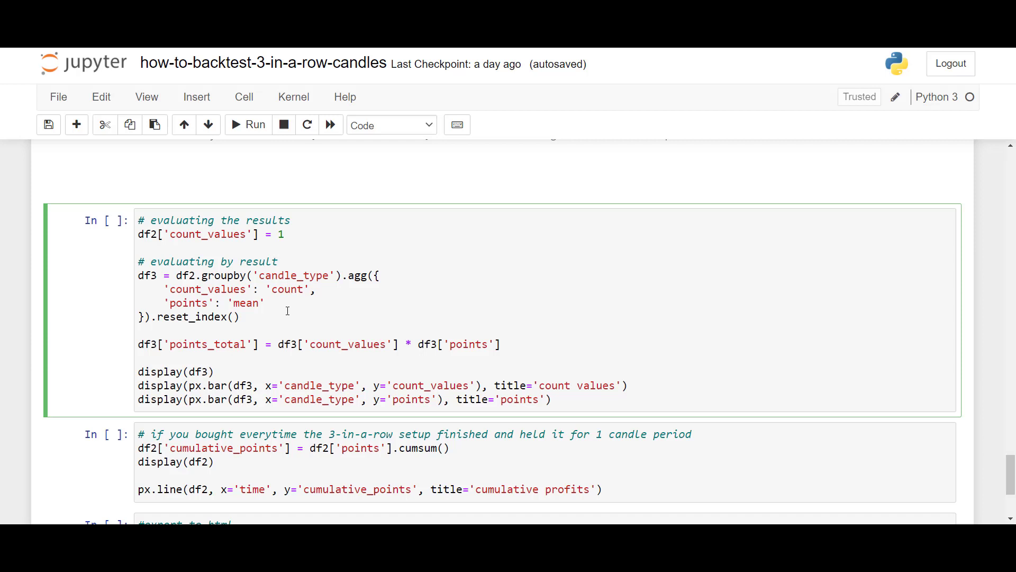
{"action": "left_click", "coordinate": [248, 124]}
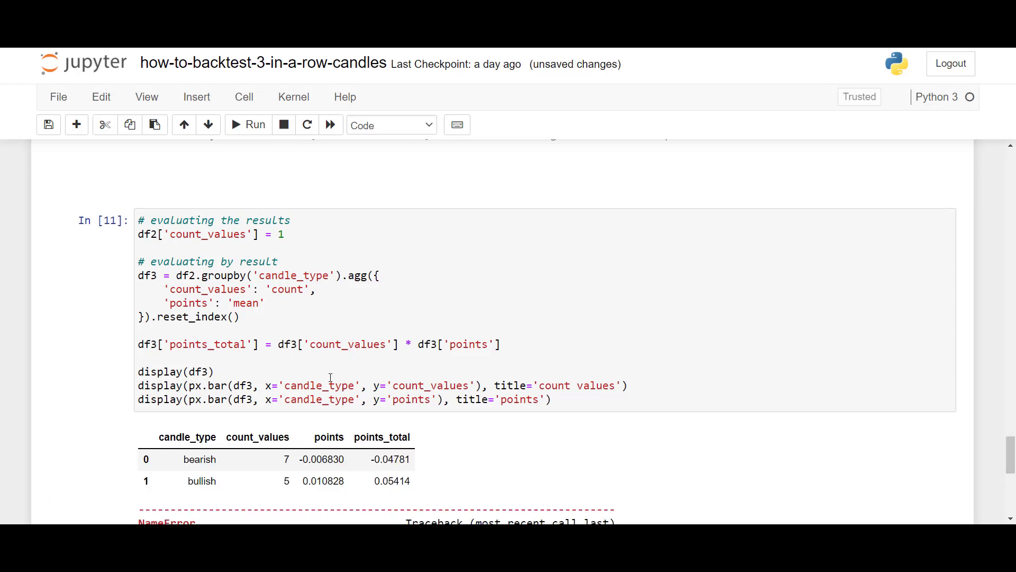
{"action": "left_click", "coordinate": [211, 459]}
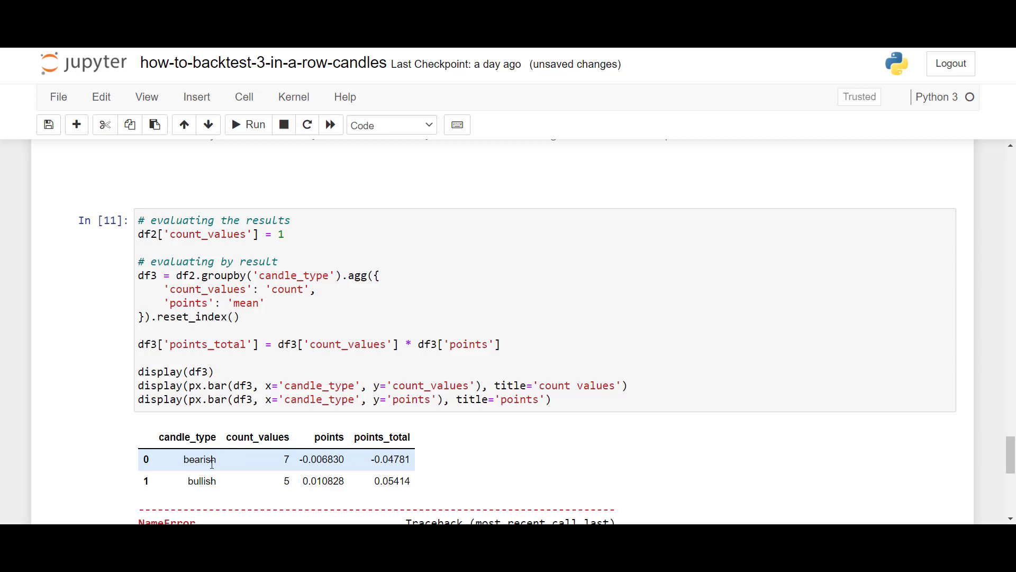
{"action": "mouse_move", "coordinate": [282, 466]}
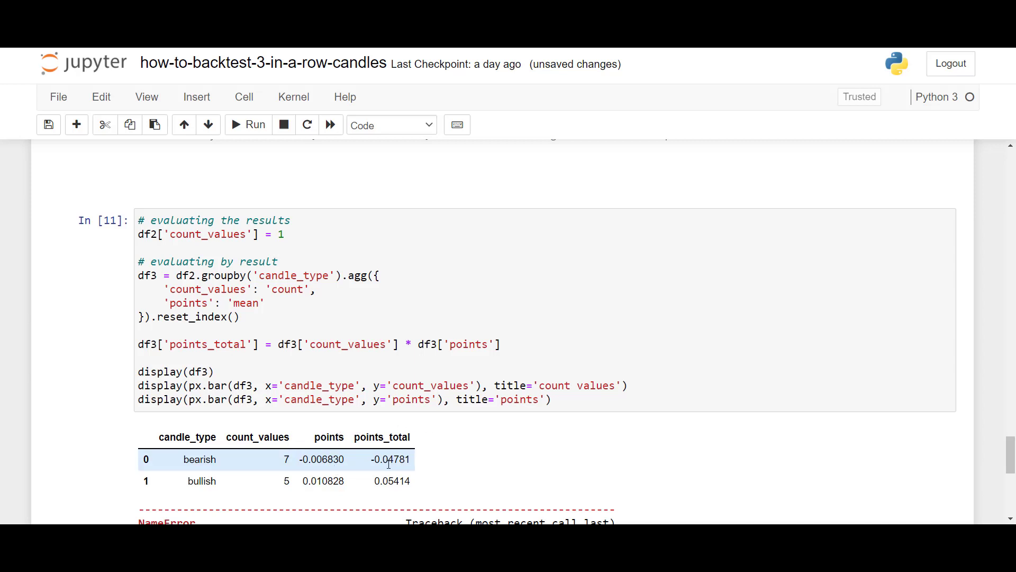
{"action": "mouse_move", "coordinate": [392, 471]}
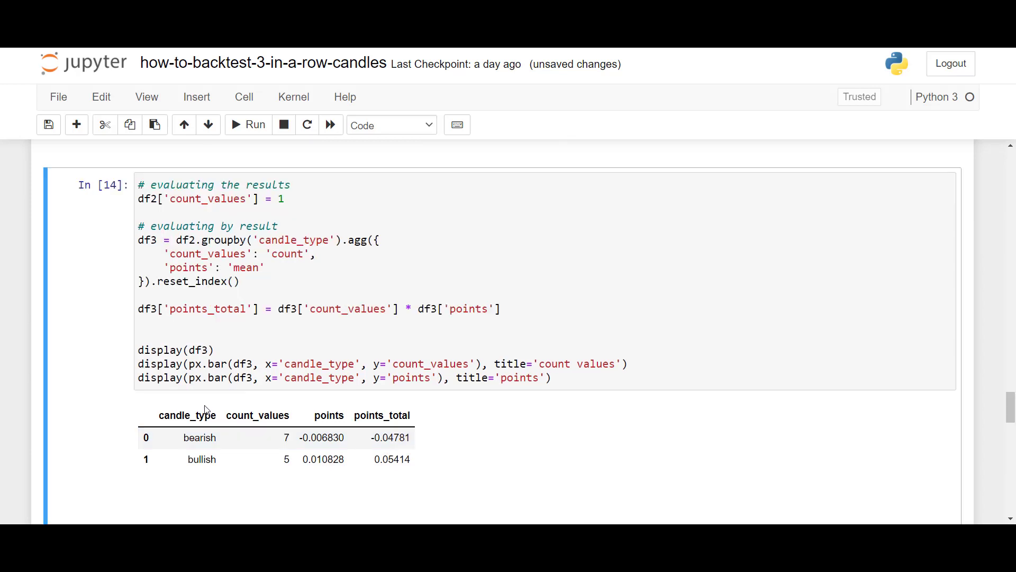
{"action": "left_click", "coordinate": [201, 459]}
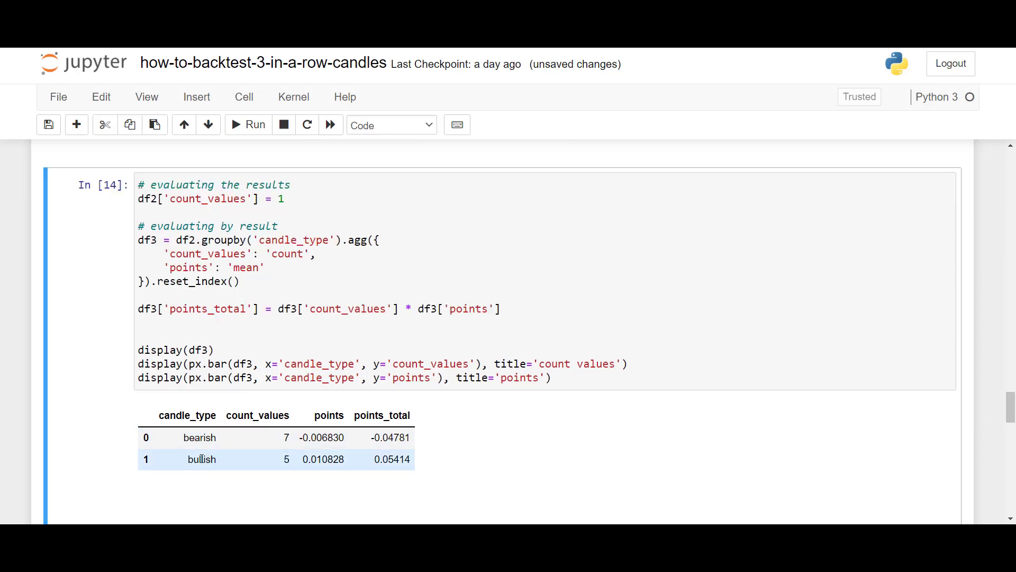
{"action": "mouse_move", "coordinate": [287, 472]}
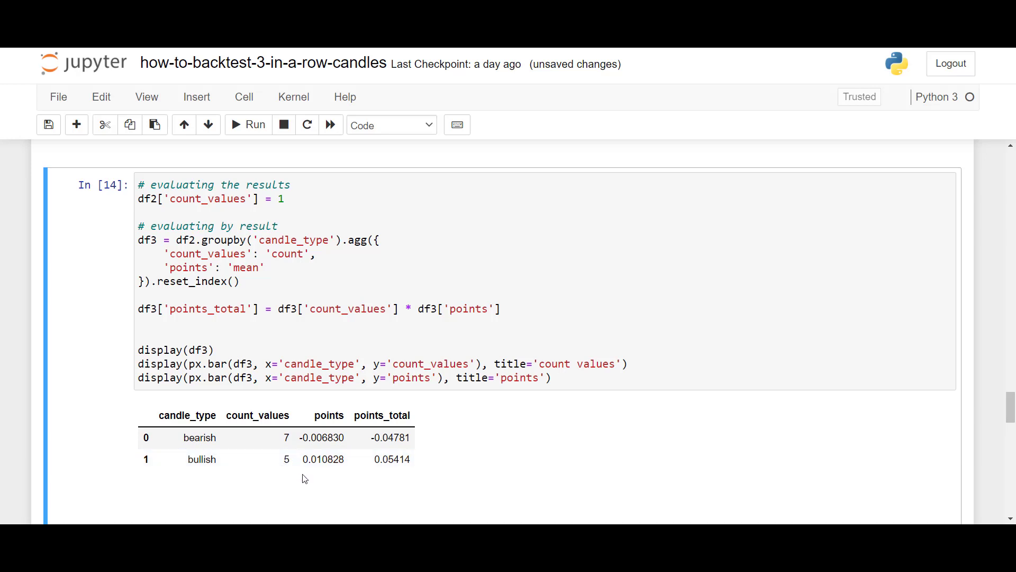
{"action": "left_click", "coordinate": [308, 459]}
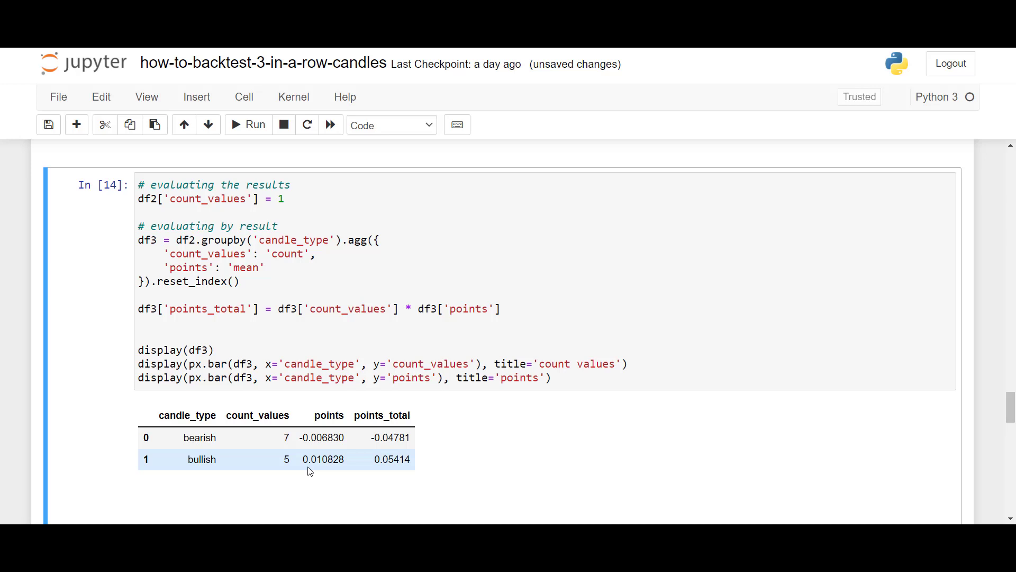
{"action": "mouse_move", "coordinate": [324, 470]}
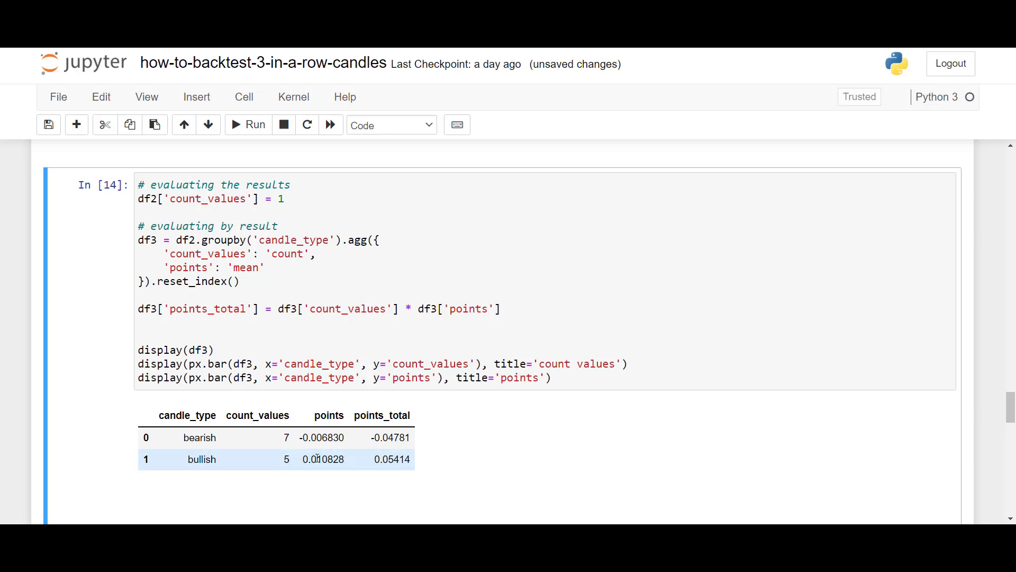
{"action": "mouse_move", "coordinate": [376, 472]}
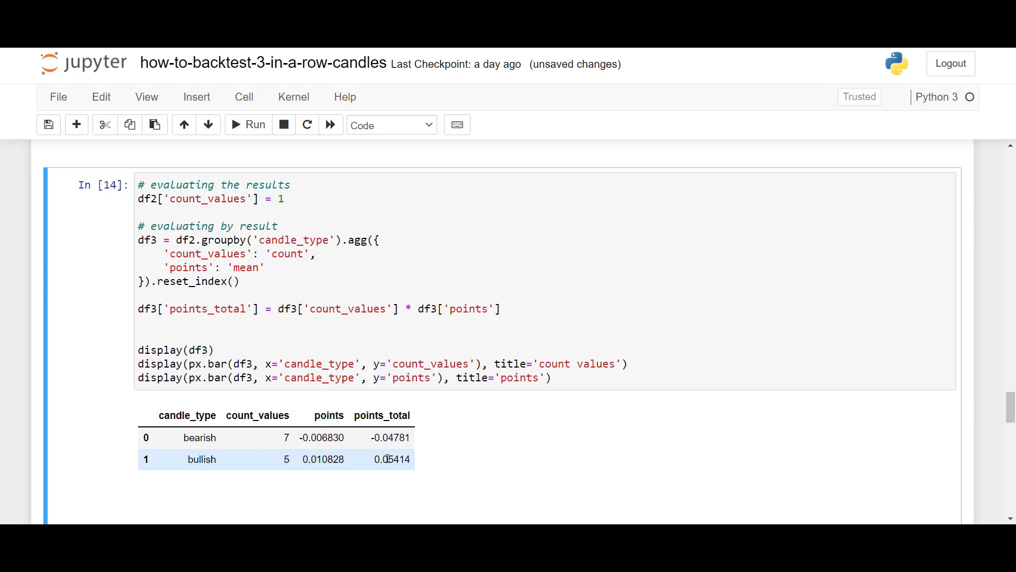
{"action": "scroll", "scroll_direction": "down", "scroll_amount": 3}
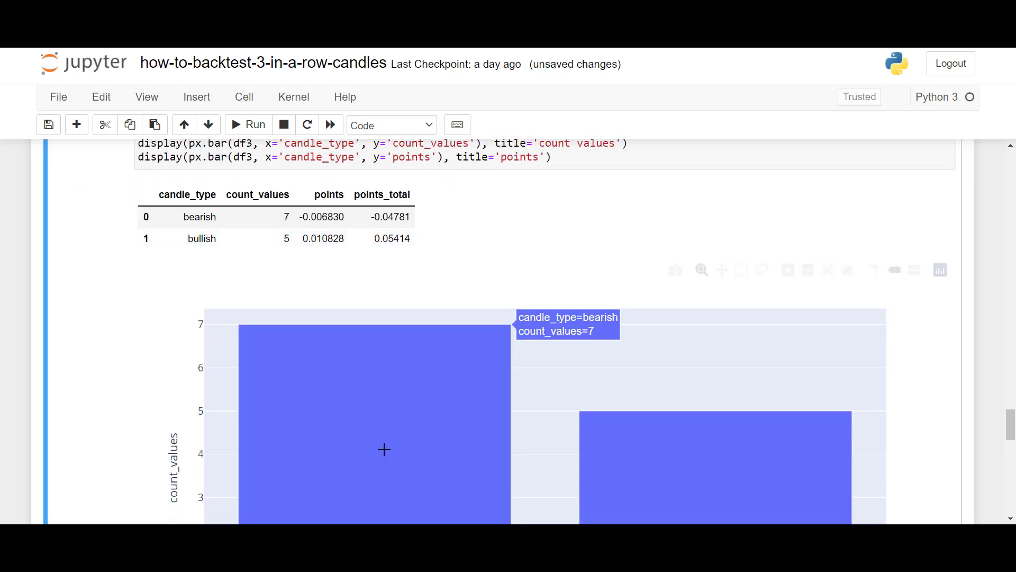
{"action": "scroll", "scroll_direction": "up", "scroll_amount": 3}
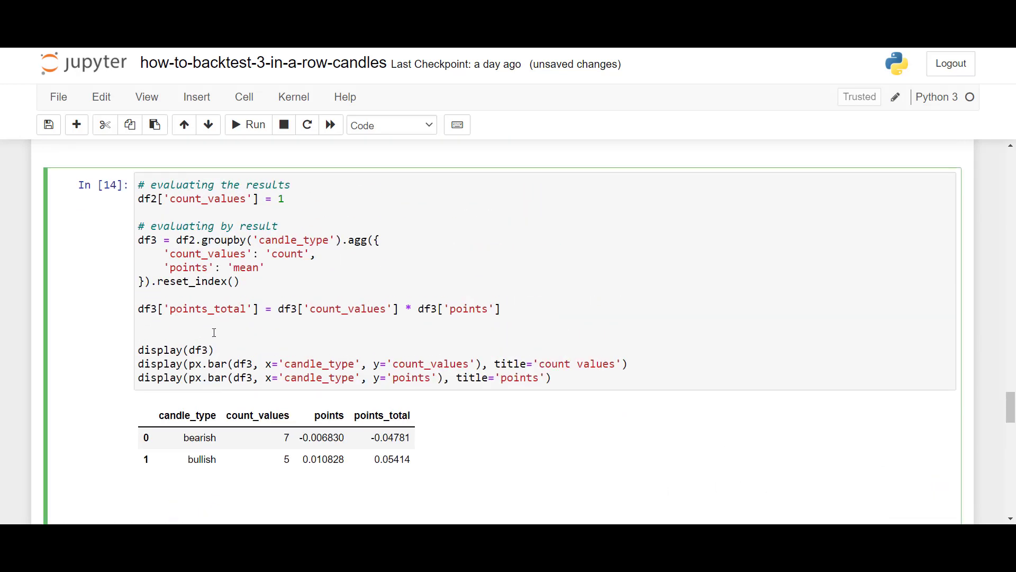
{"action": "type", "text": "i"}
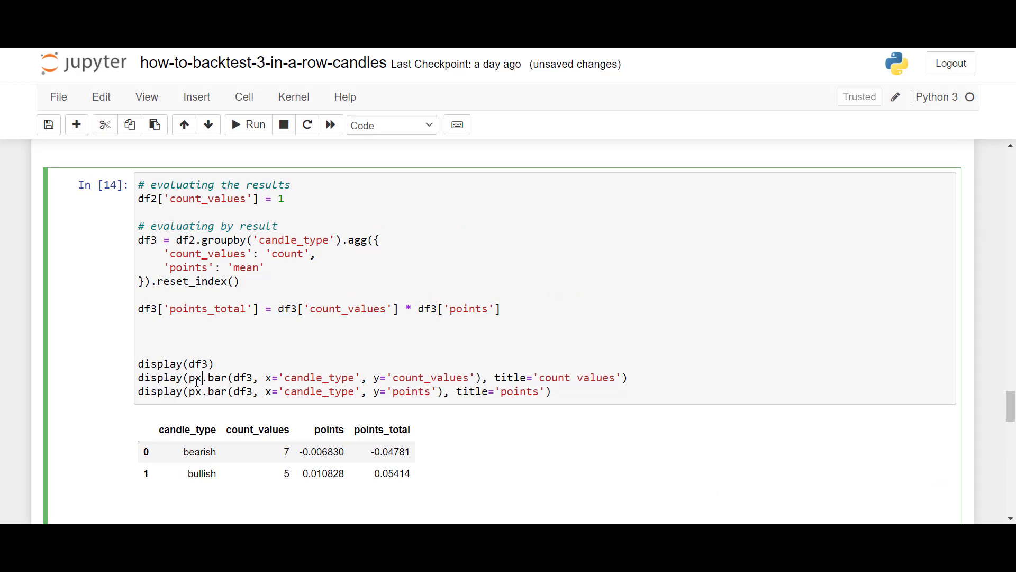
- Add 'import plotly.express as px' to the results cell
{"action": "type", "text": "impo"}
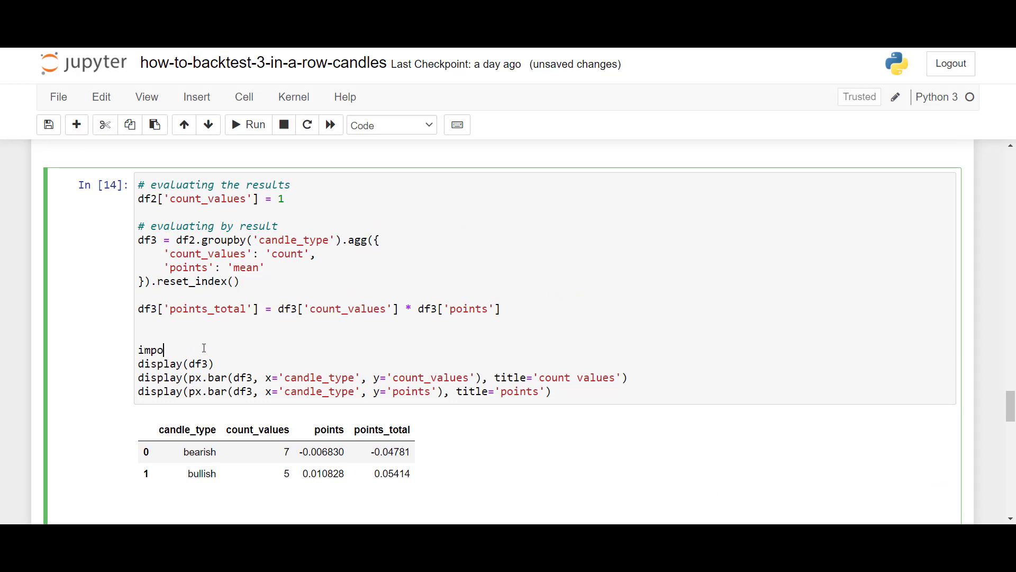
{"action": "type", "text": "rt plotly.ex"}
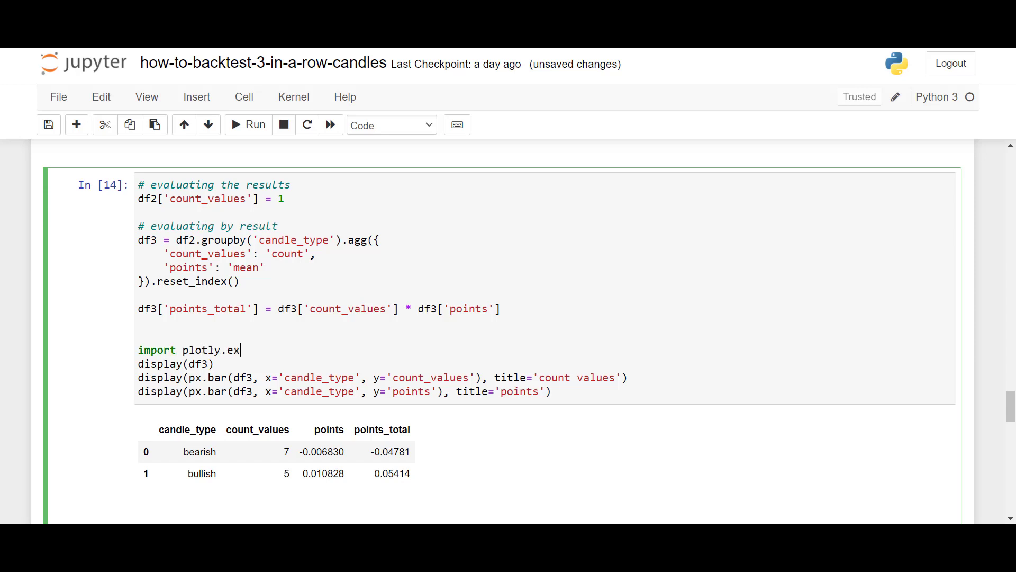
{"action": "type", "text": "press as px"}
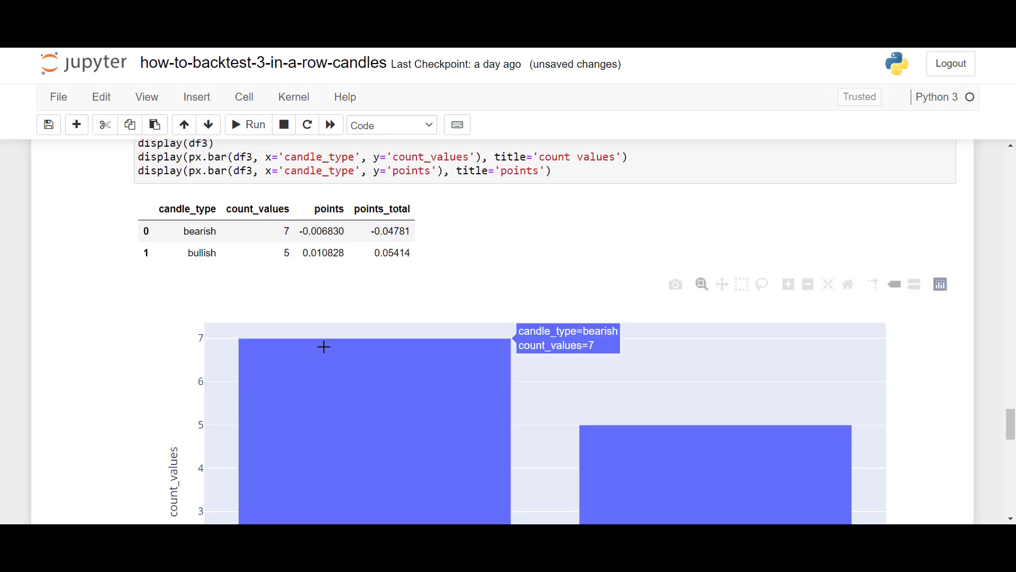
- Review the count and mean-points bar charts (bearish ≈ −0.0068, bullish ≈ 0.0108)
{"action": "scroll", "scroll_direction": "down", "scroll_amount": 3}
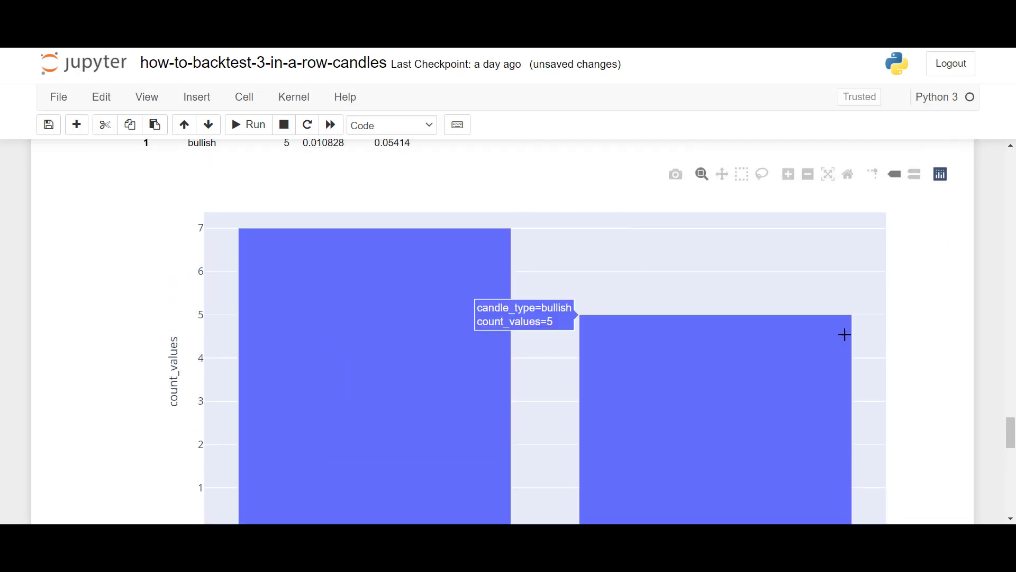
{"action": "scroll", "scroll_direction": "down", "scroll_amount": 3}
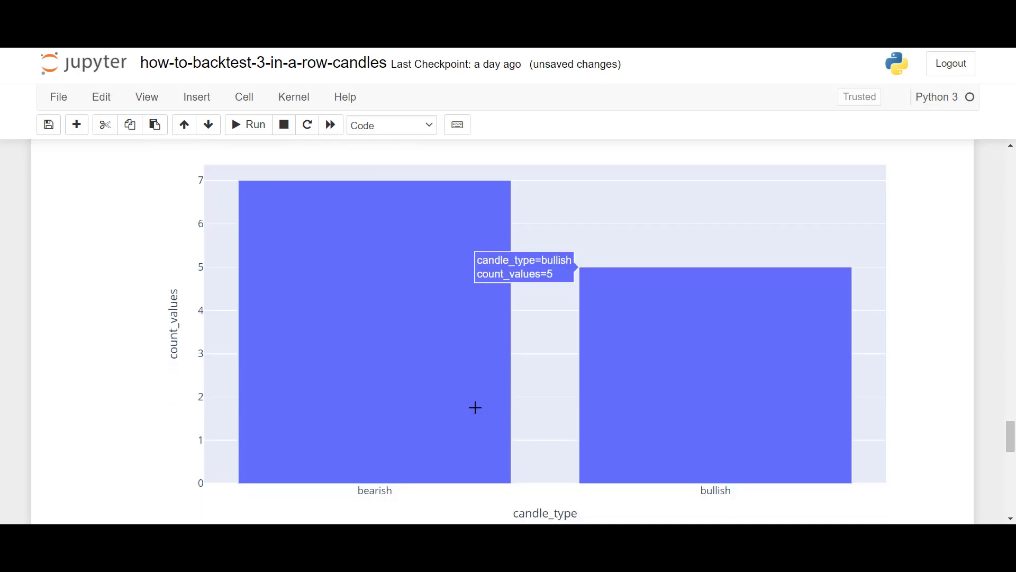
{"action": "mouse_move", "coordinate": [386, 340]}
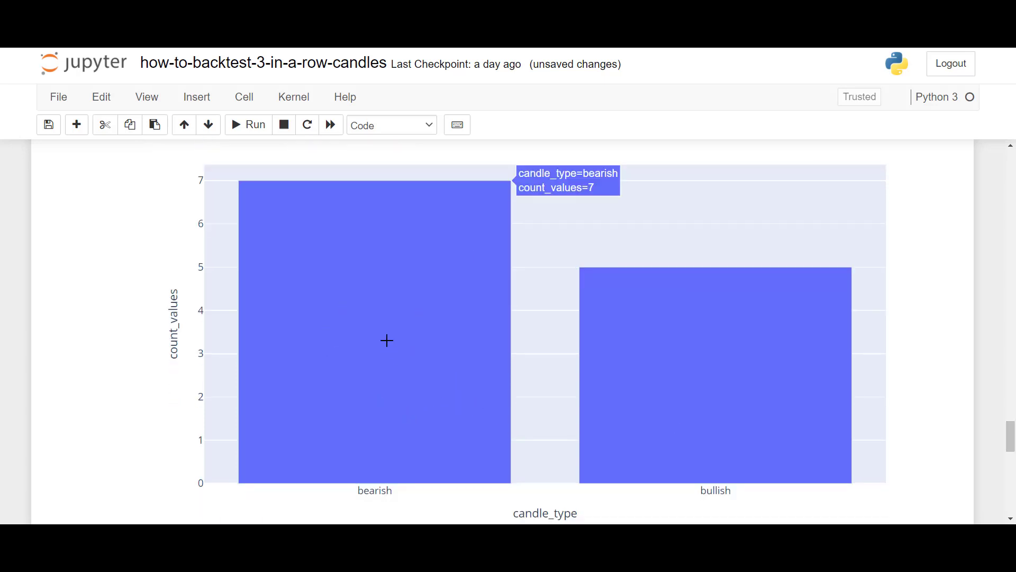
{"action": "mouse_move", "coordinate": [461, 311]}
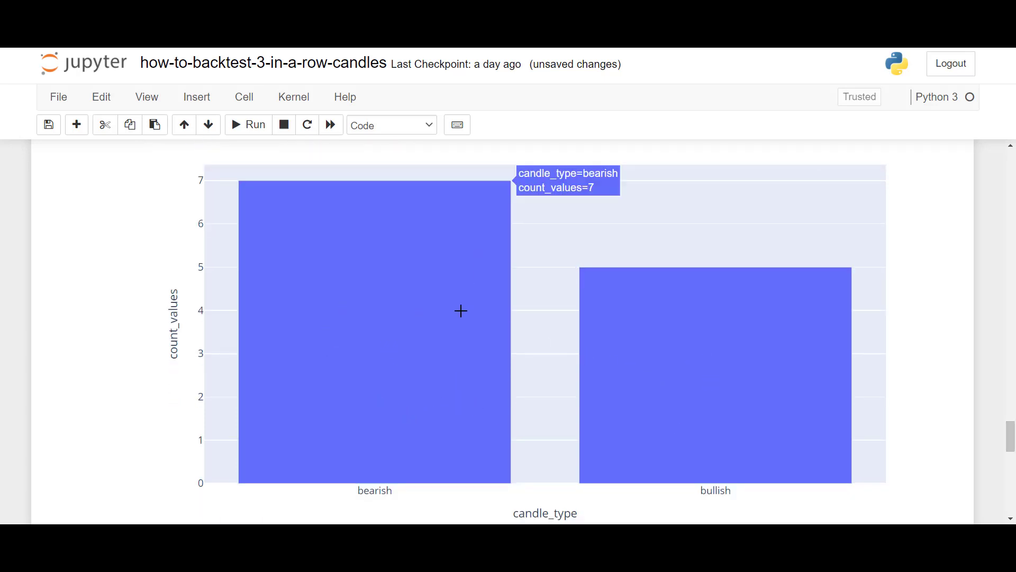
{"action": "scroll", "scroll_direction": "down", "scroll_amount": 3}
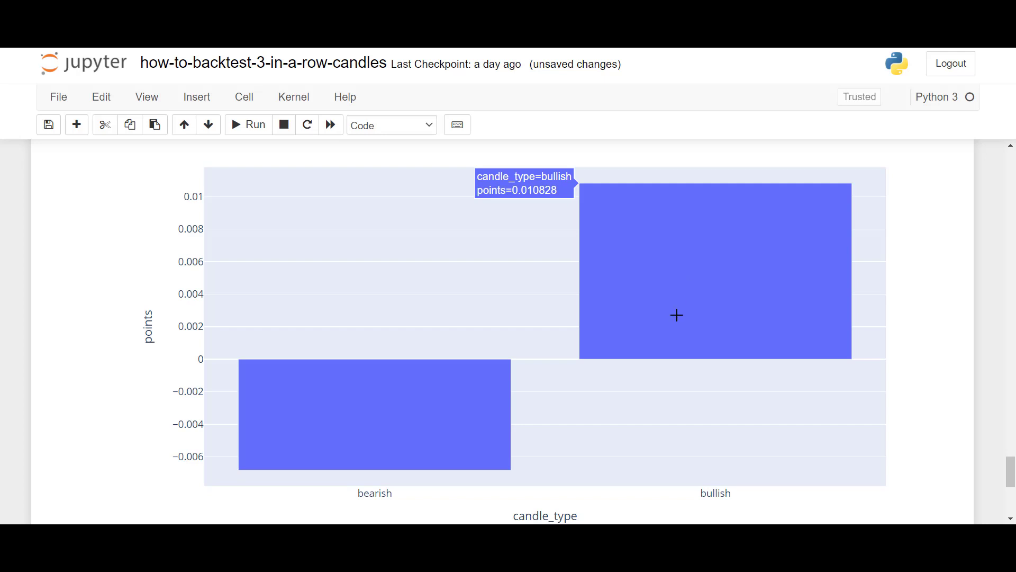
{"action": "scroll", "scroll_direction": "down", "scroll_amount": 3}
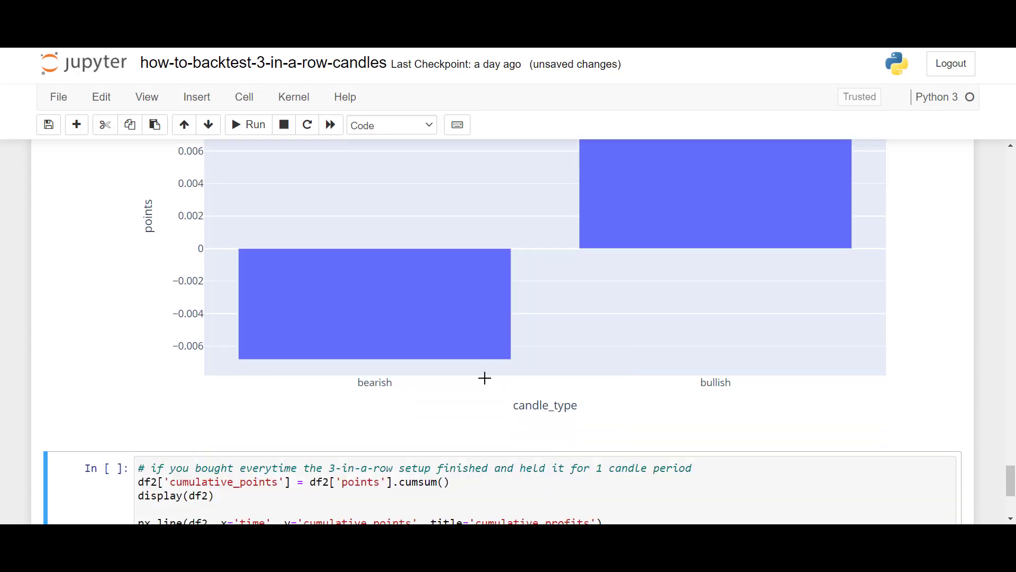
- Run the cumulative-points cell and view the cumulative profits line ending near 0.006
{"action": "scroll", "scroll_direction": "down", "scroll_amount": 3}
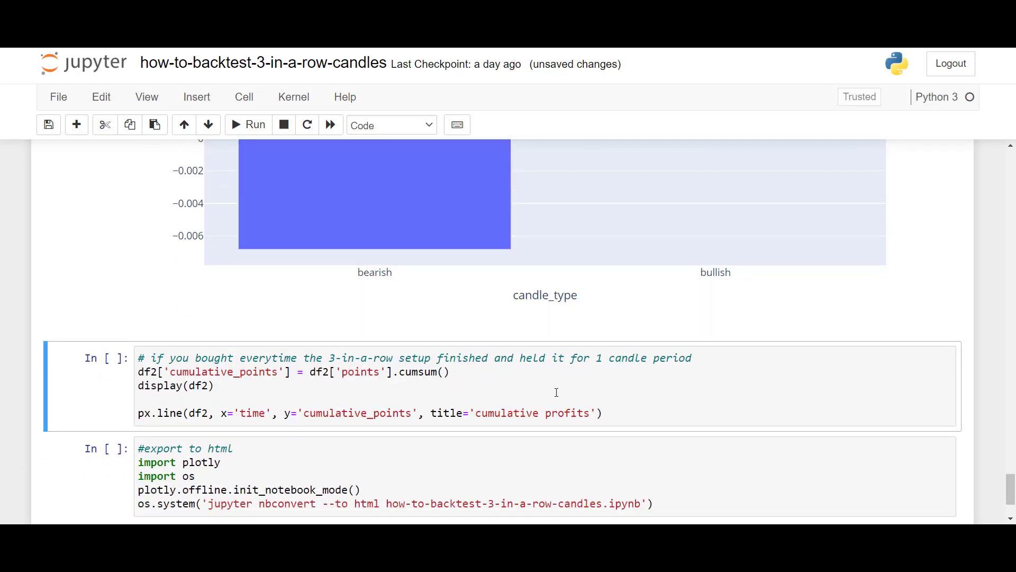
{"action": "left_click", "coordinate": [556, 393]}
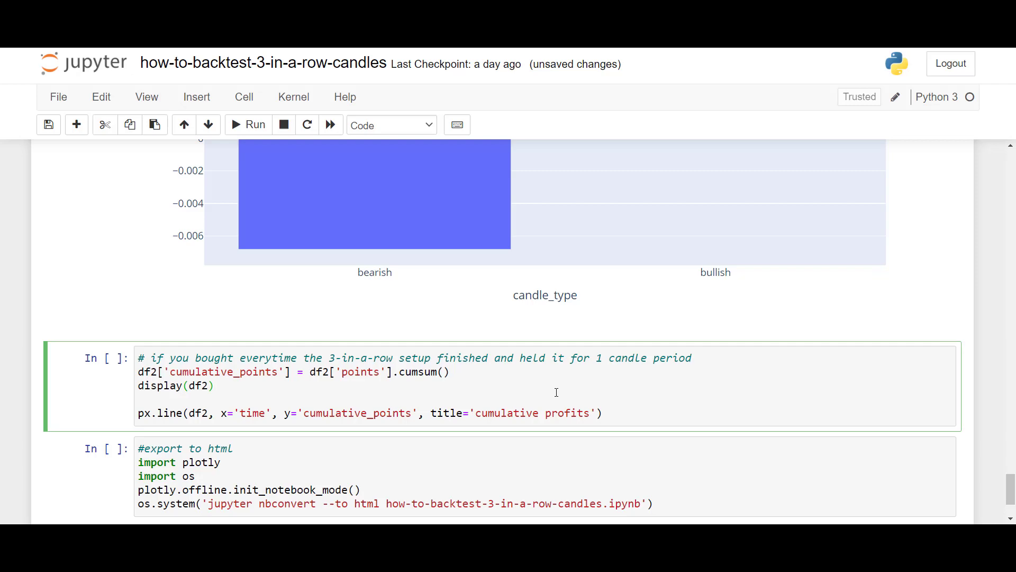
{"action": "left_click", "coordinate": [248, 124]}
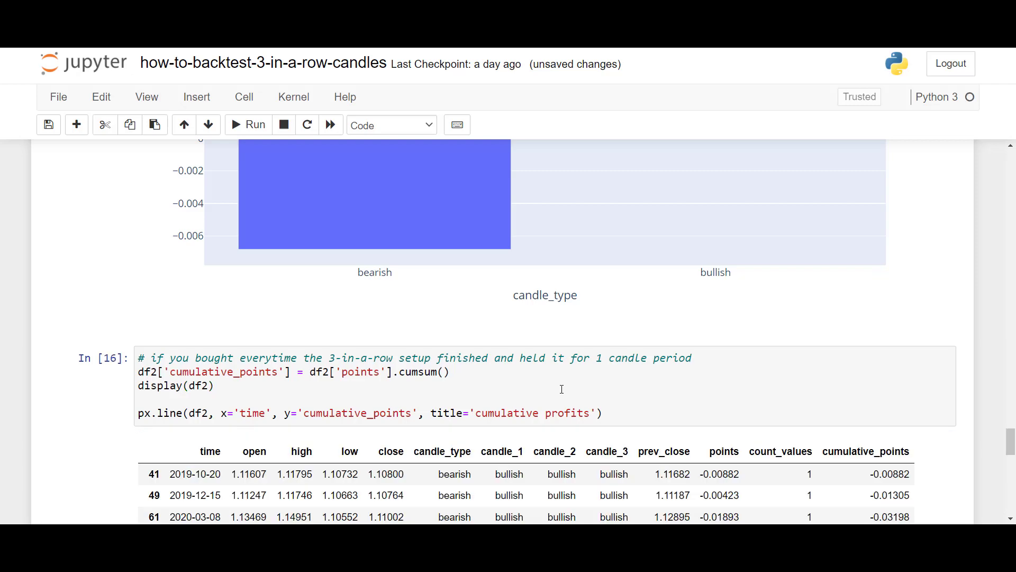
{"action": "scroll", "scroll_direction": "down", "scroll_amount": 3}
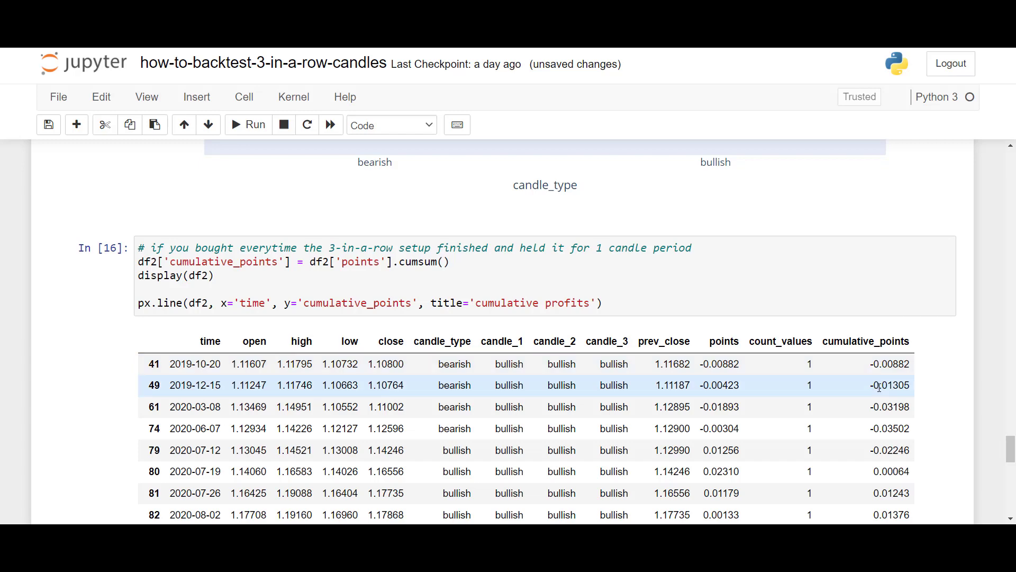
{"action": "left_click", "coordinate": [248, 124]}
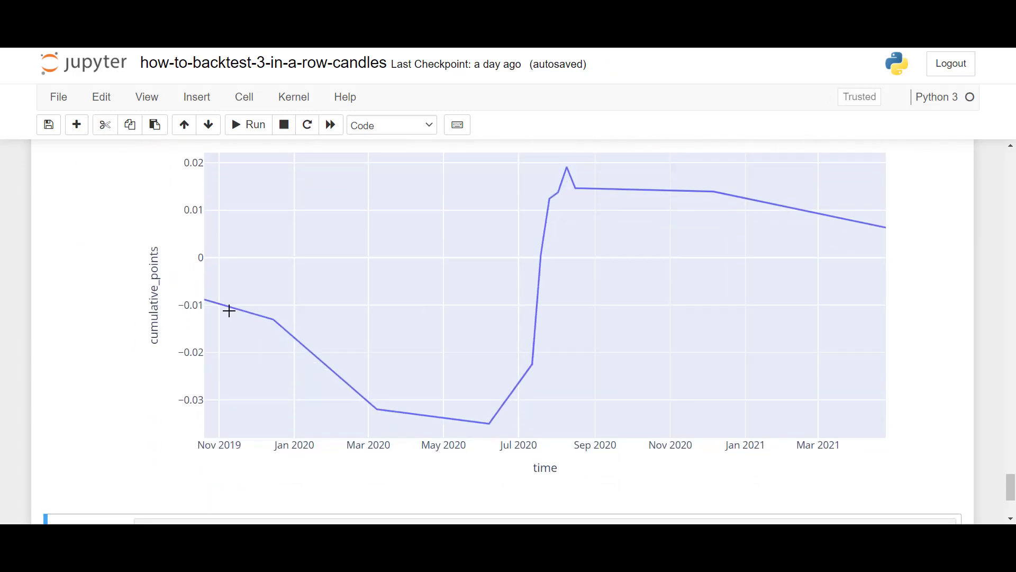
{"action": "mouse_move", "coordinate": [214, 304]}
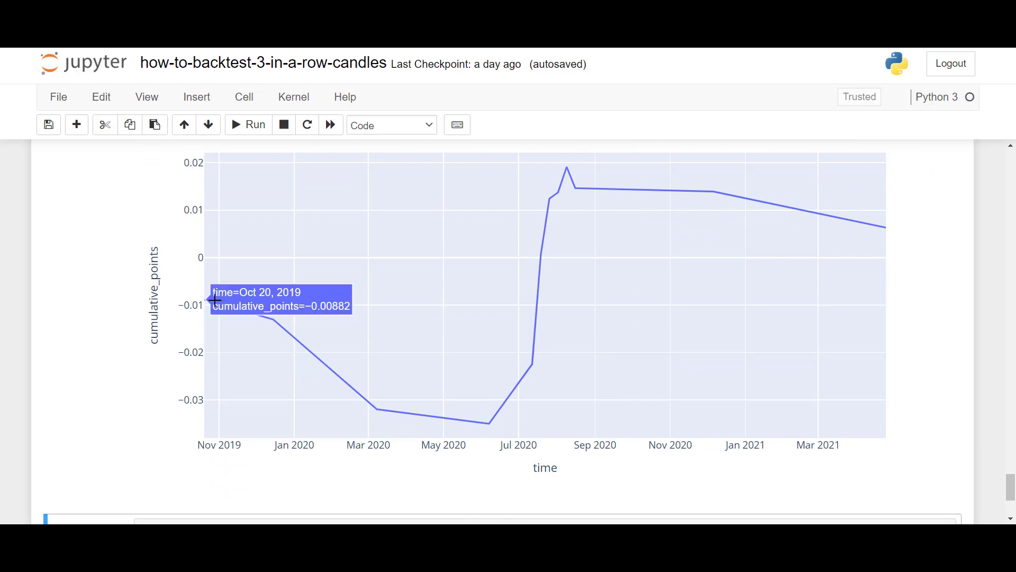
{"action": "mouse_move", "coordinate": [254, 314]}
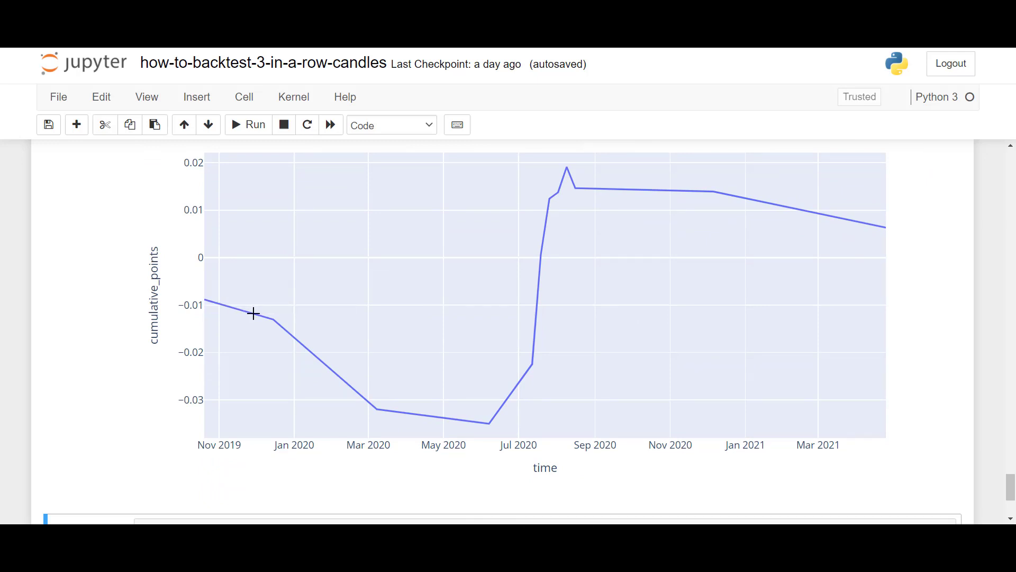
{"action": "mouse_move", "coordinate": [471, 420]}
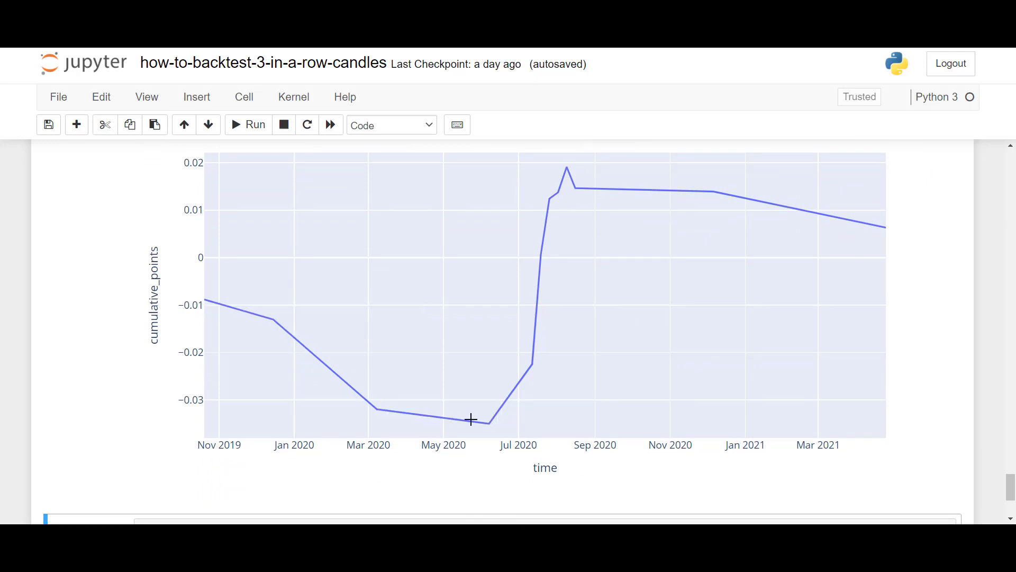
{"action": "mouse_move", "coordinate": [531, 357]}
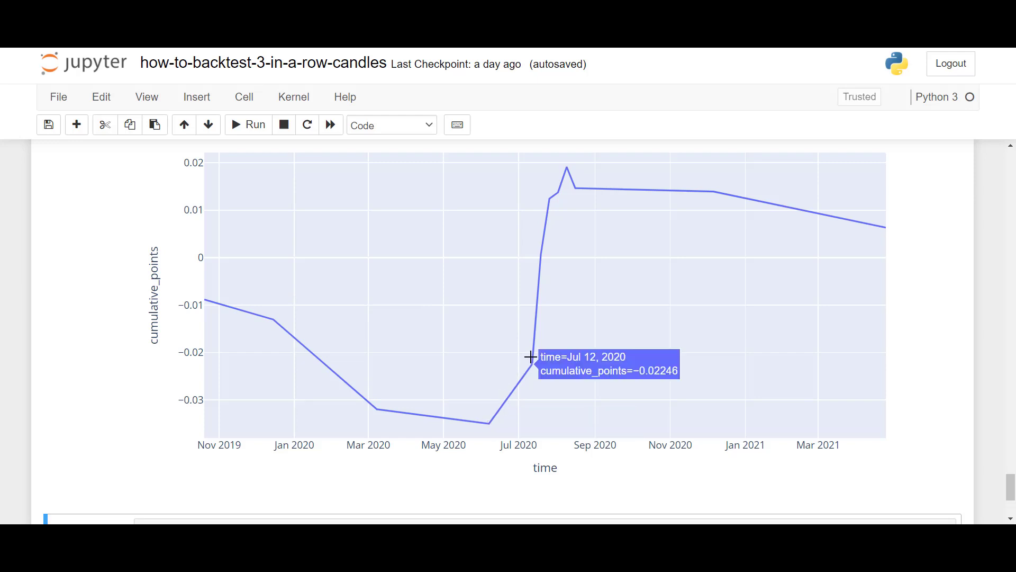
{"action": "mouse_move", "coordinate": [773, 211]}
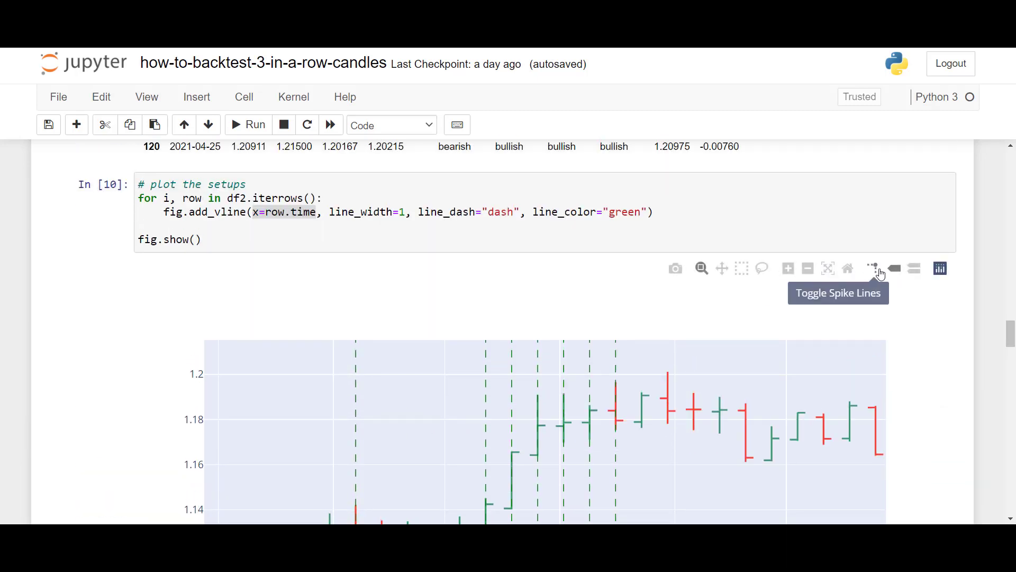
{"action": "scroll", "scroll_direction": "down", "scroll_amount": 3}
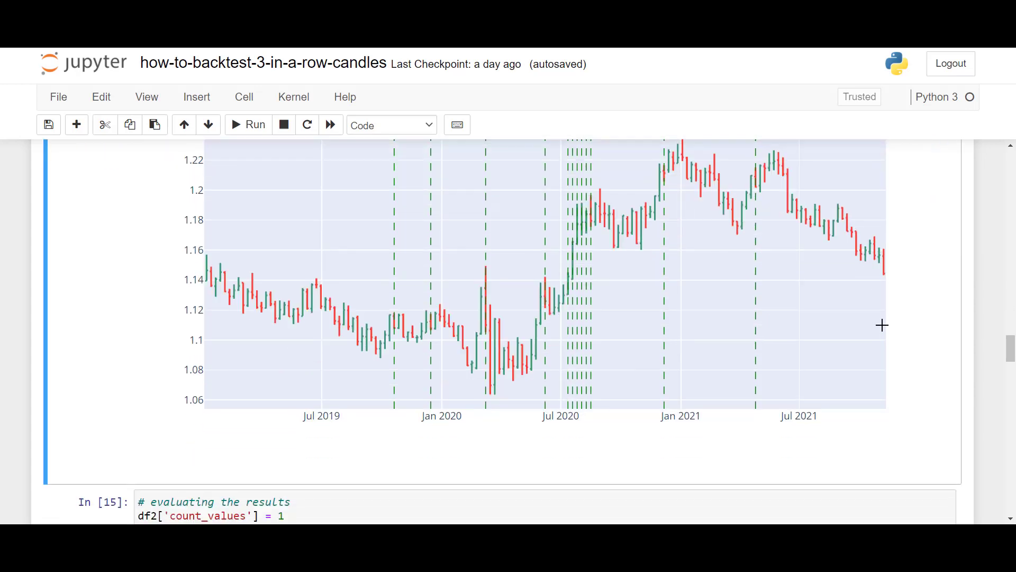
{"action": "scroll", "scroll_direction": "down", "scroll_amount": 3}
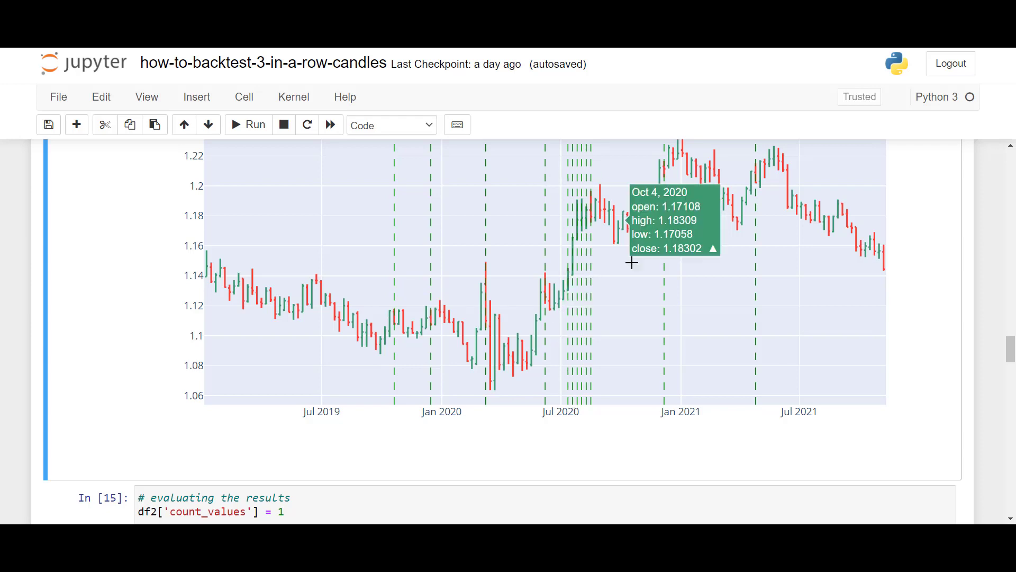
{"action": "mouse_move", "coordinate": [535, 370]}
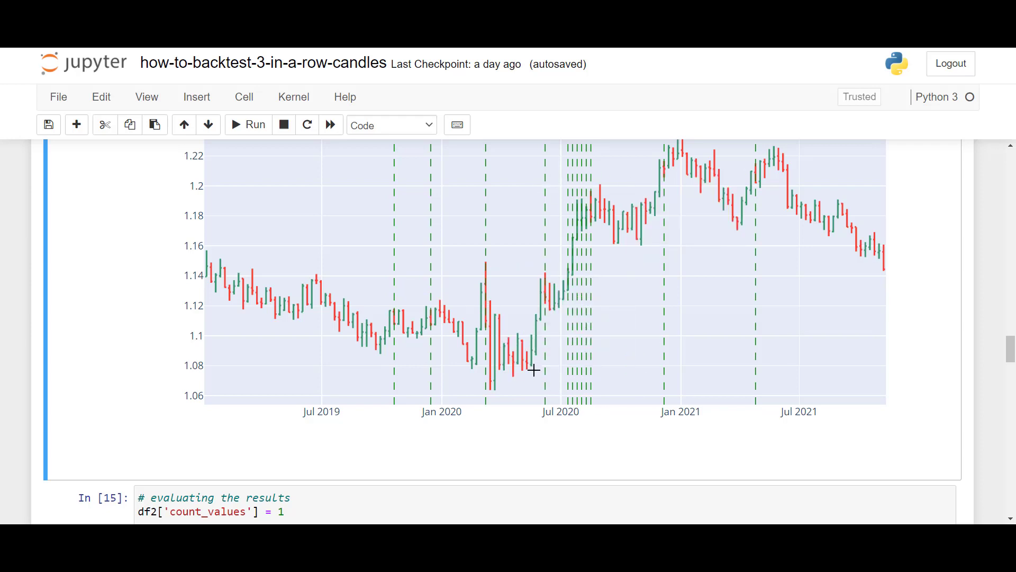
{"action": "mouse_move", "coordinate": [636, 339]}
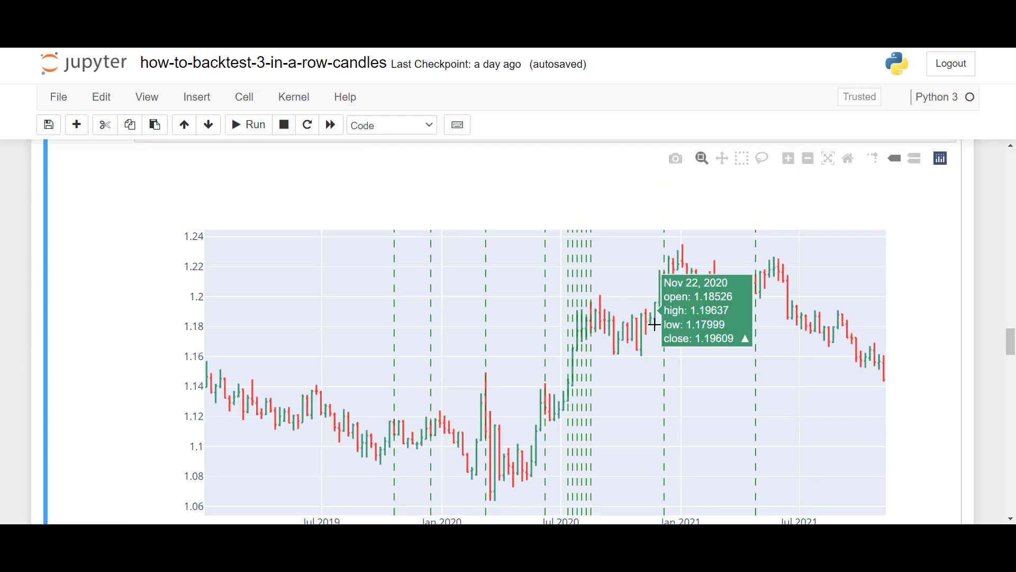
{"action": "mouse_move", "coordinate": [663, 375]}
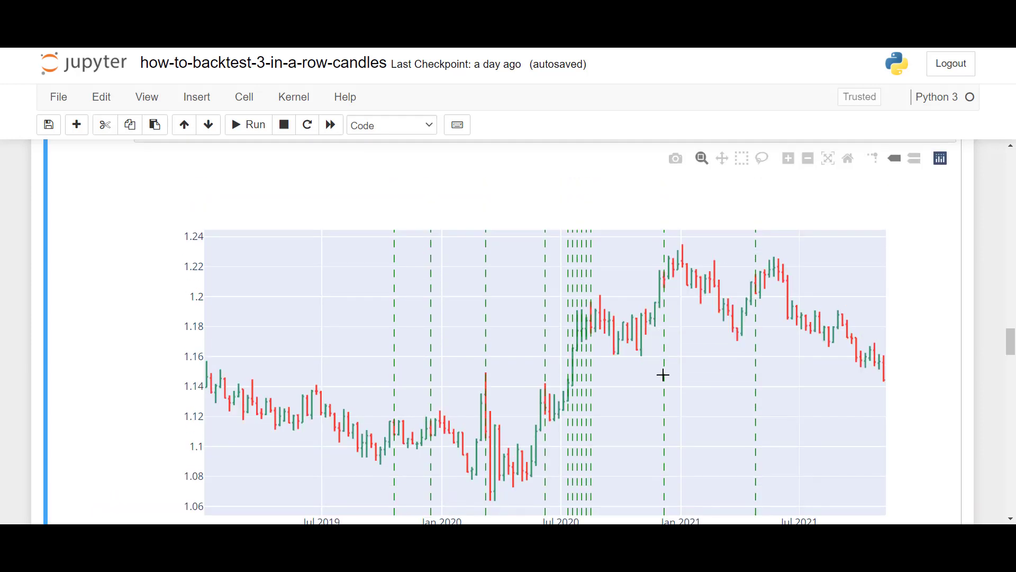
{"action": "mouse_move", "coordinate": [575, 286]}
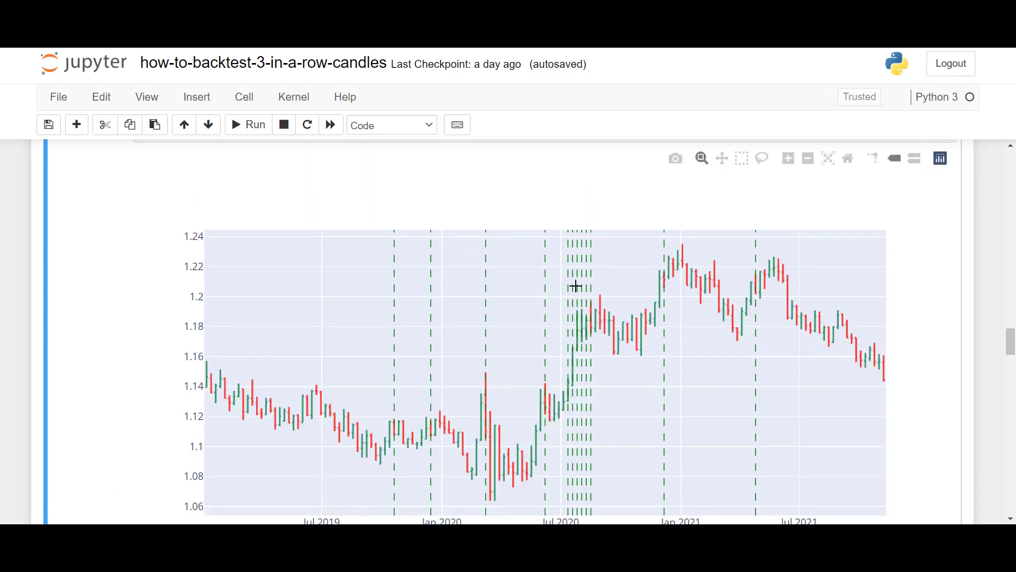
{"action": "mouse_move", "coordinate": [564, 459]}
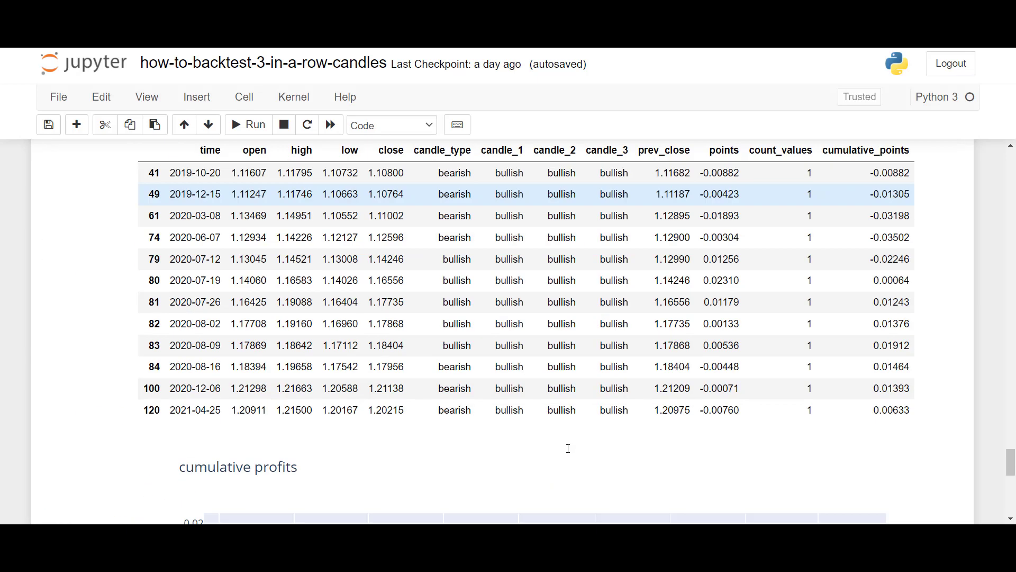
- Return to the top settings cell and select the EURUSD symbol string
{"action": "scroll", "scroll_direction": "down", "scroll_amount": 3}
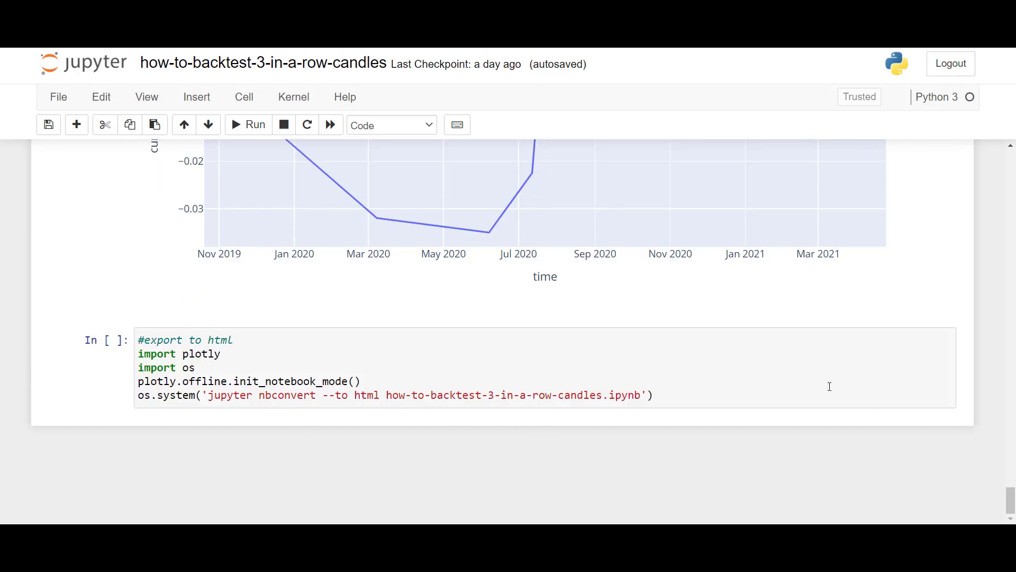
{"action": "left_click", "coordinate": [104, 341]}
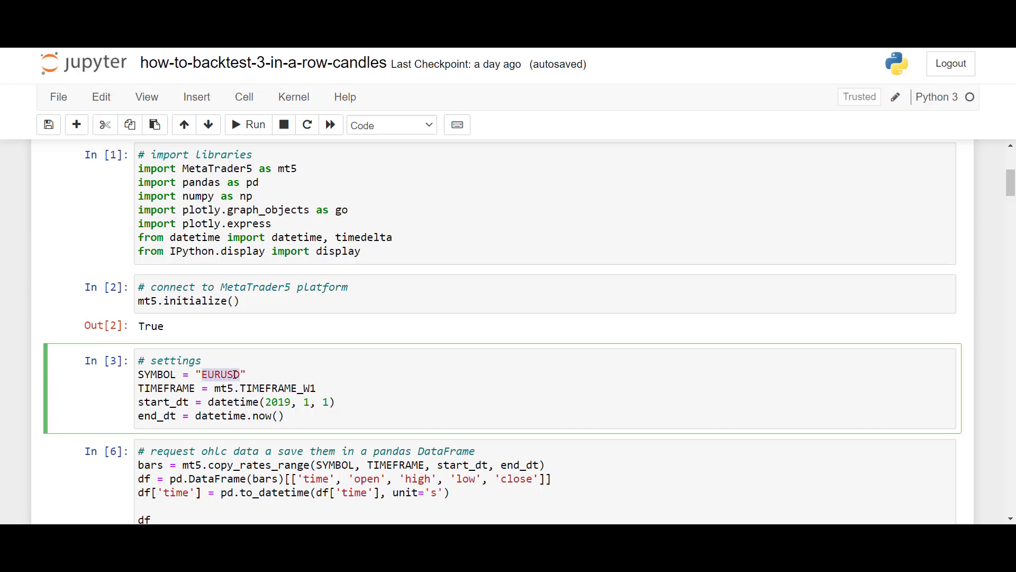
- Set SYMBOL to XAUUSD, daily timeframe and 2021 start, then rerun the data and chart cells
{"action": "type", "text": "XAUUSD"}
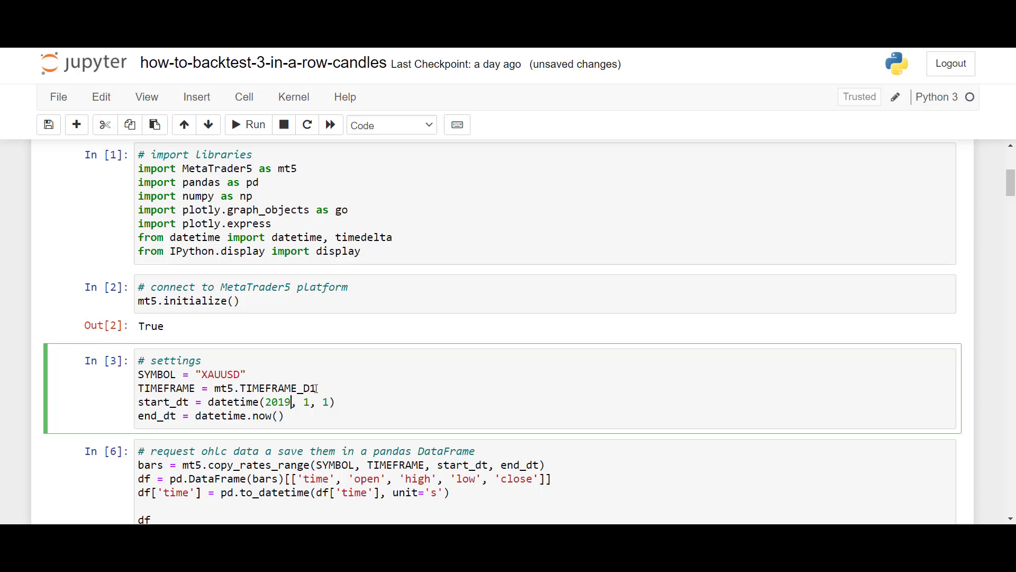
{"action": "key", "text": "Backspace"}
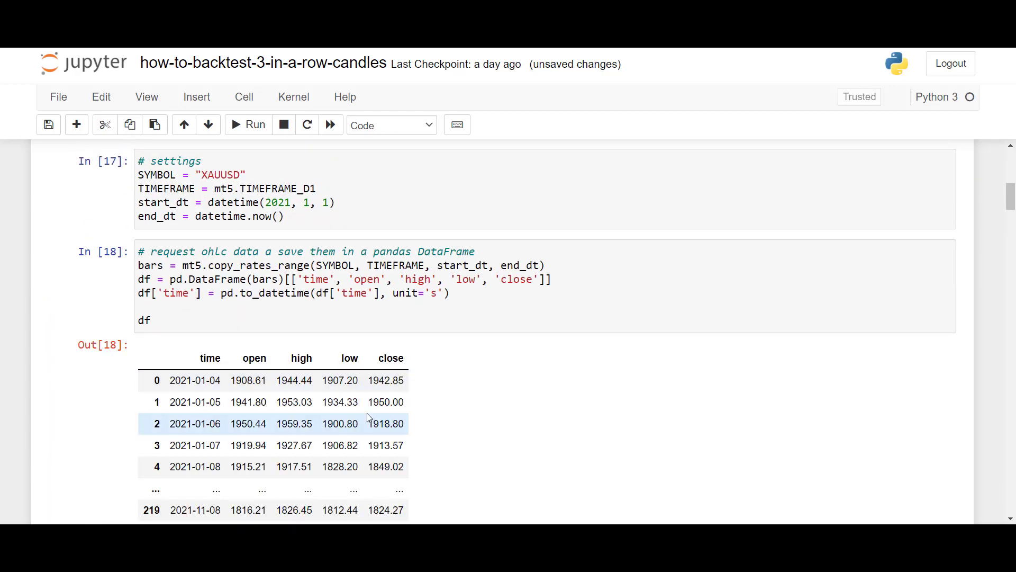
{"action": "scroll", "scroll_direction": "down", "scroll_amount": 3}
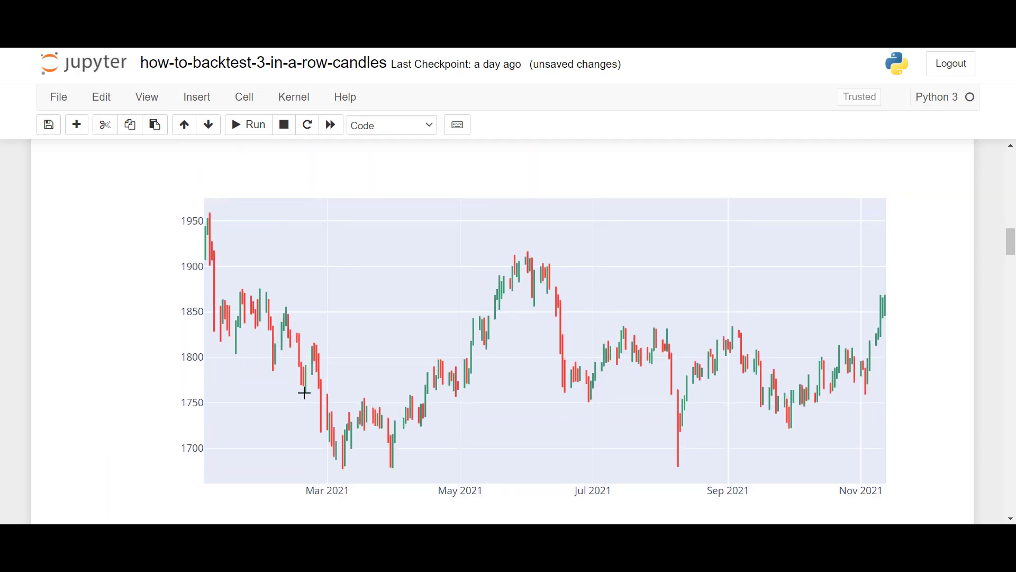
{"action": "mouse_move", "coordinate": [469, 316]}
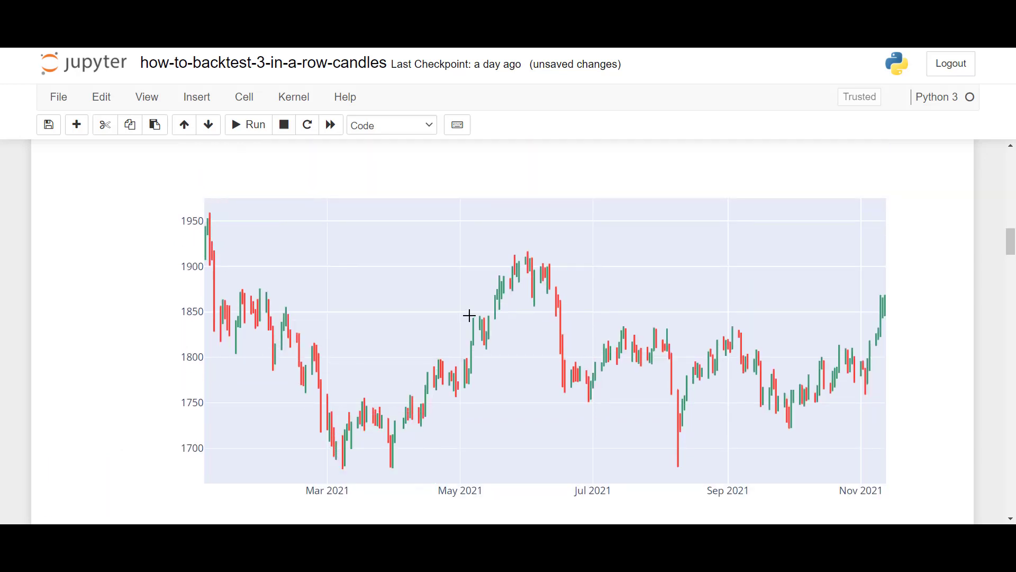
{"action": "scroll", "scroll_direction": "down", "scroll_amount": 3}
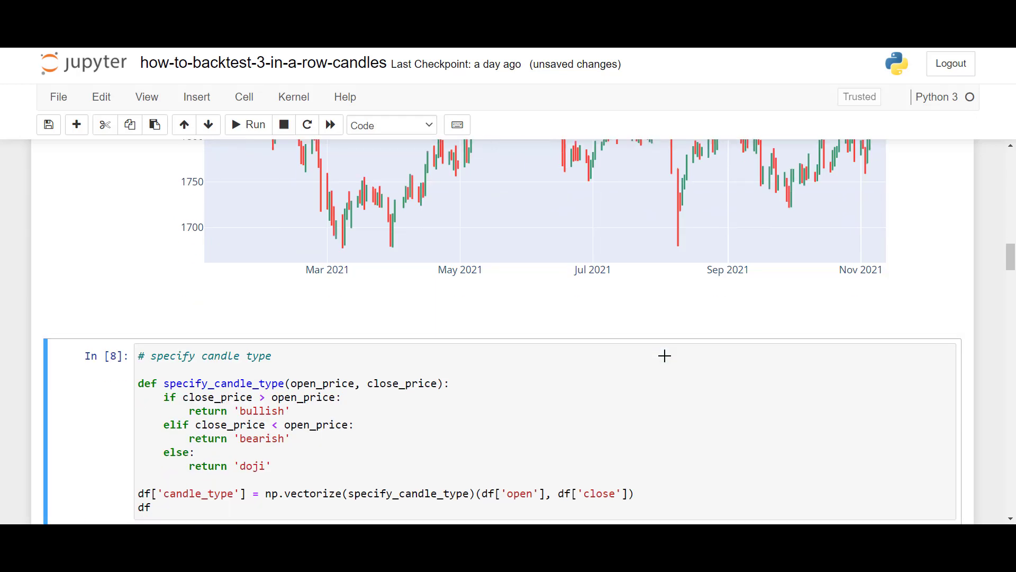
- Rerun everything below the candle type cell, yielding 14 bearish and 18 bullish setups
{"action": "left_click", "coordinate": [248, 124]}
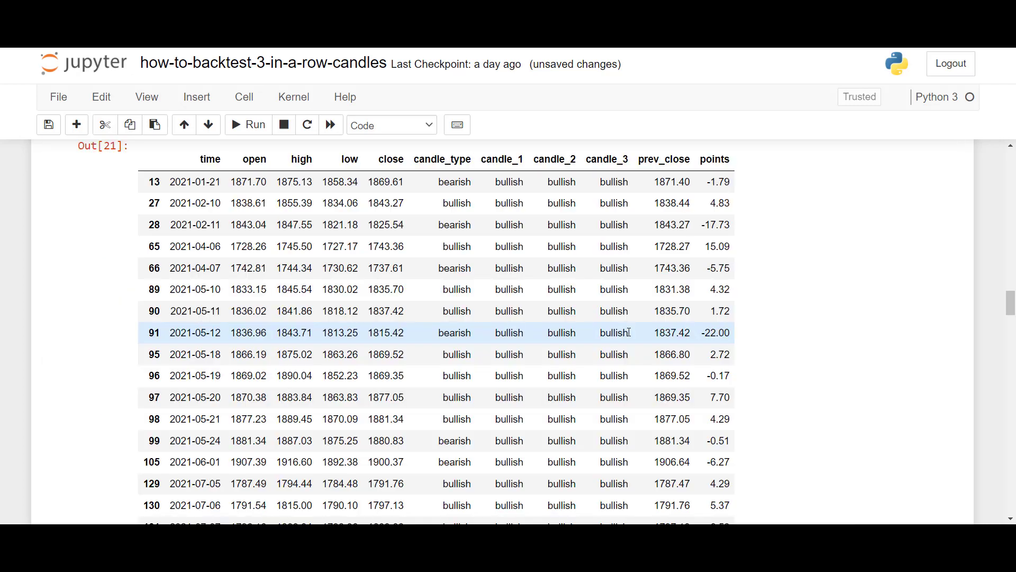
{"action": "scroll", "scroll_direction": "down", "scroll_amount": 3}
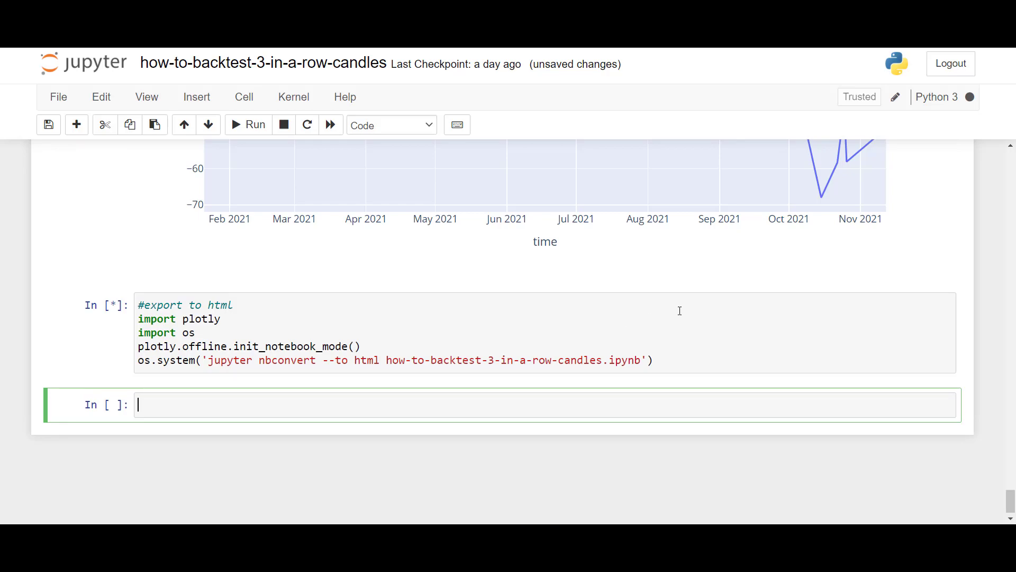
{"action": "scroll", "scroll_direction": "down", "scroll_amount": 3}
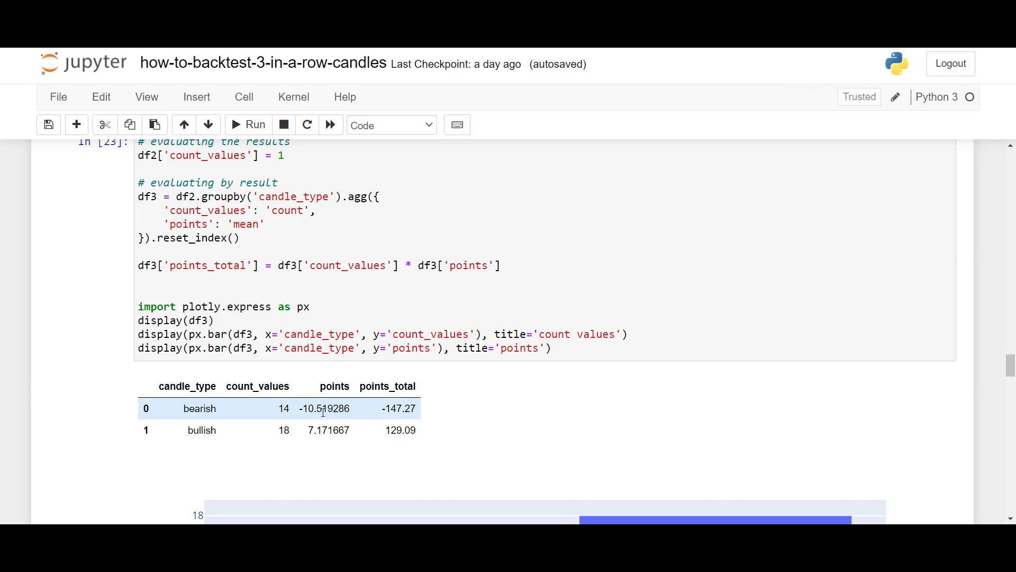
{"action": "mouse_move", "coordinate": [396, 413]}
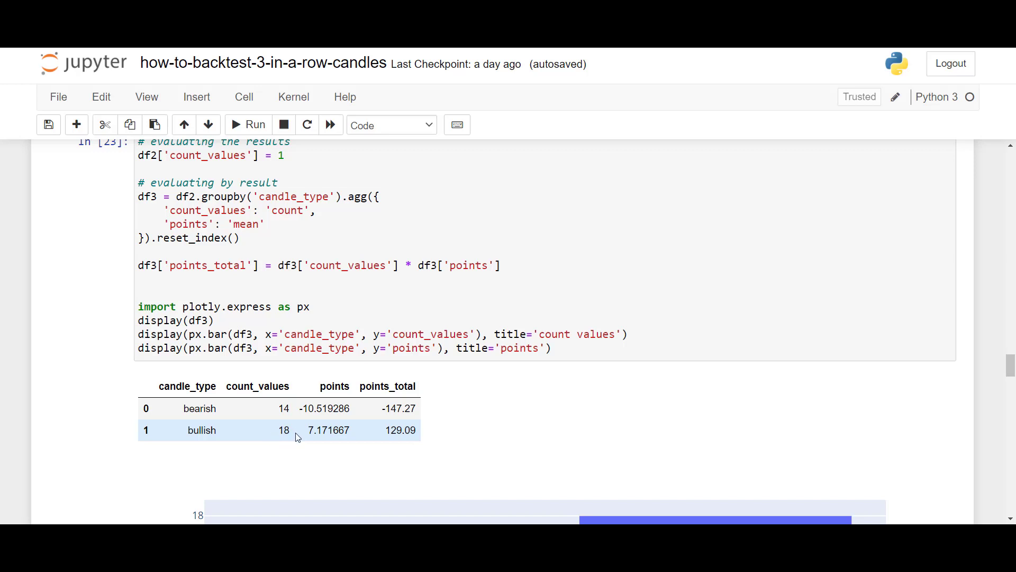
{"action": "mouse_move", "coordinate": [309, 438]}
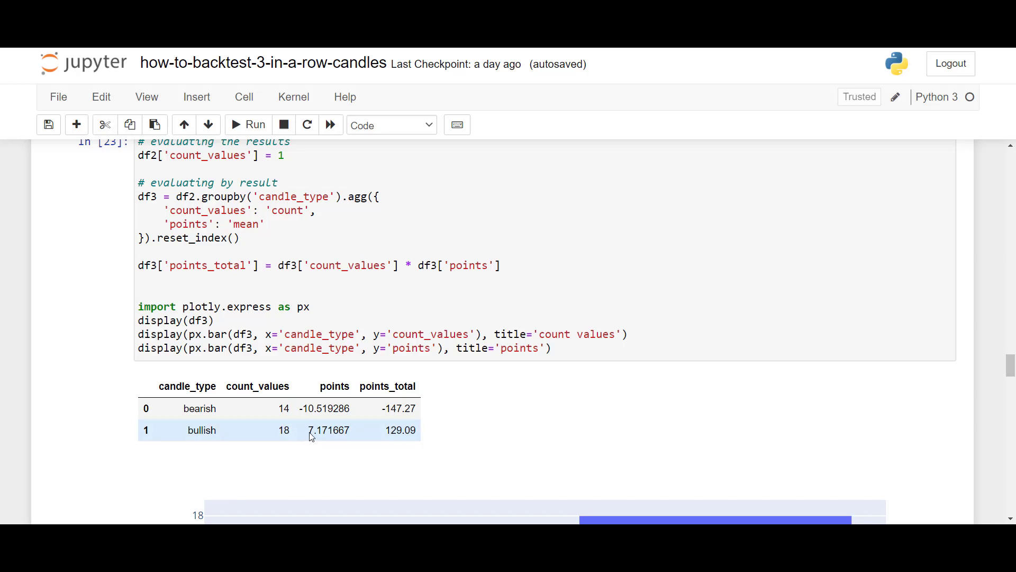
{"action": "mouse_move", "coordinate": [384, 436]}
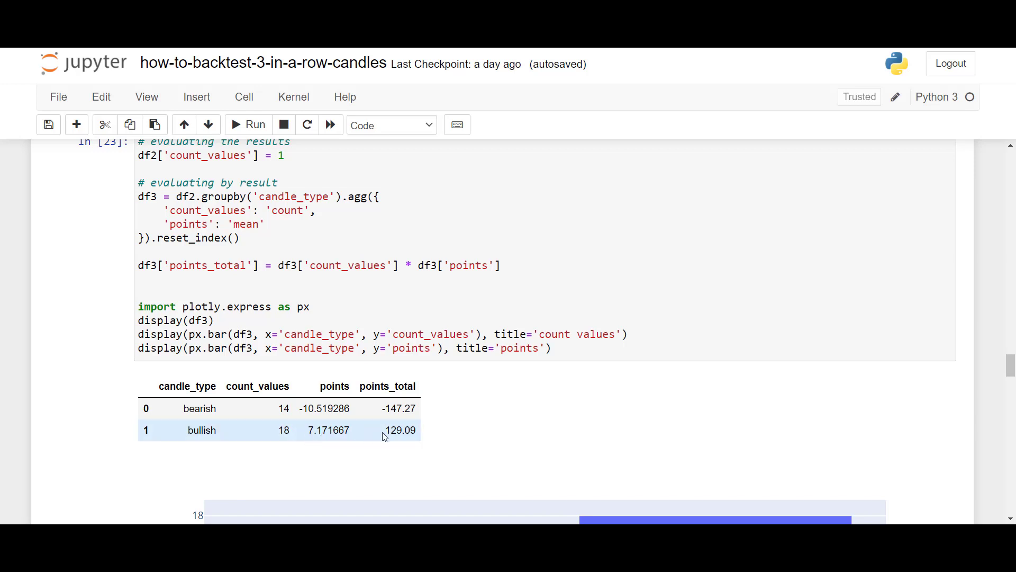
{"action": "scroll", "scroll_direction": "down", "scroll_amount": 3}
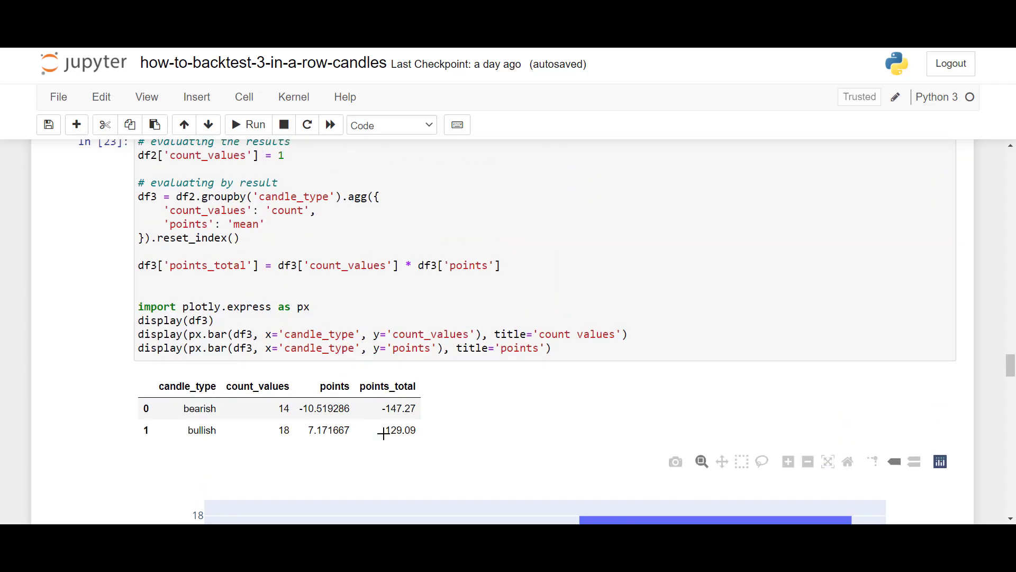
{"action": "scroll", "scroll_direction": "down", "scroll_amount": 3}
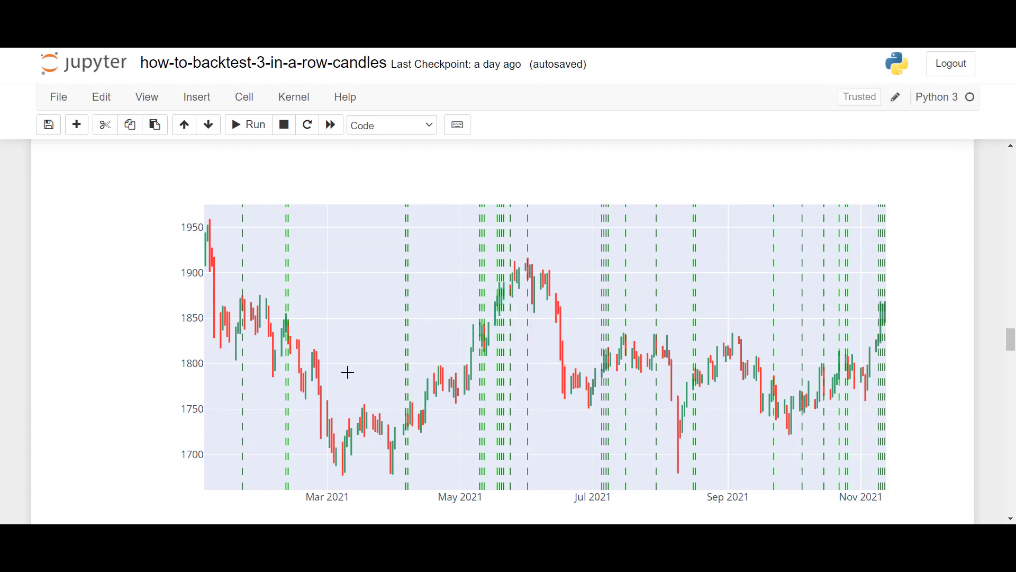
{"action": "scroll", "scroll_direction": "down", "scroll_amount": 3}
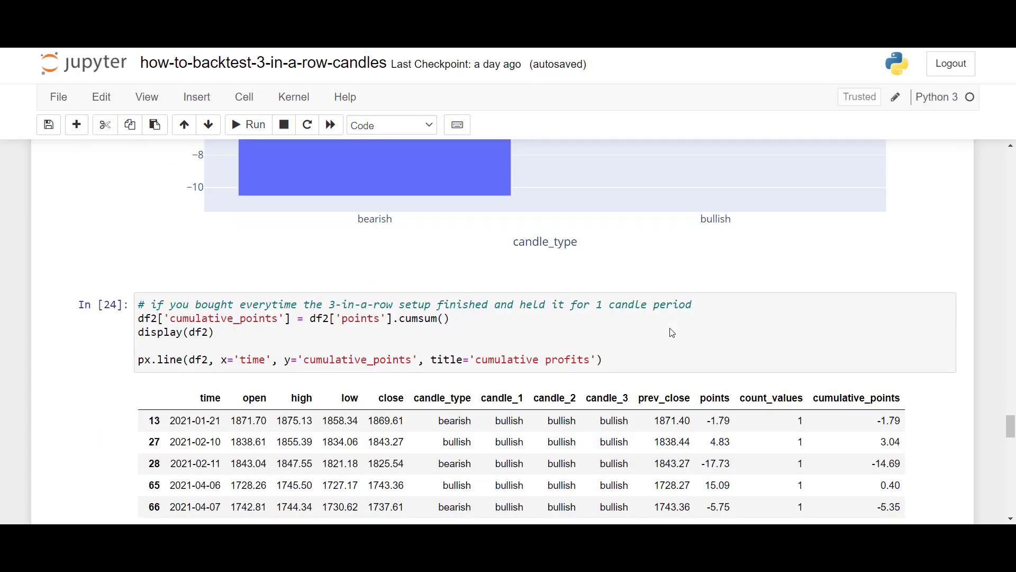
{"action": "scroll", "scroll_direction": "down", "scroll_amount": 3}
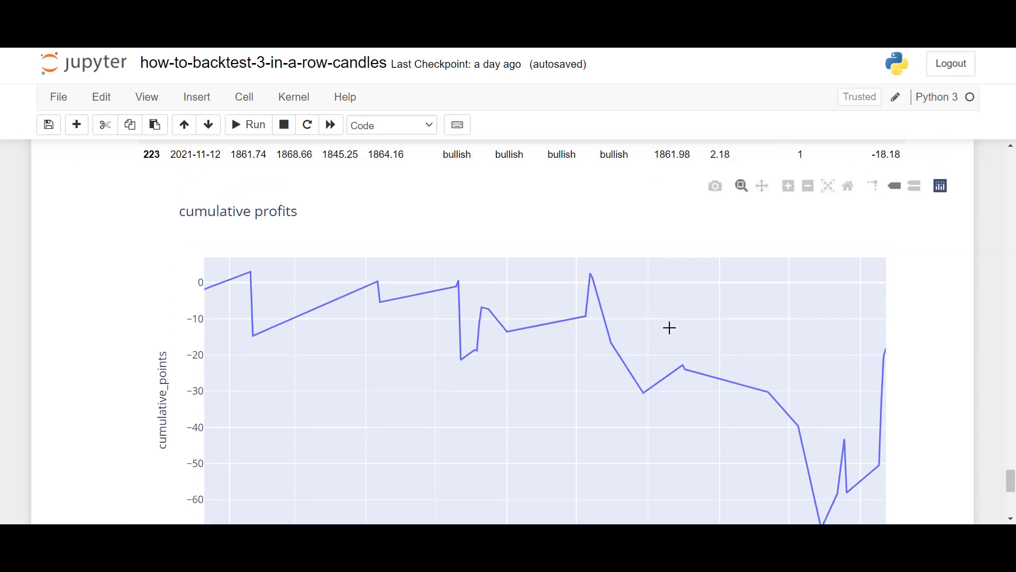
{"action": "scroll", "scroll_direction": "down", "scroll_amount": 3}
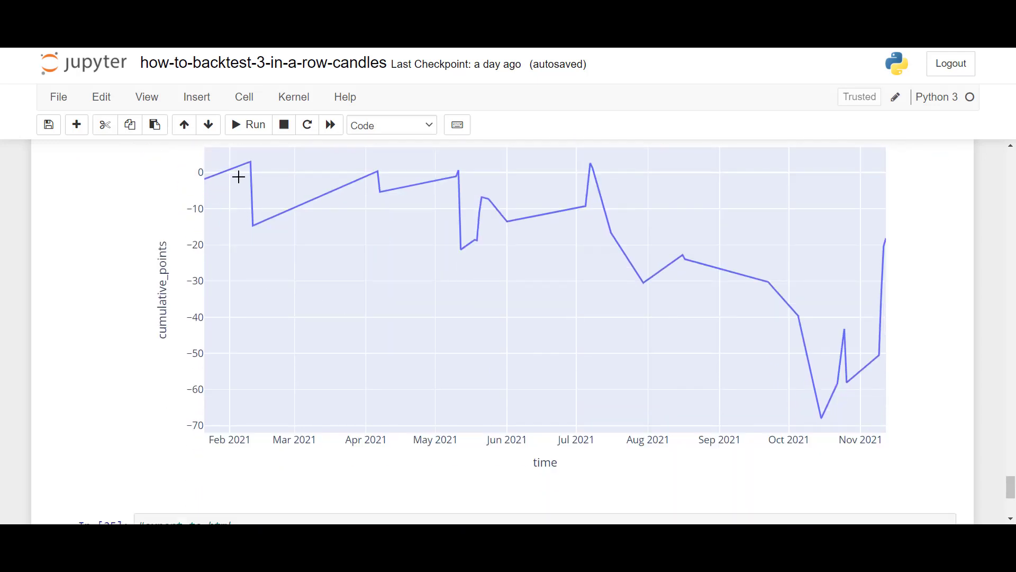
{"action": "mouse_move", "coordinate": [676, 232]}
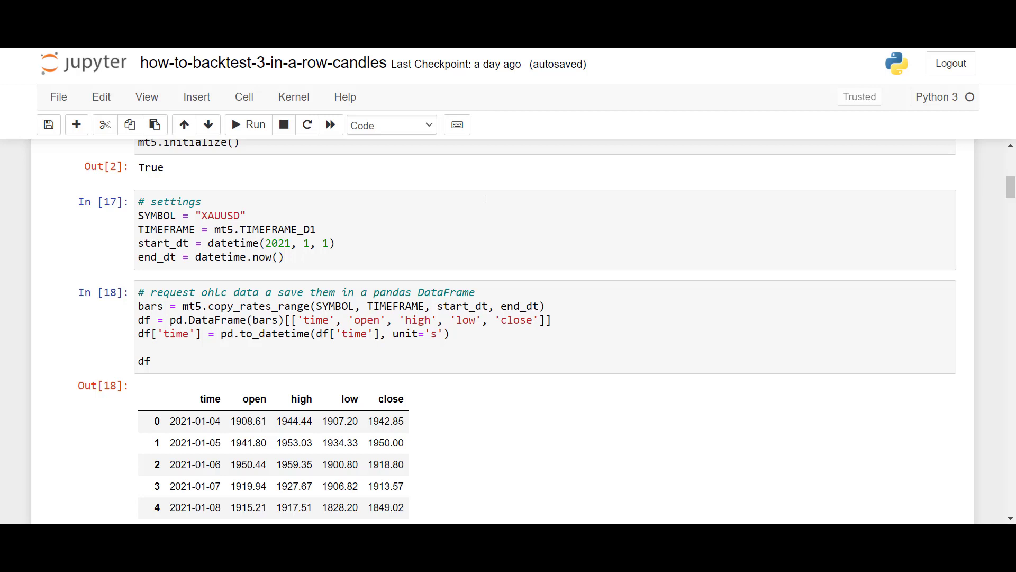
{"action": "mouse_move", "coordinate": [485, 195]}
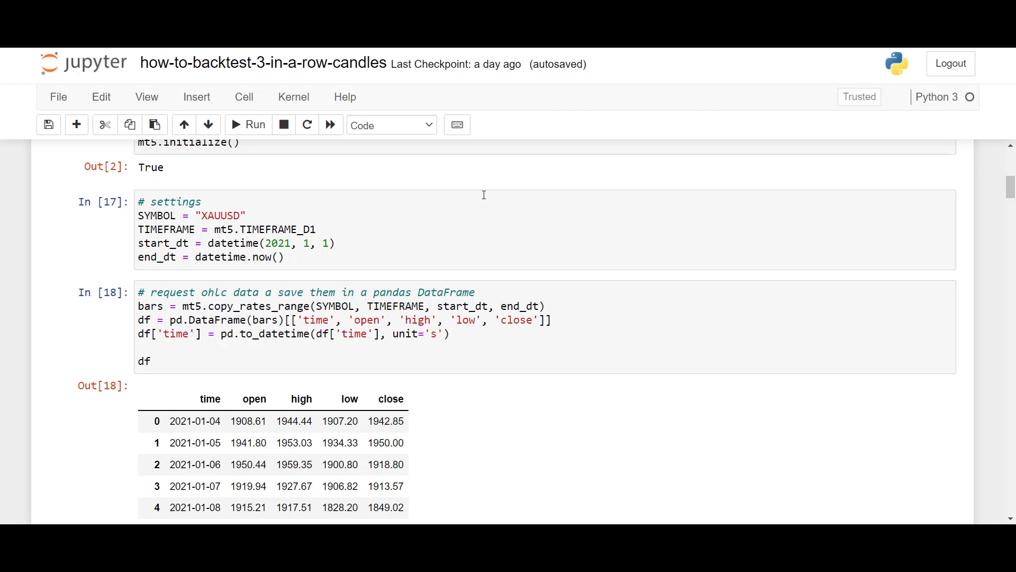